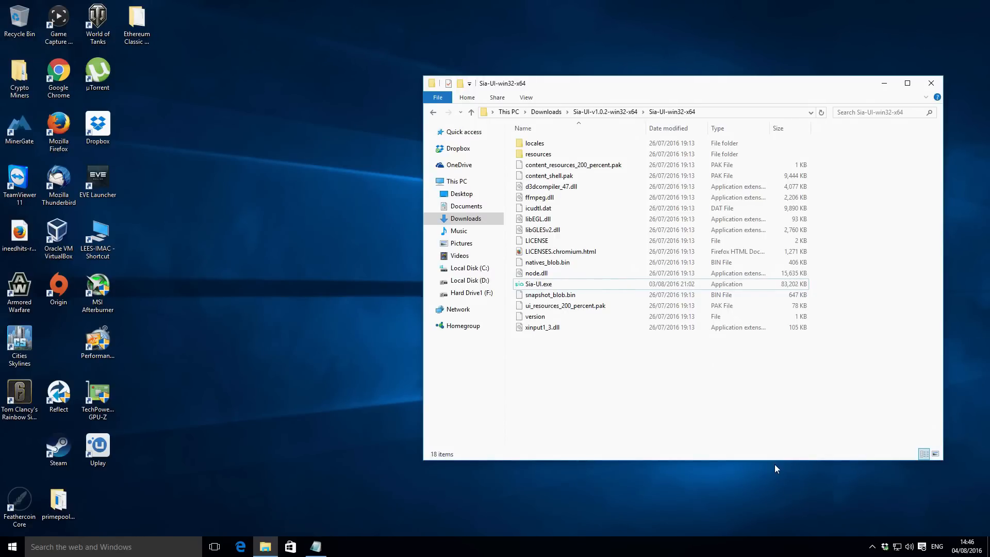
pyautogui.moveTo(676, 375)
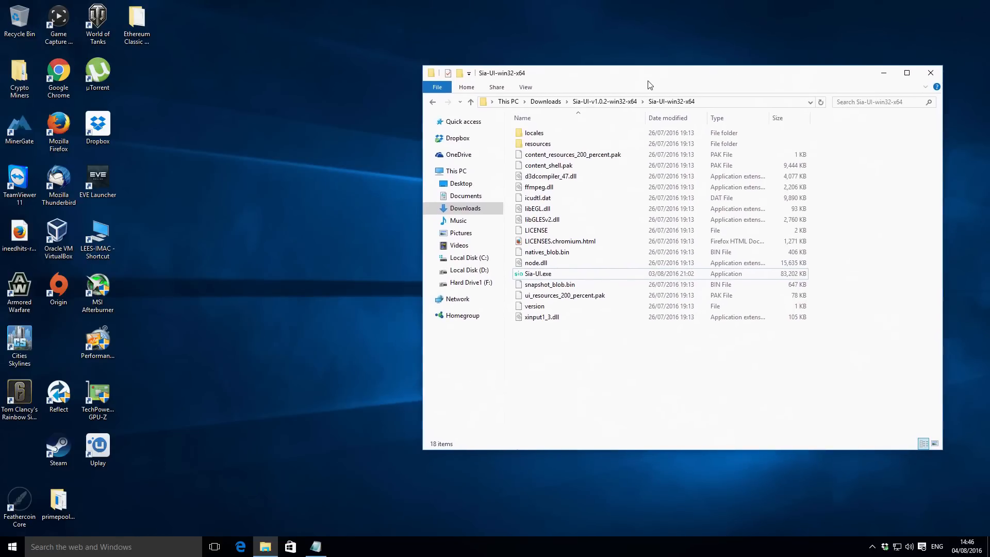
pyautogui.moveTo(562, 276)
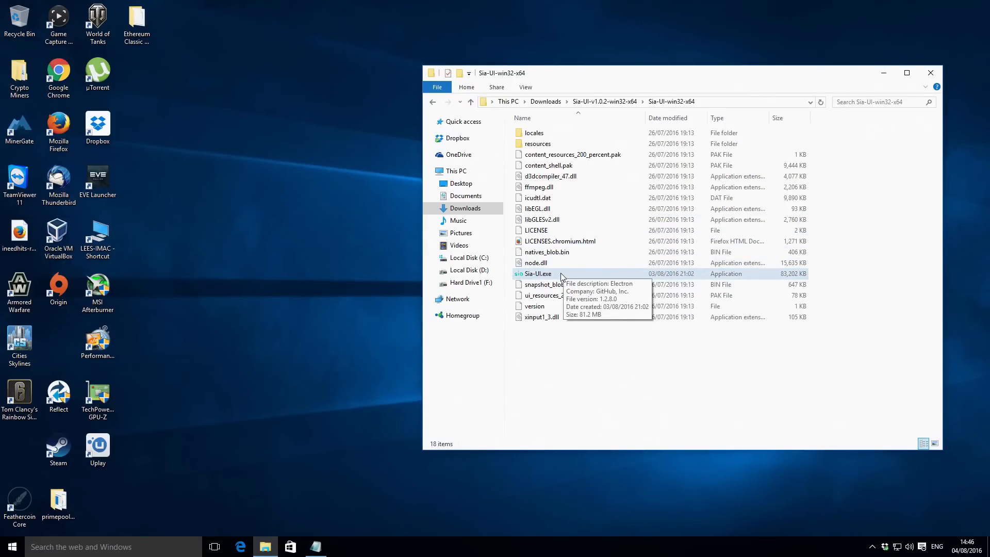
pyautogui.moveTo(553, 276)
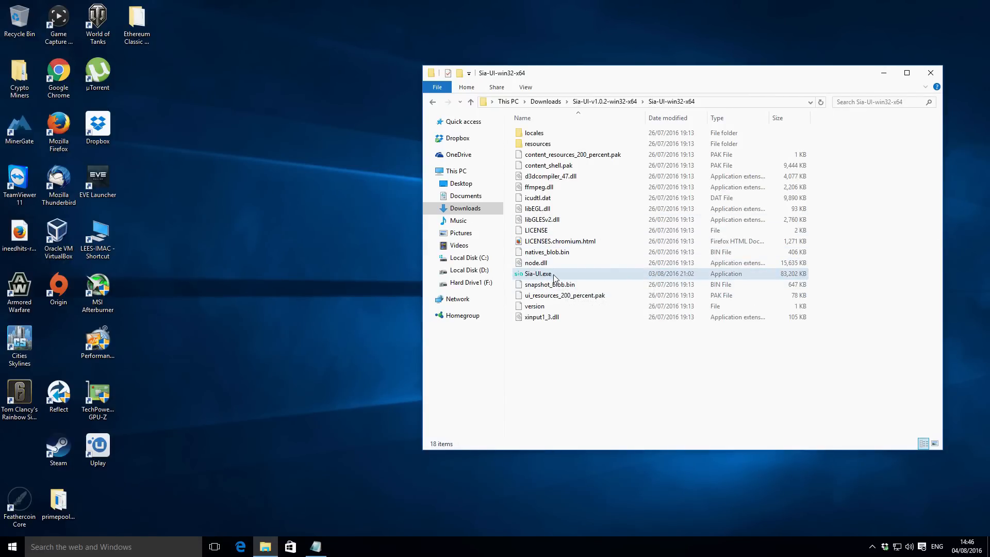
pyautogui.moveTo(555, 276)
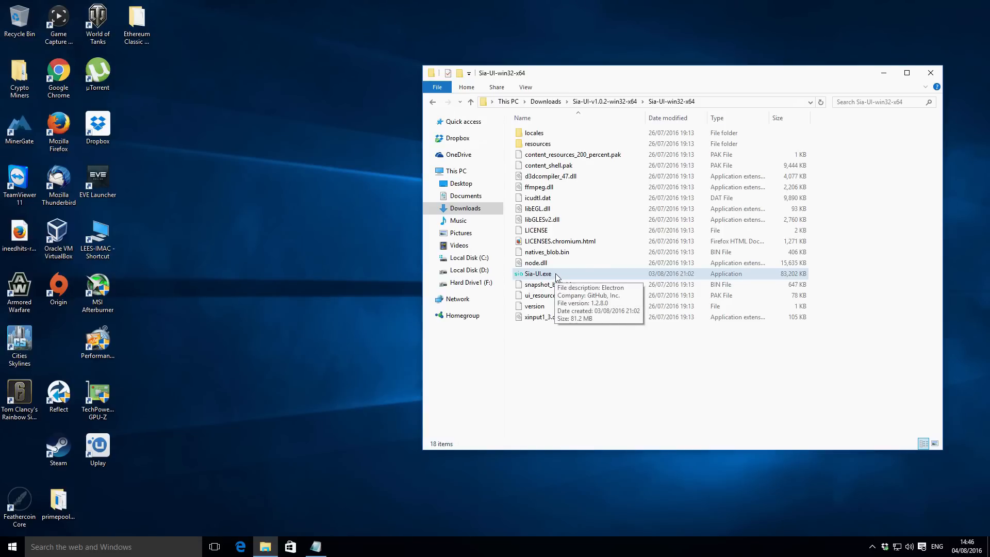
# - Run Sia-UI.exe from the Sia-UI-win32-x64 folder as administrator
pyautogui.click(539, 273)
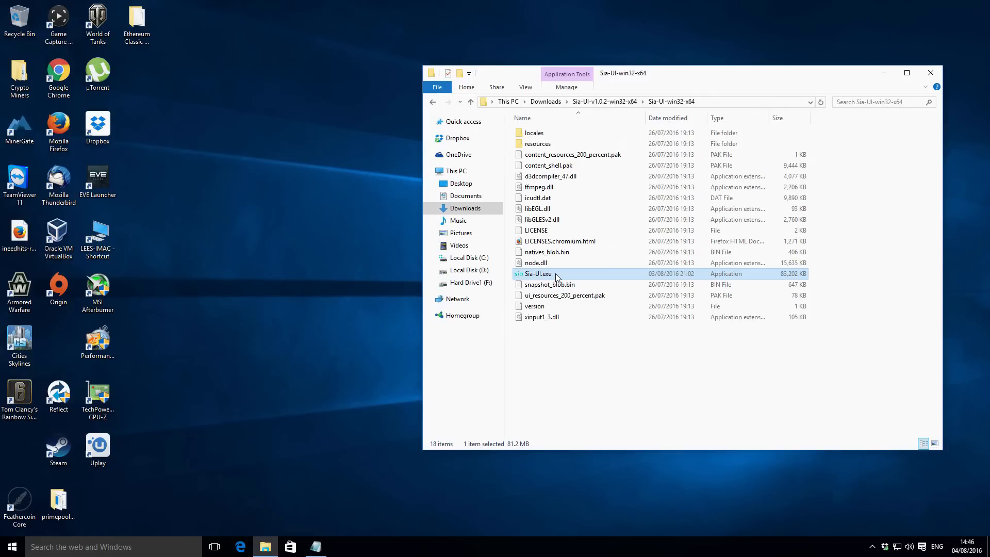
pyautogui.rightClick(538, 274)
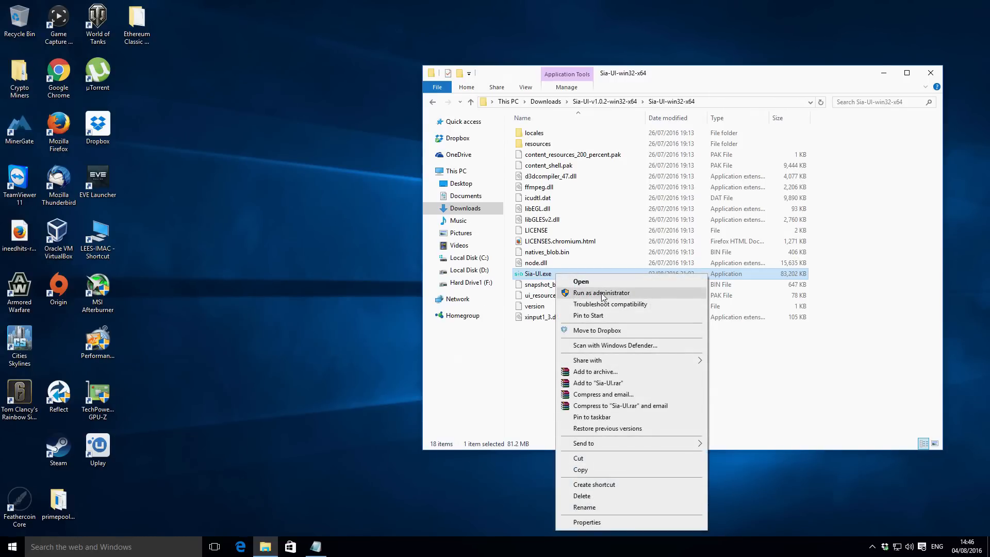
pyautogui.moveTo(617, 297)
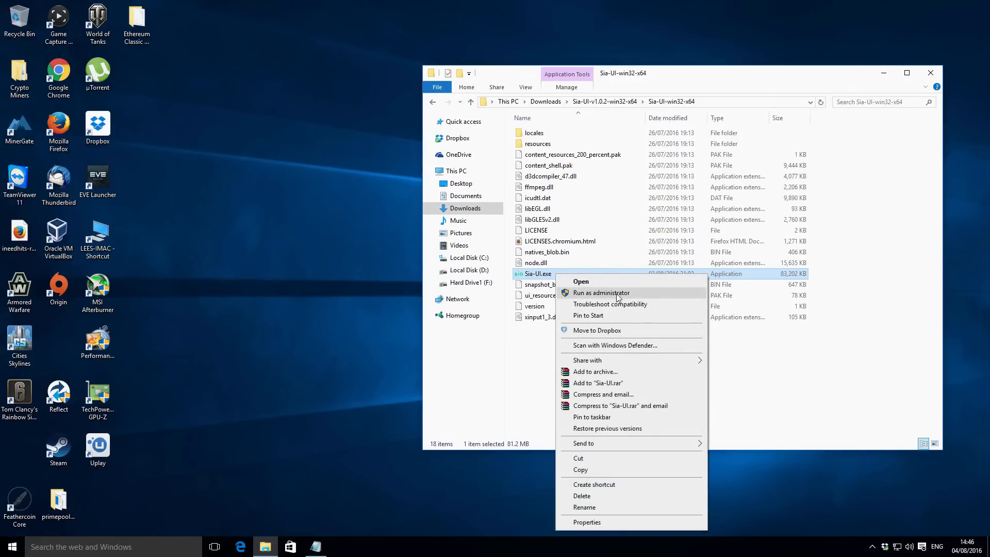
pyautogui.moveTo(627, 296)
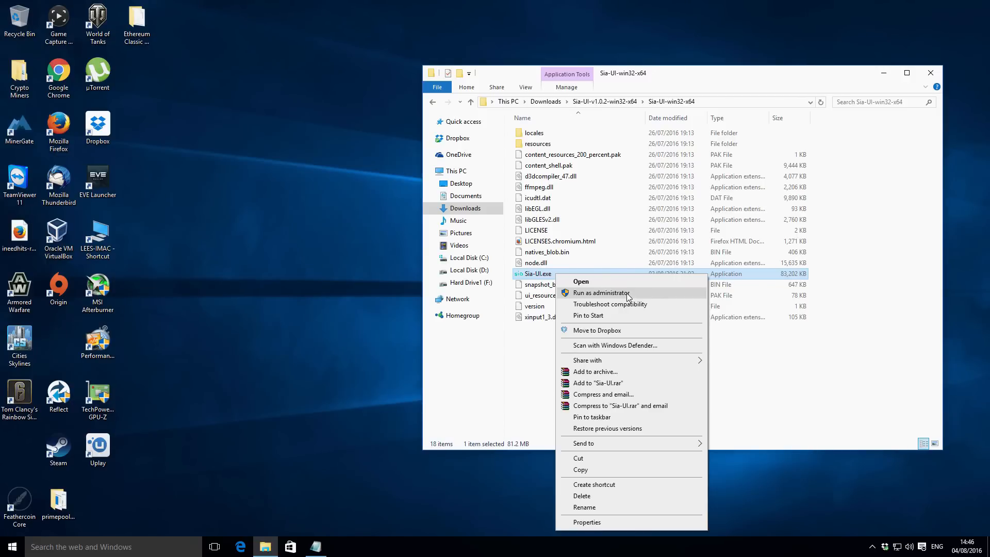
pyautogui.click(602, 293)
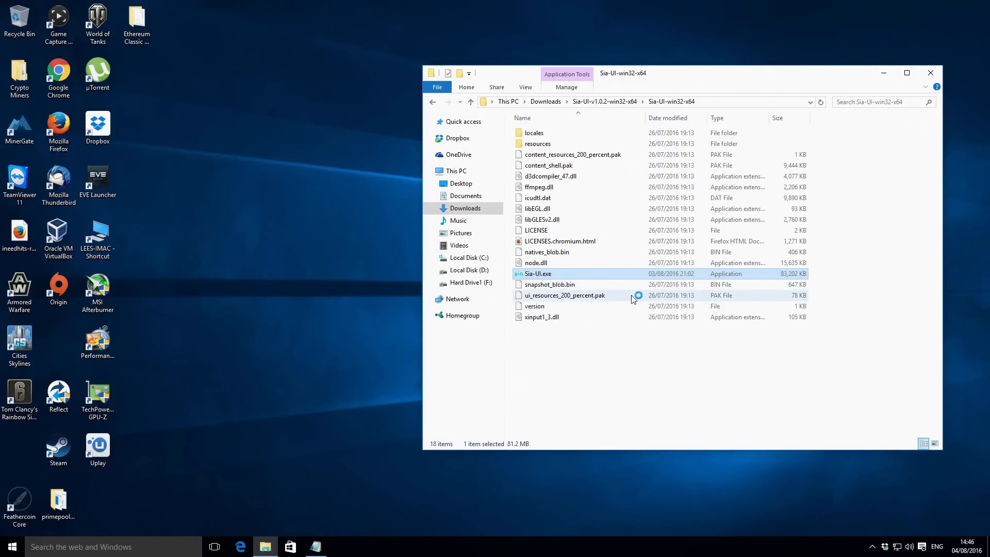
# - Go to the Wallet section to reach the locked wallet's password prompt
pyautogui.doubleClick(538, 273)
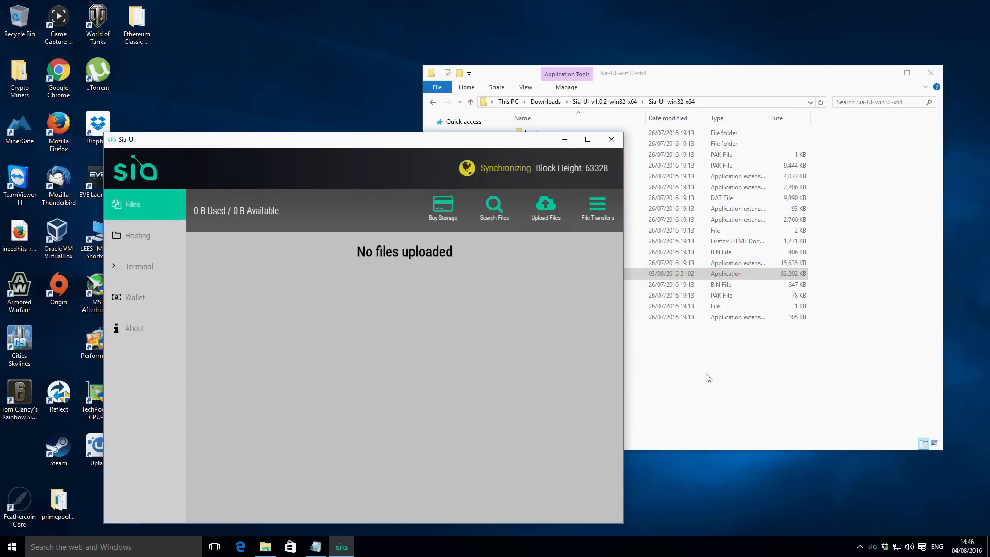
pyautogui.rightClick(537, 273)
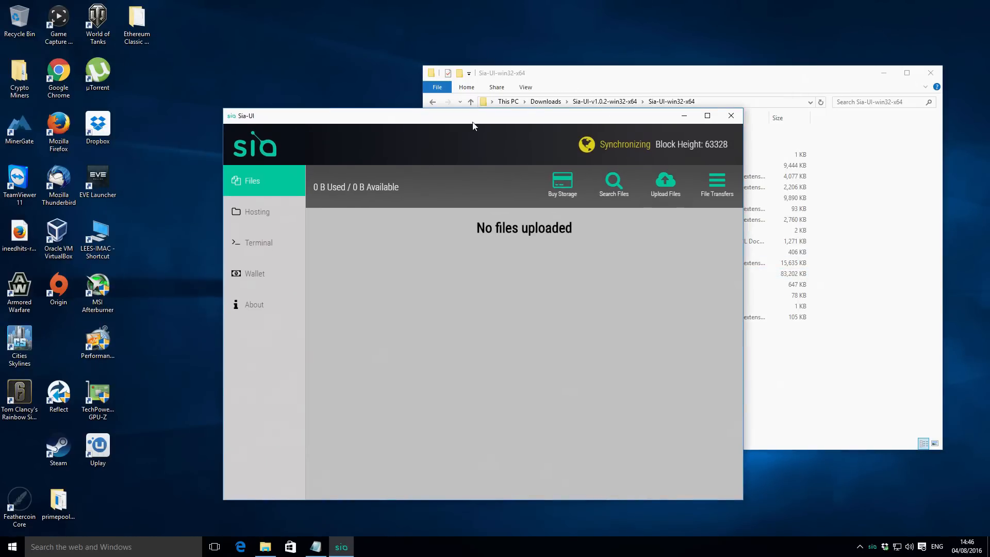
pyautogui.moveTo(279, 289)
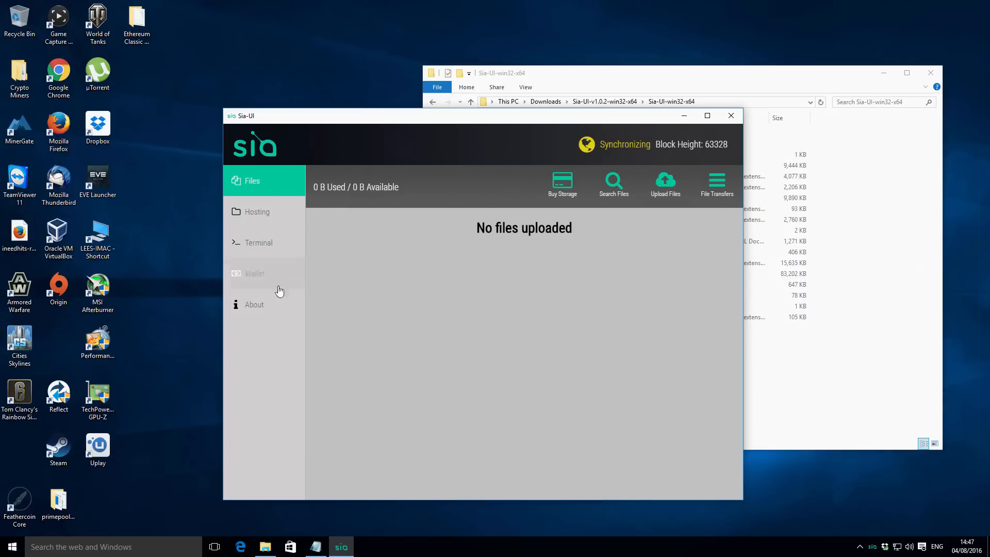
pyautogui.click(254, 273)
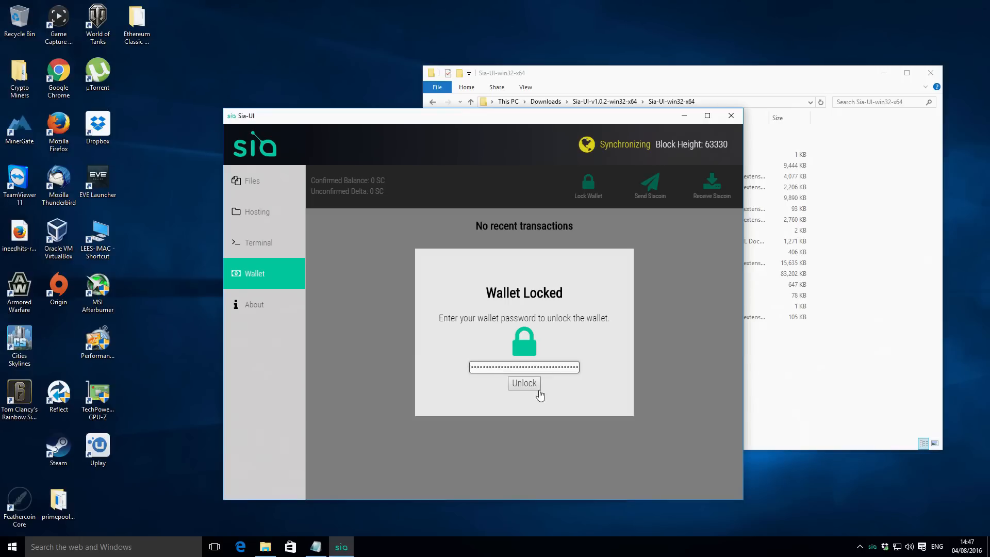
pyautogui.moveTo(526, 390)
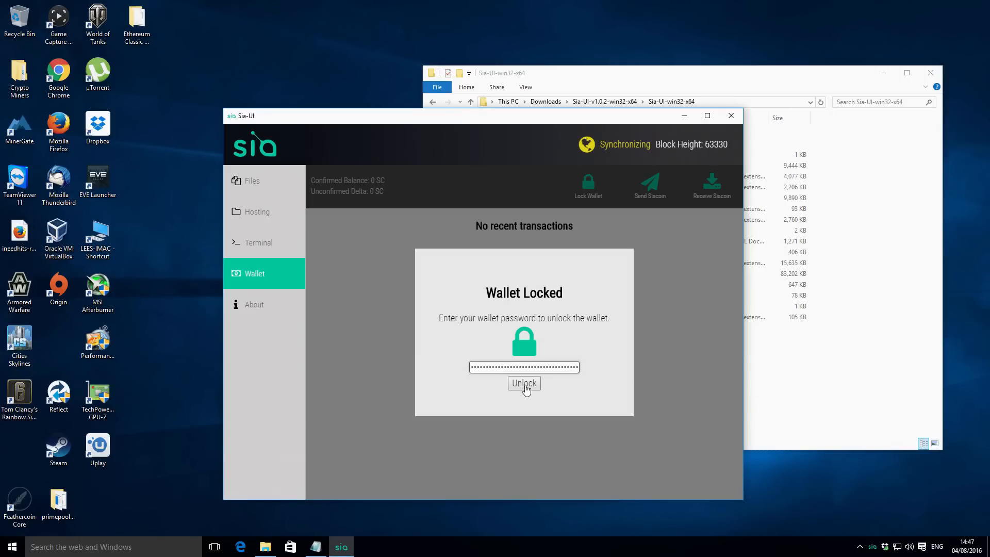
# - Unlock the wallet and review the 55000 SC confirmed balance and its transaction
pyautogui.click(524, 383)
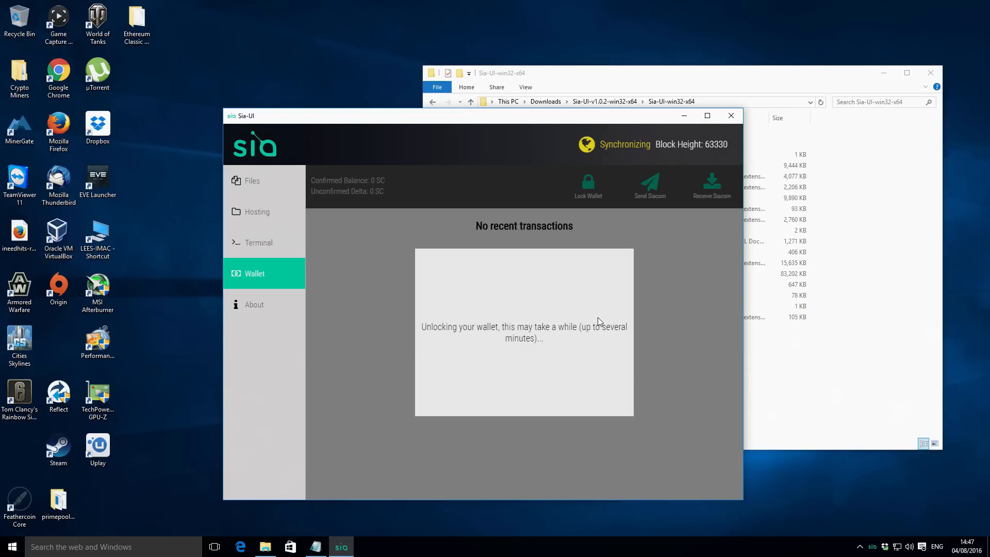
pyautogui.moveTo(602, 307)
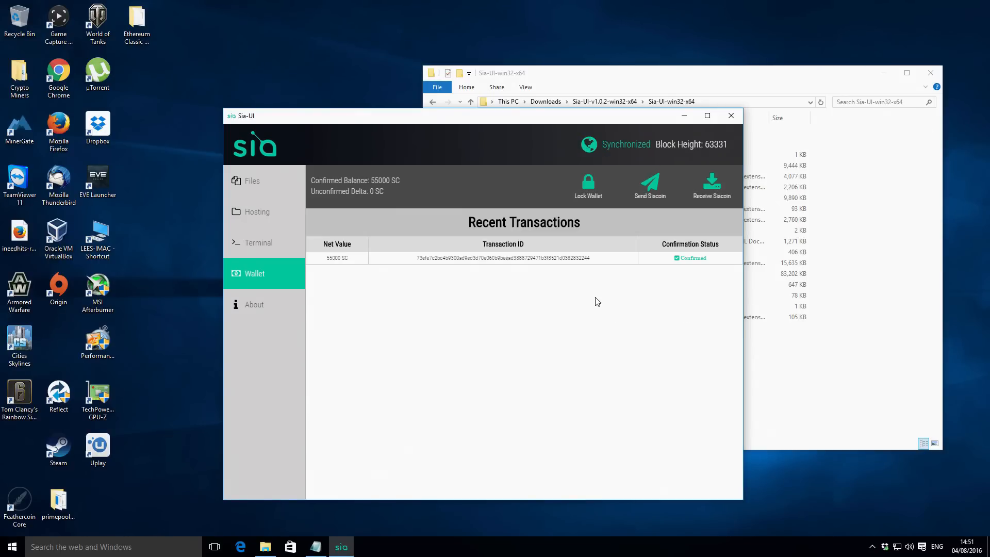
pyautogui.moveTo(633, 137)
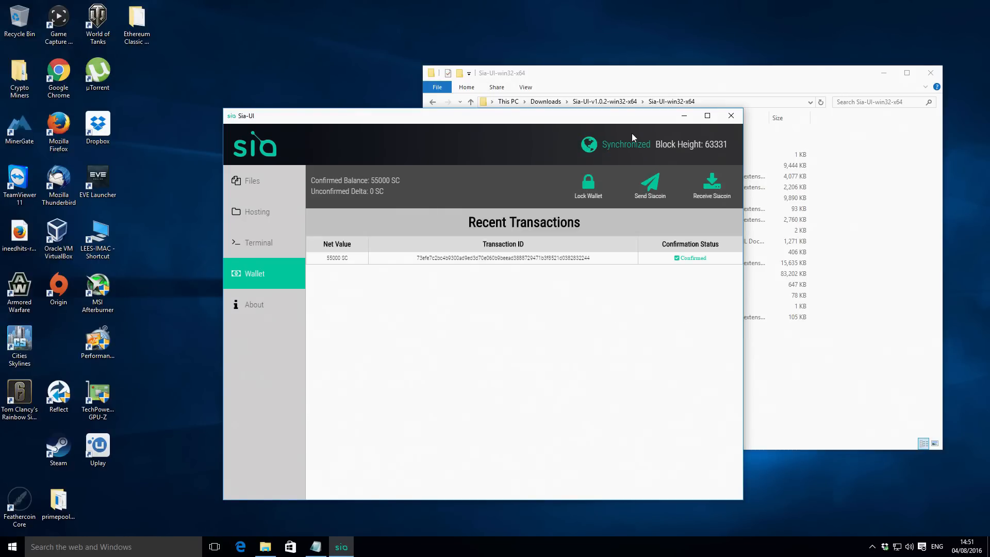
pyautogui.moveTo(251, 280)
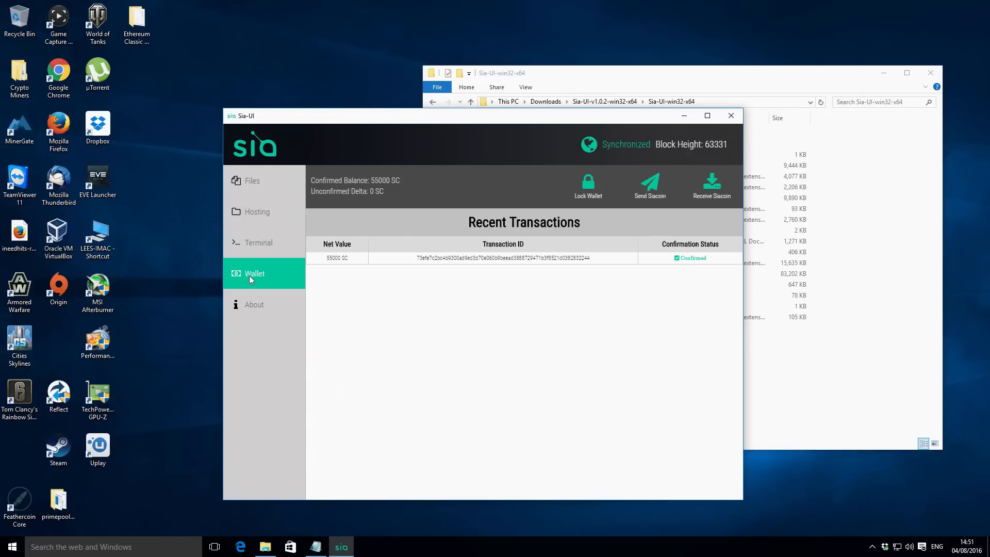
pyautogui.moveTo(539, 298)
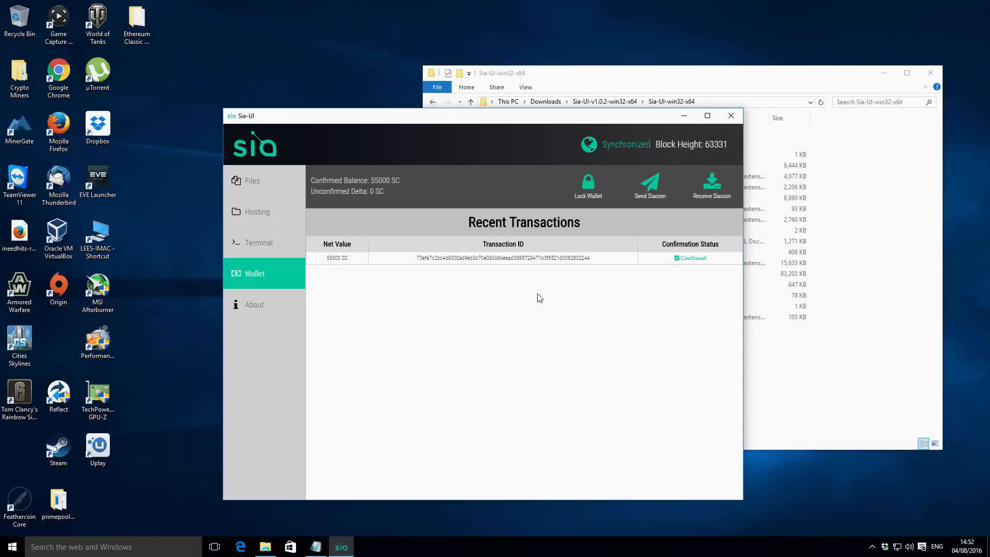
pyautogui.moveTo(420, 195)
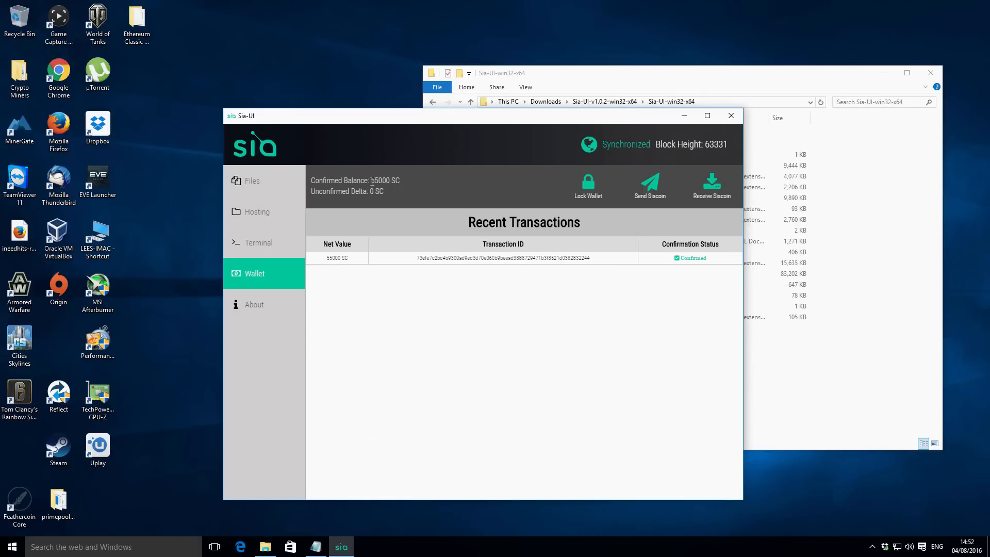
pyautogui.doubleClick(380, 181)
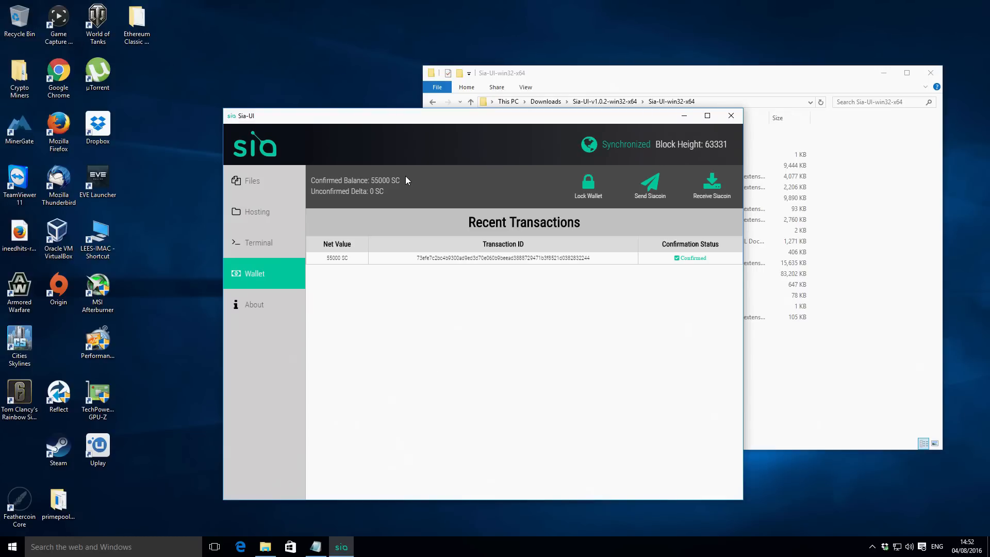
pyautogui.moveTo(423, 223)
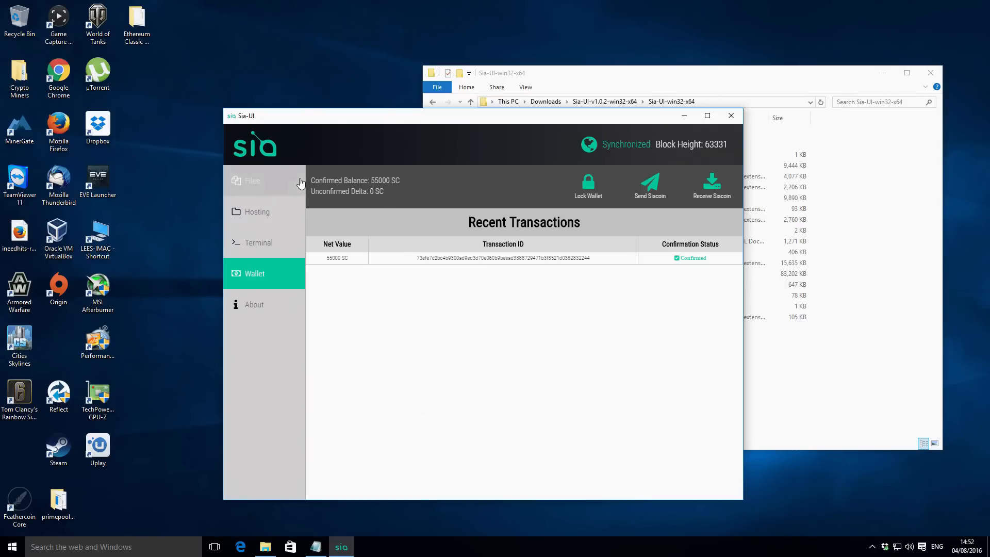
pyautogui.moveTo(880, 80)
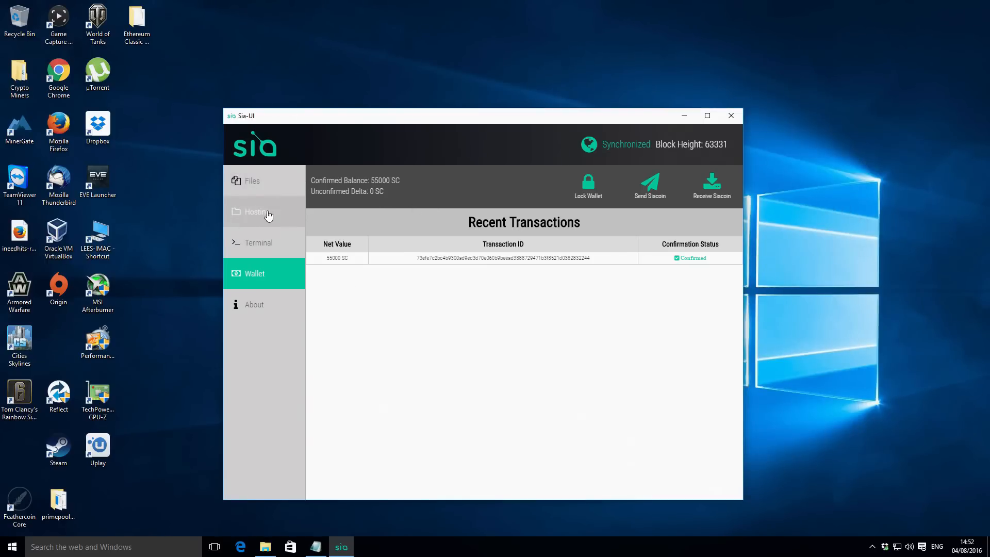
pyautogui.moveTo(266, 213)
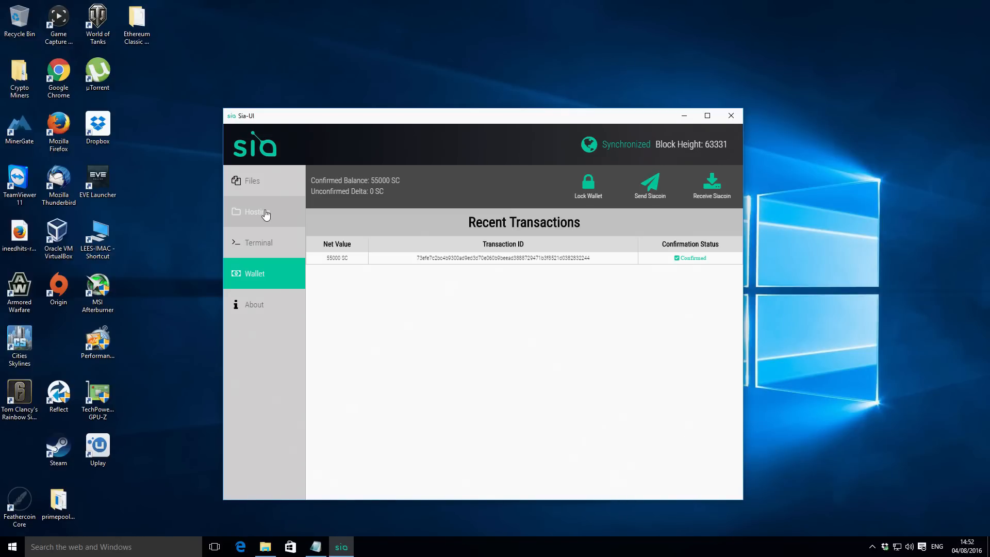
pyautogui.click(256, 212)
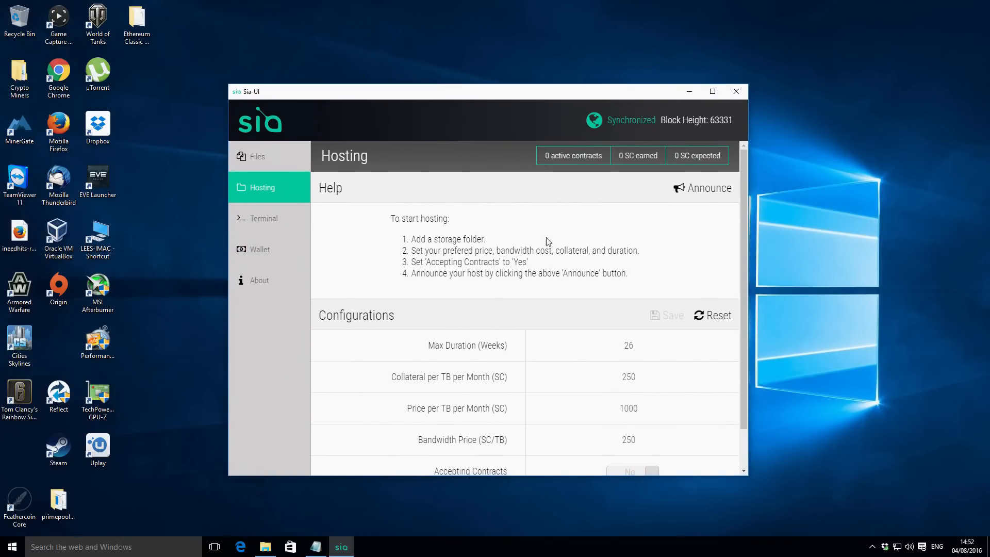
pyautogui.scroll(-3)
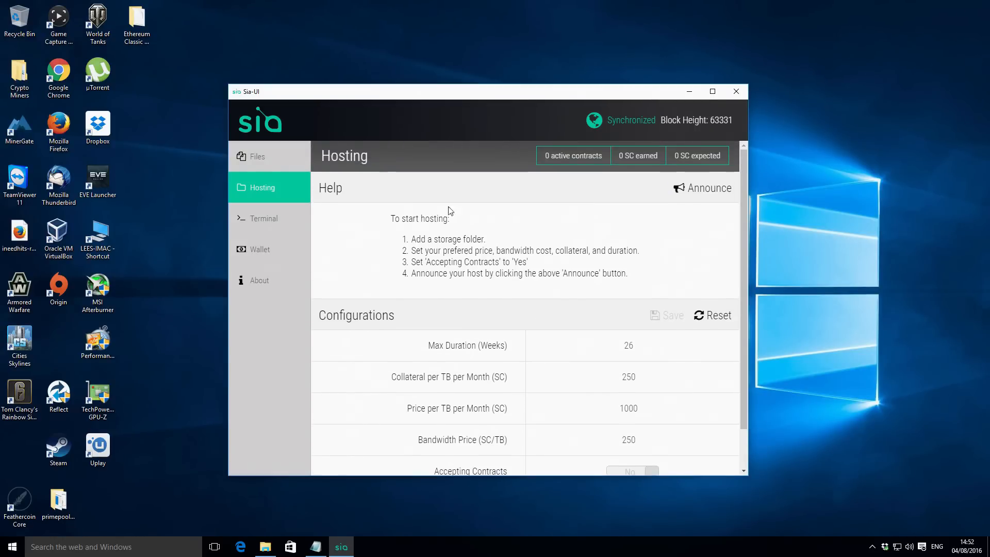
pyautogui.scroll(-3)
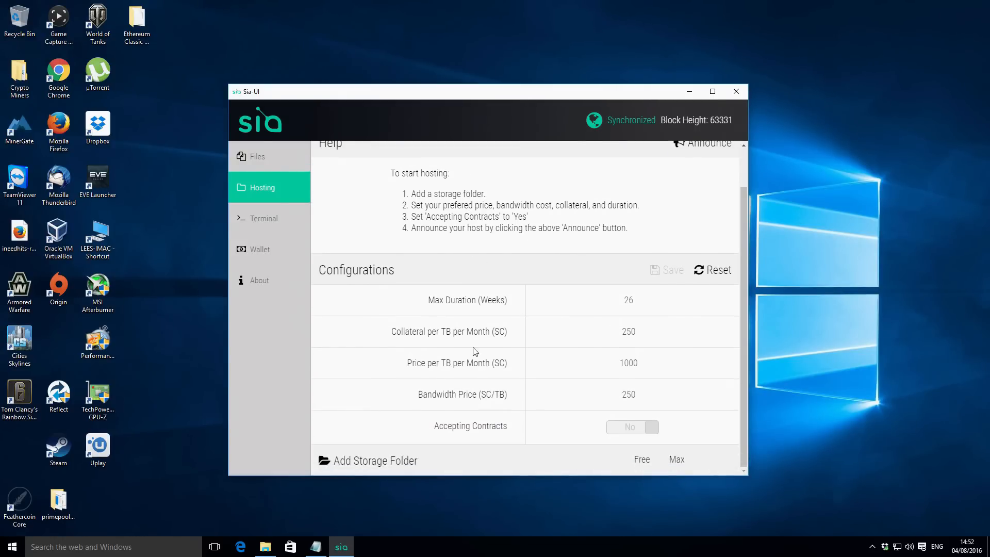
pyautogui.moveTo(399, 229)
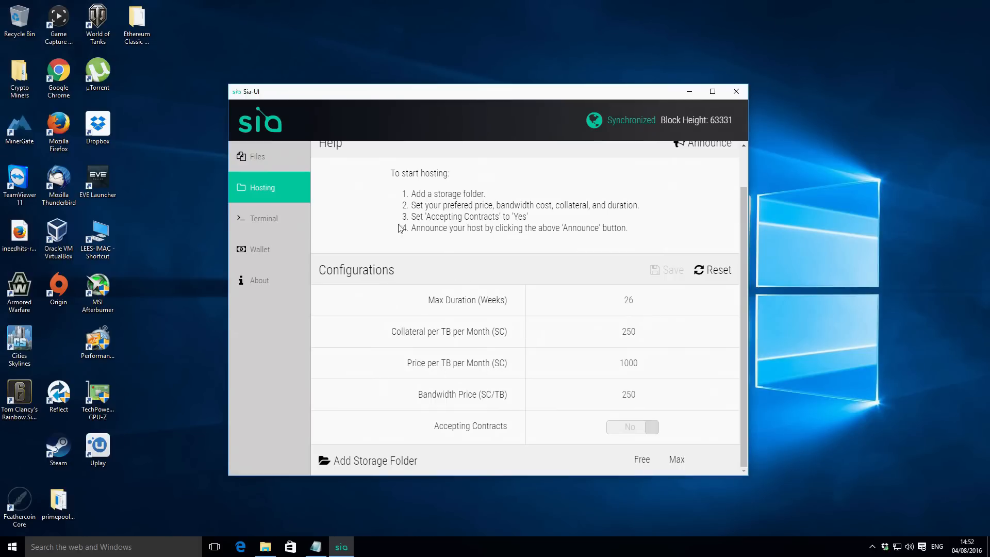
pyautogui.moveTo(432, 251)
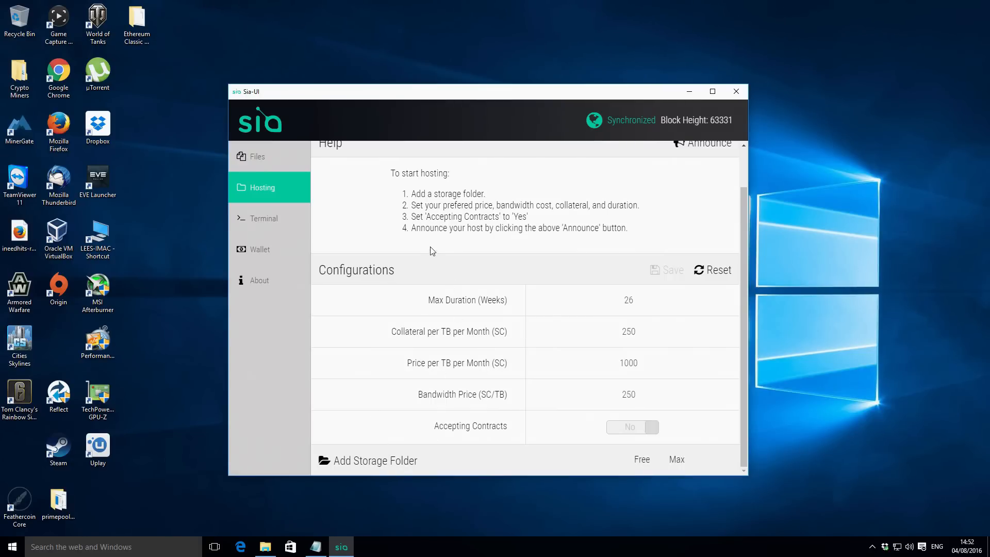
pyautogui.moveTo(428, 454)
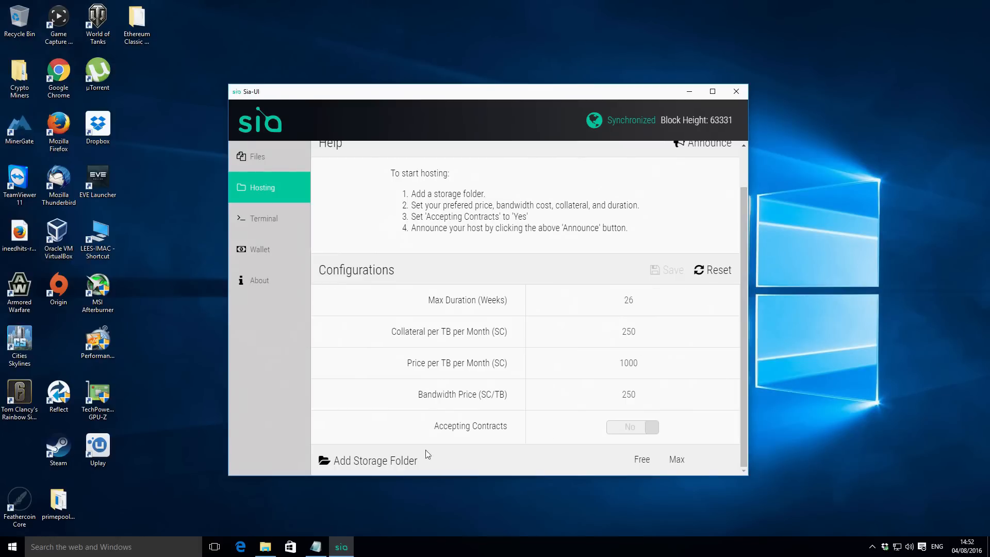
pyautogui.moveTo(538, 357)
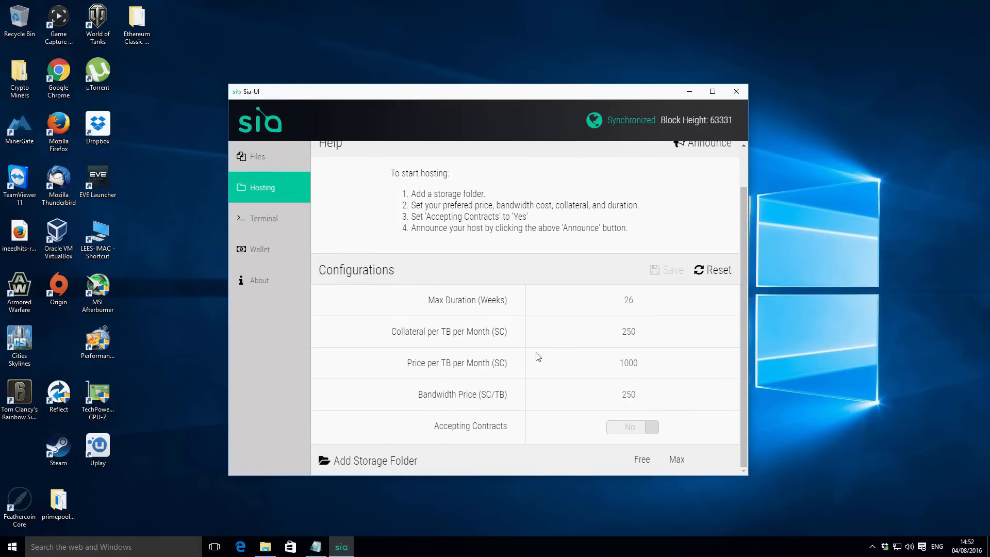
pyautogui.moveTo(365, 485)
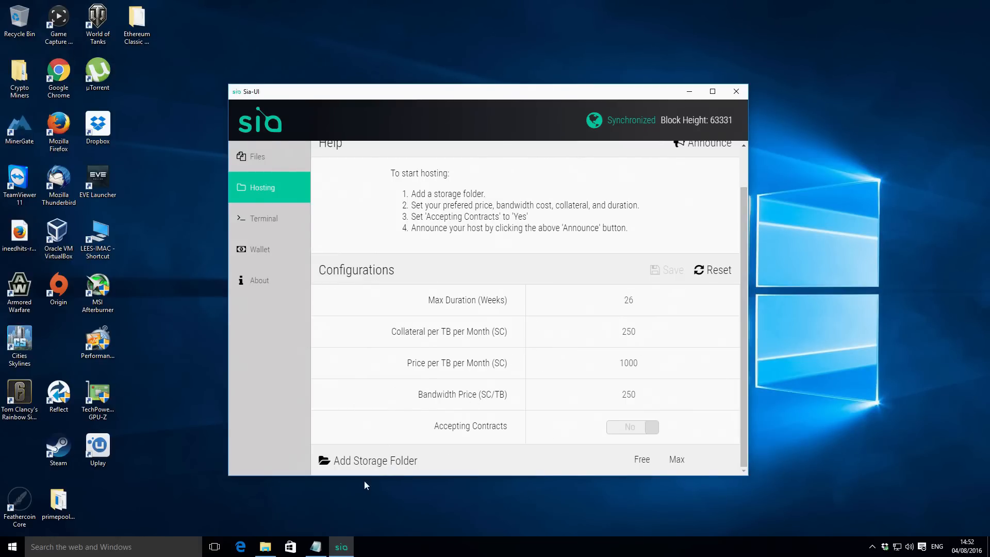
pyautogui.moveTo(359, 469)
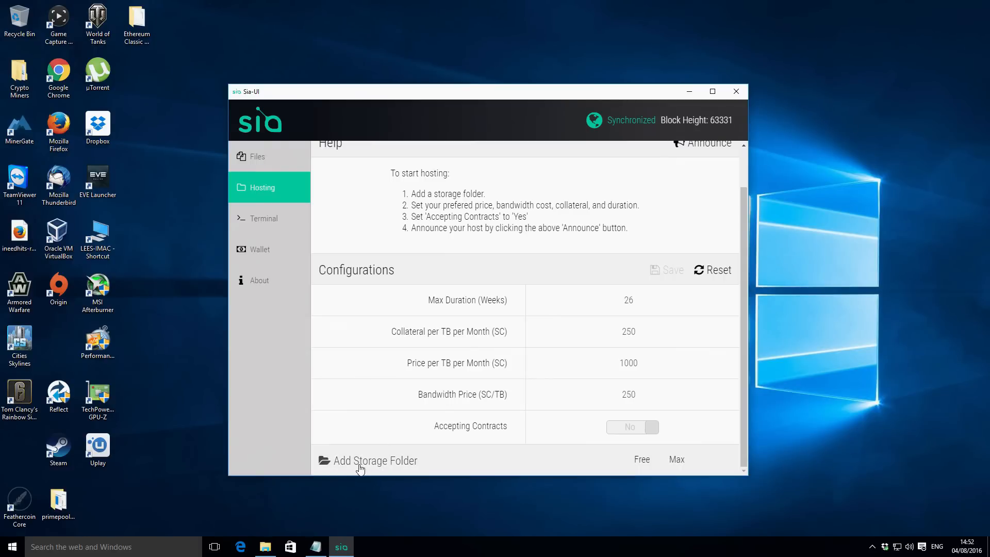
pyautogui.moveTo(402, 466)
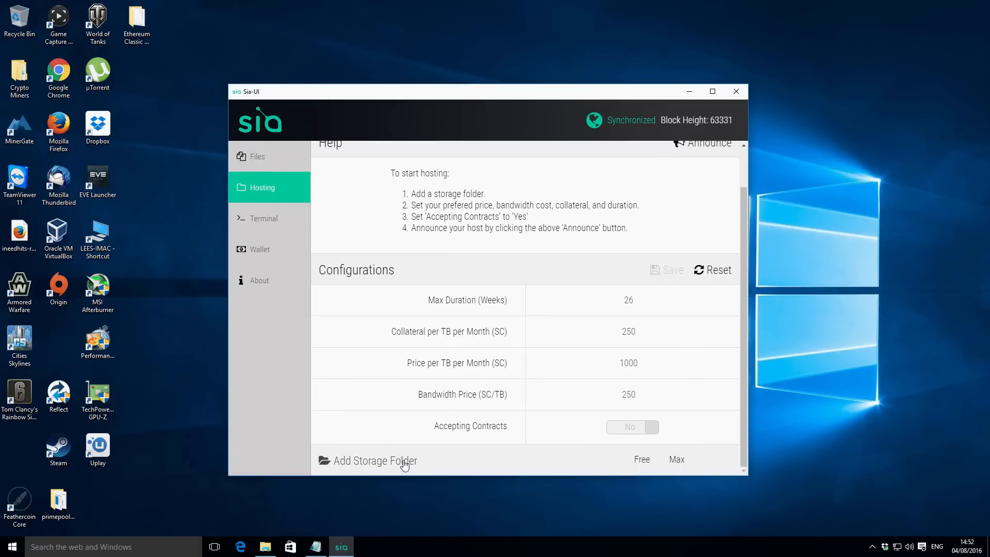
# - Start adding a storage folder and create a new folder on Hard Drive1 (F:)
pyautogui.click(375, 460)
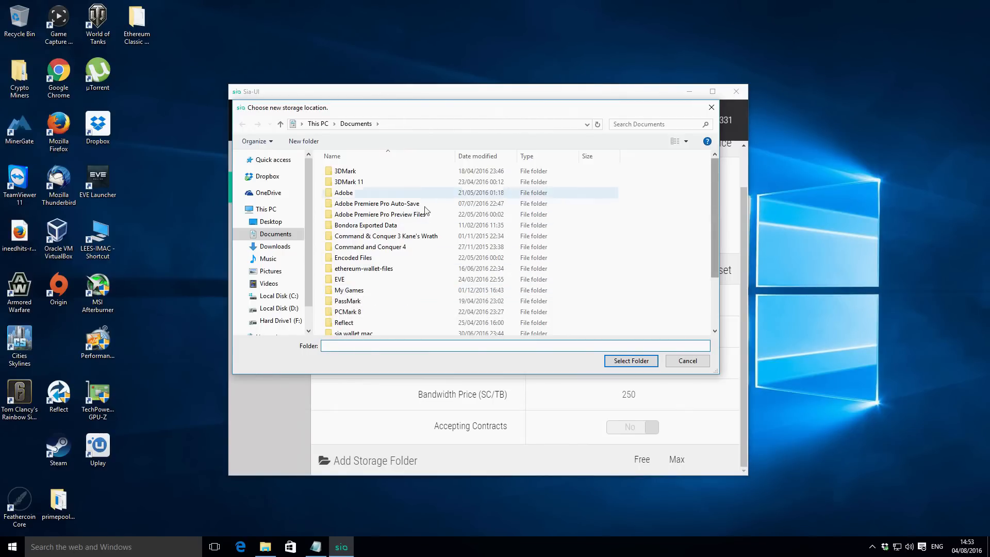
pyautogui.click(278, 308)
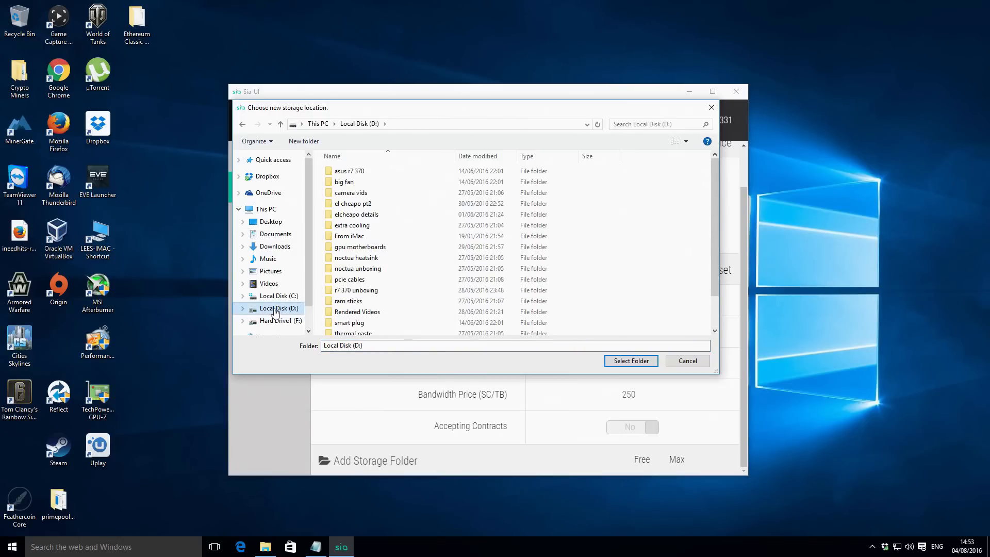
pyautogui.click(279, 320)
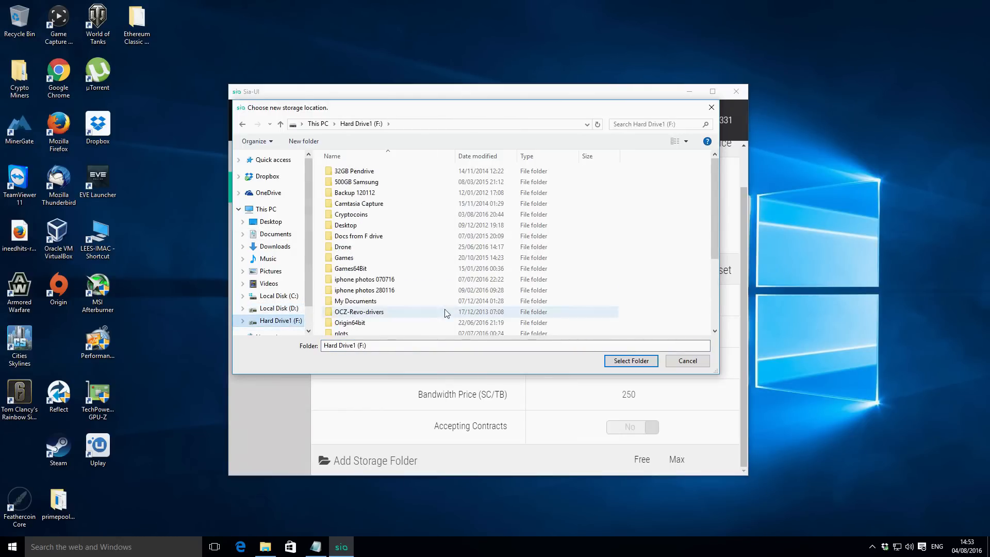
pyautogui.rightClick(678, 252)
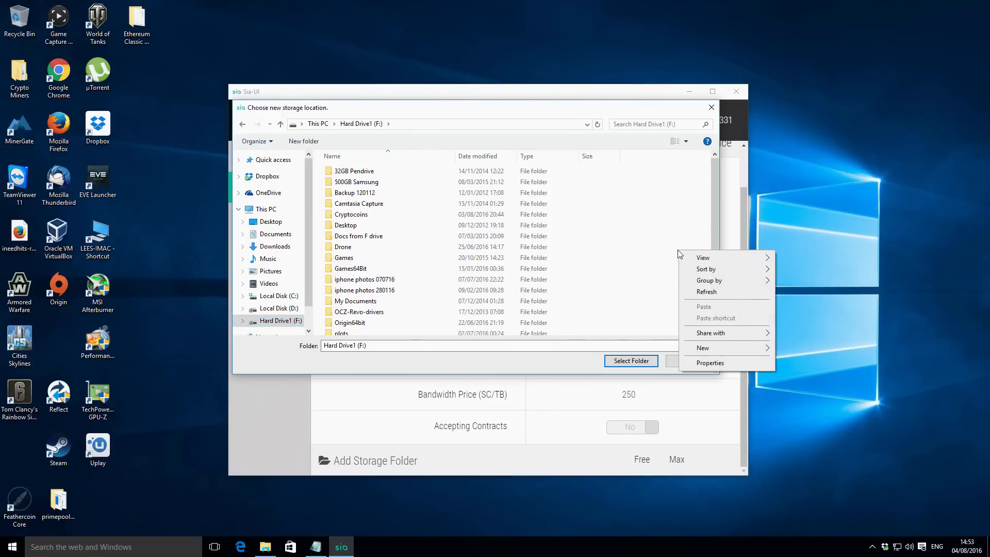
pyautogui.moveTo(711, 348)
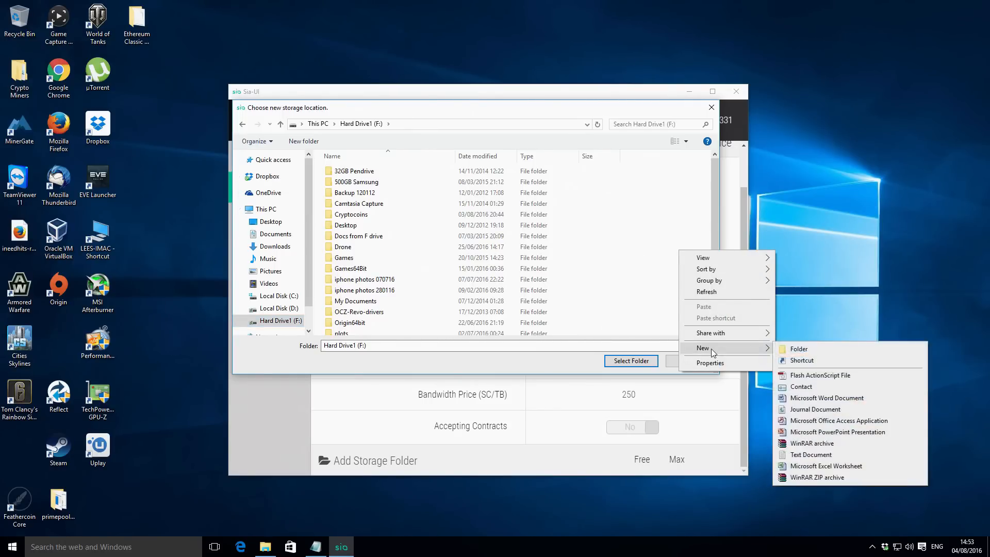
pyautogui.click(798, 349)
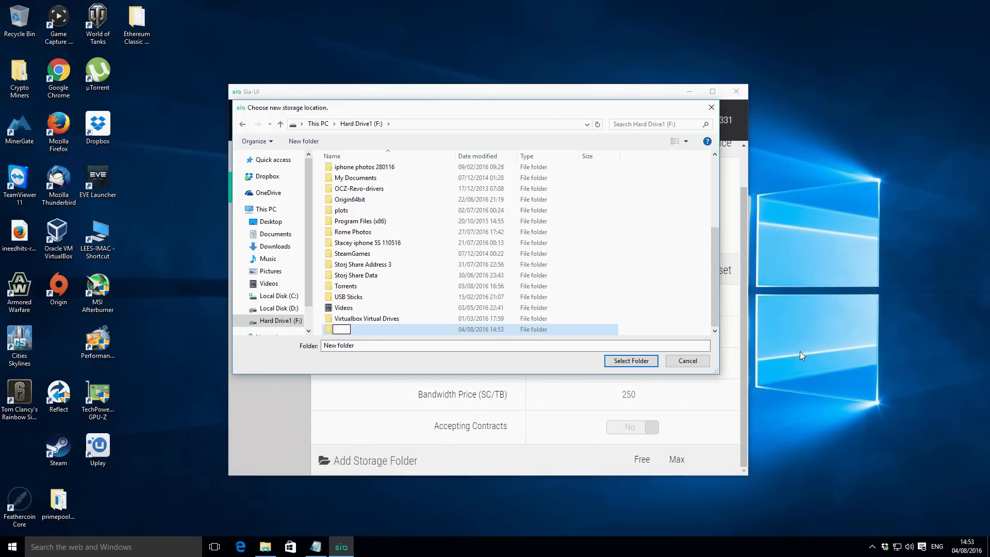
# - Name the folder 'Sia Rental Space 50GB' and select it as storage
pyautogui.write('Sia Rental Space 50g')
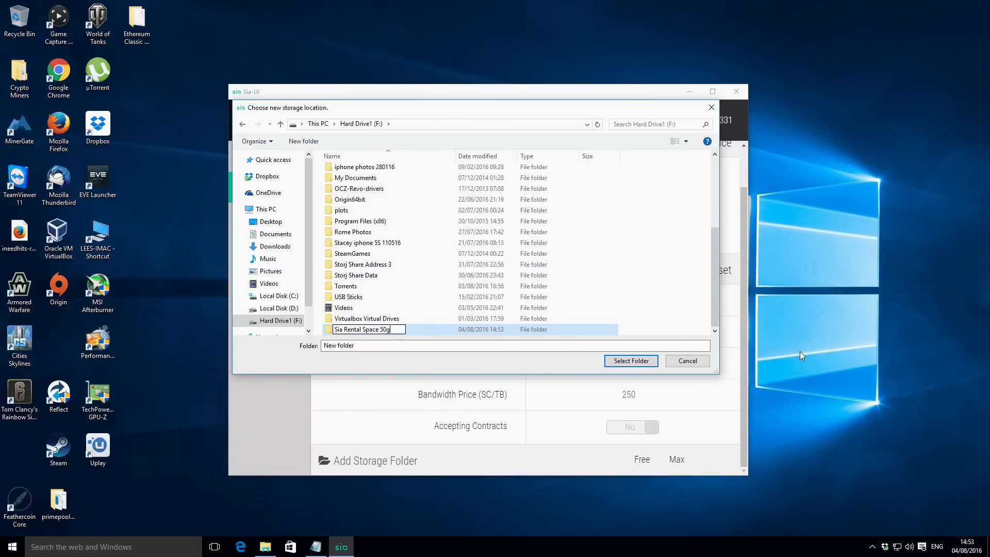
pyautogui.write('GB')
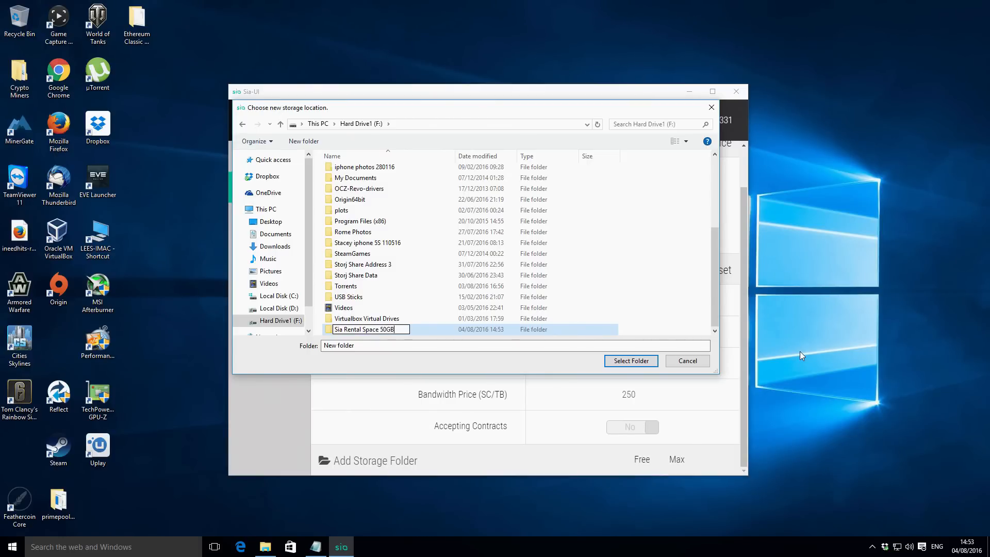
pyautogui.click(646, 323)
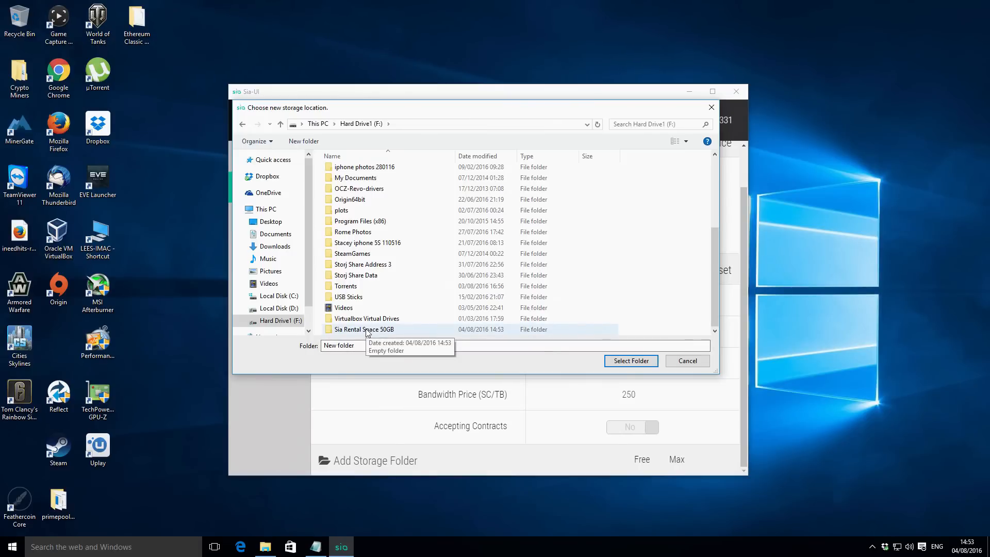
pyautogui.click(364, 329)
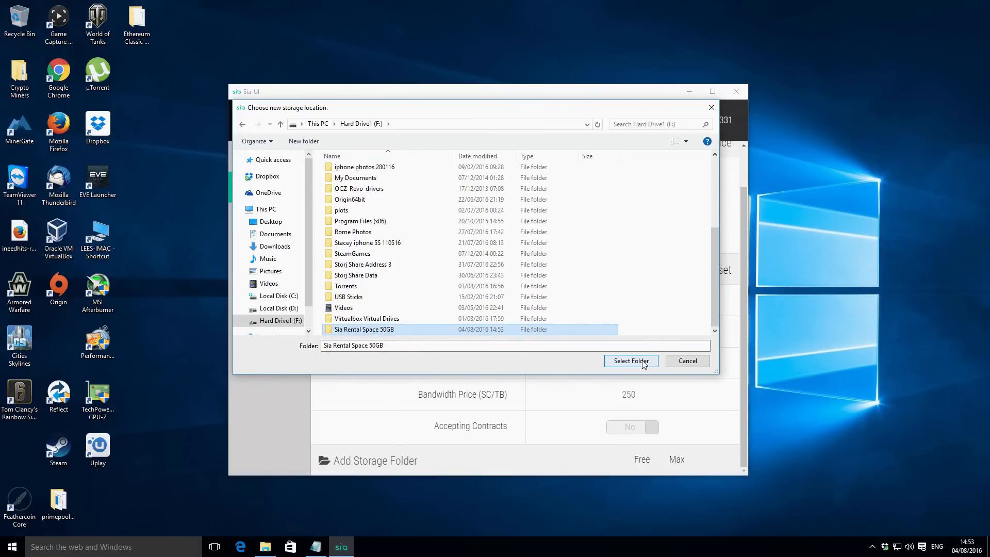
pyautogui.click(630, 361)
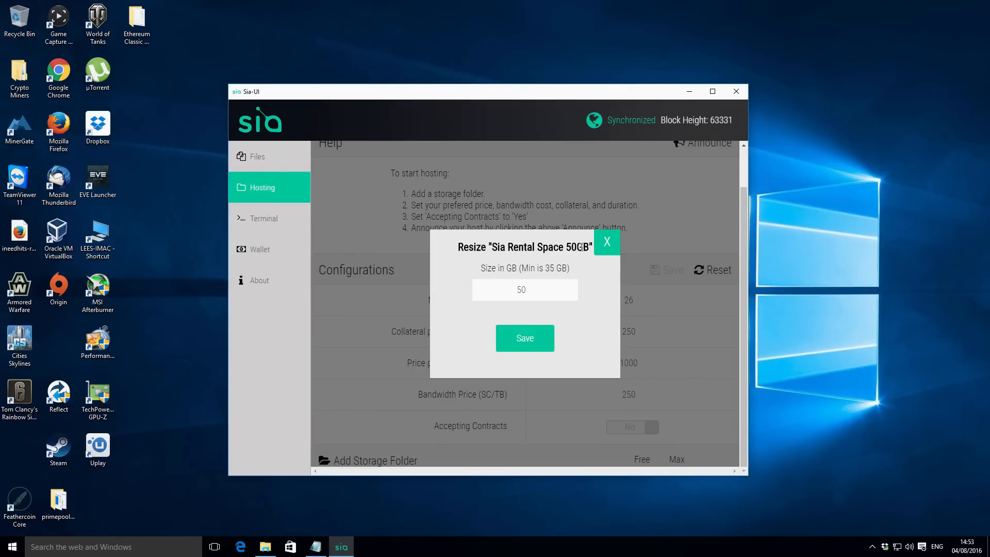
# - Save the Sia Rental Space 50GB storage folder with a size of 50 GB
pyautogui.click(525, 289)
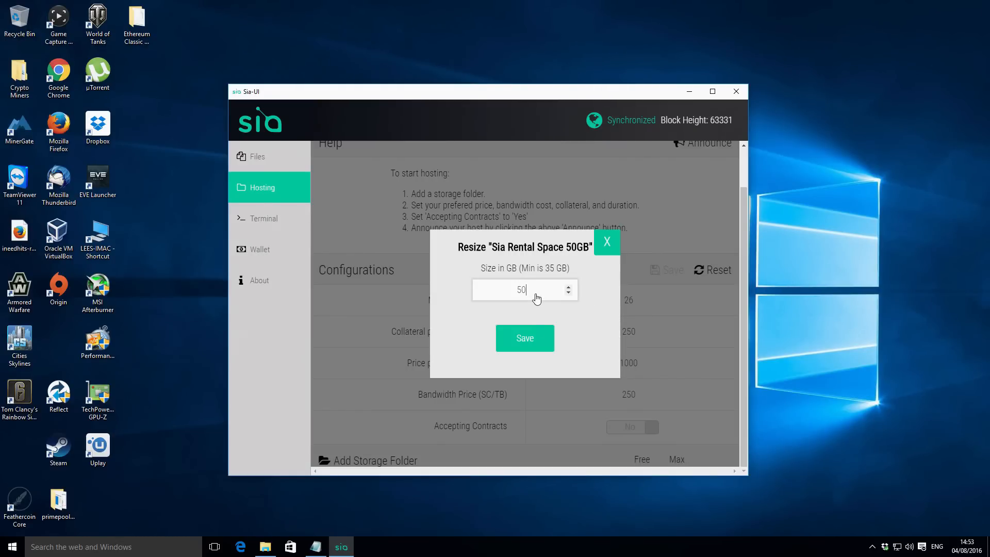
pyautogui.moveTo(553, 278)
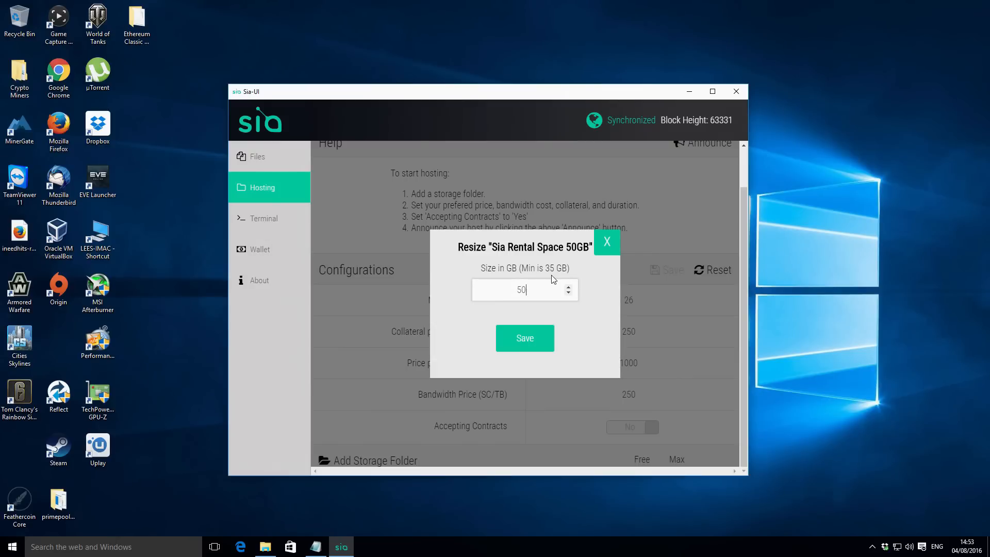
pyautogui.moveTo(544, 277)
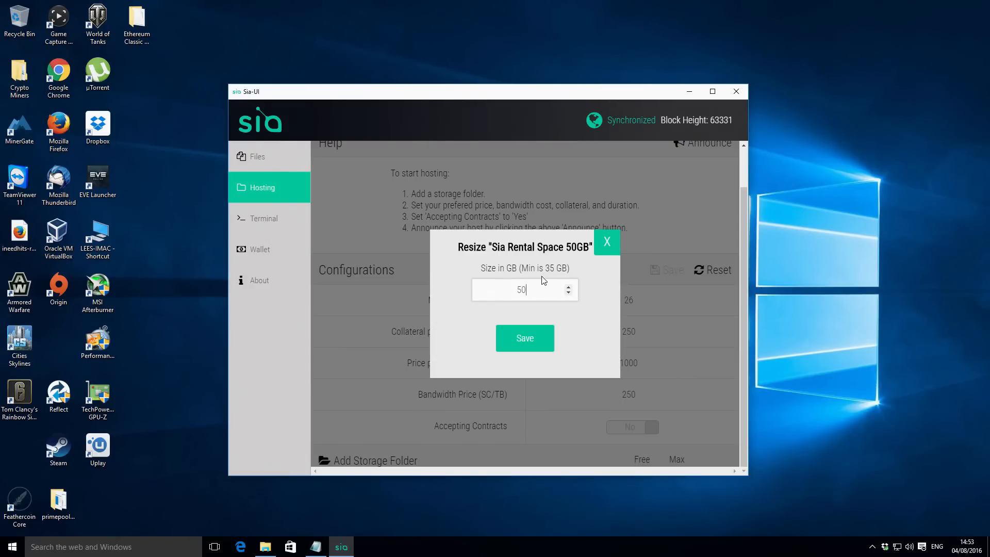
pyautogui.moveTo(534, 296)
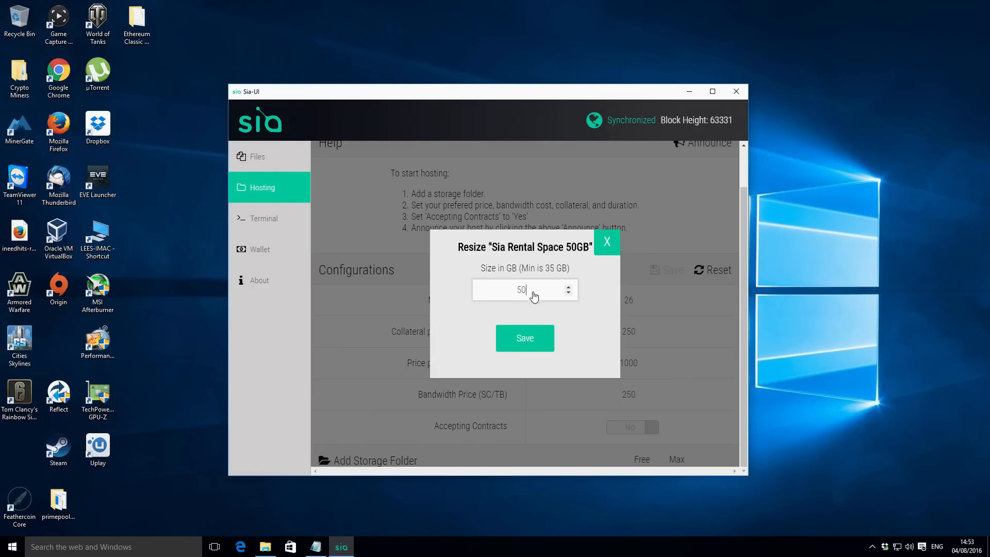
pyautogui.moveTo(537, 345)
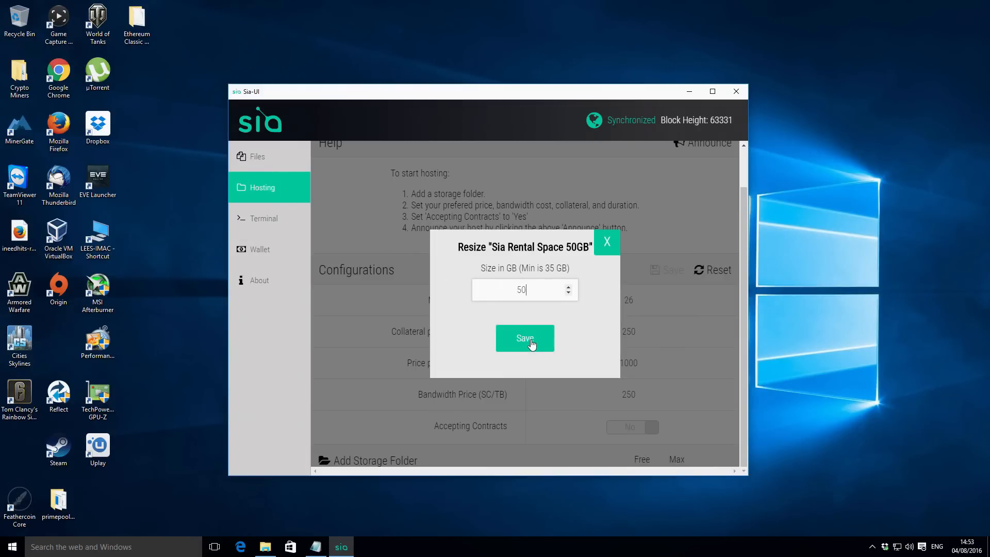
pyautogui.click(525, 339)
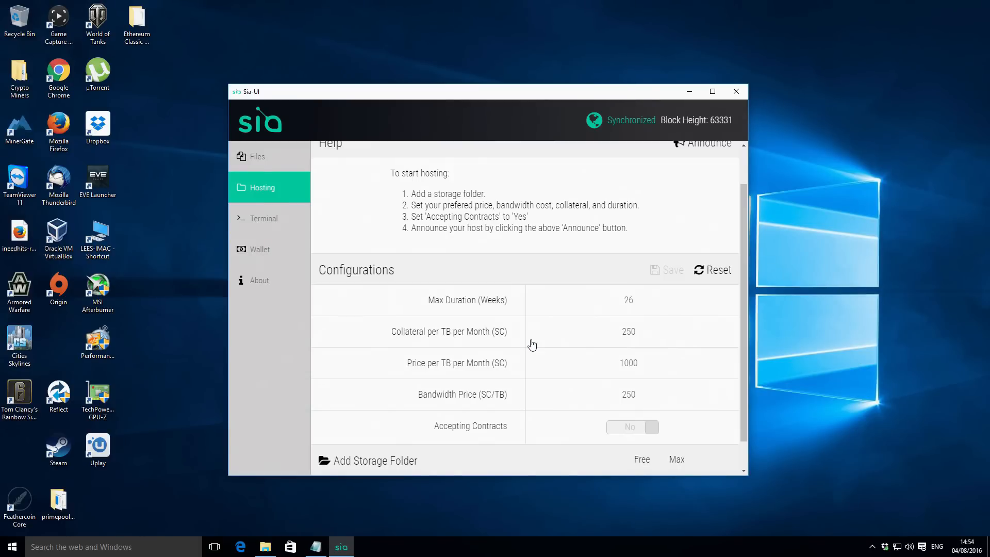
pyautogui.scroll(-3)
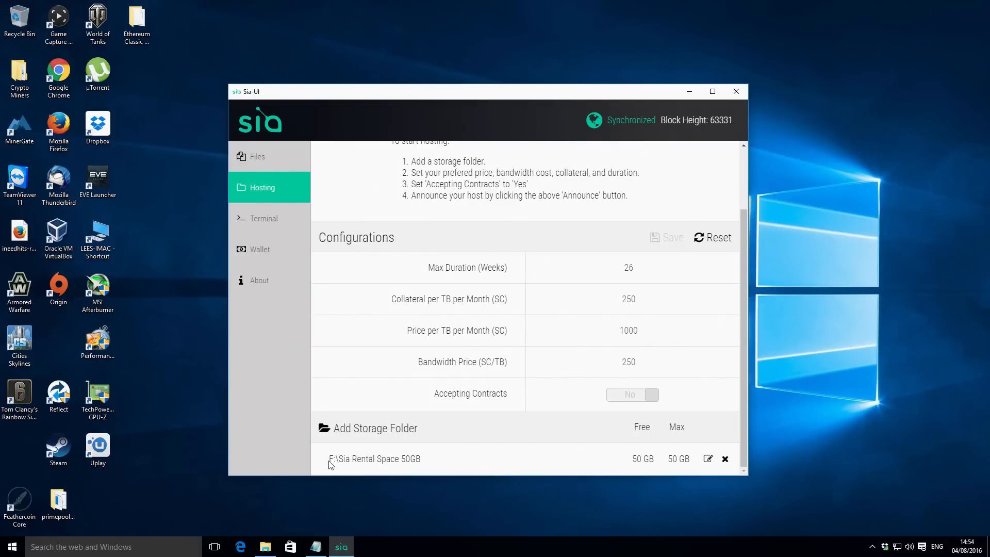
pyautogui.moveTo(628, 472)
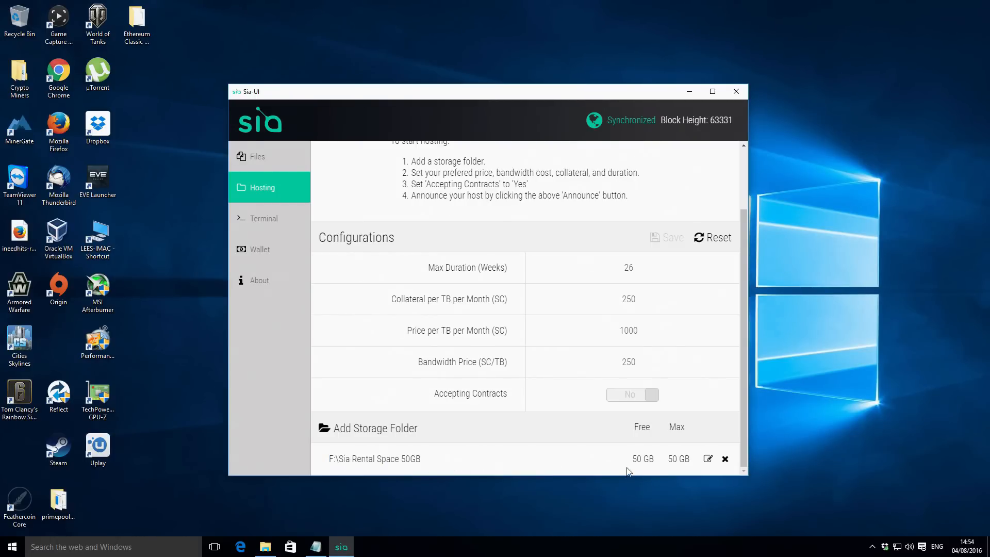
pyautogui.moveTo(648, 453)
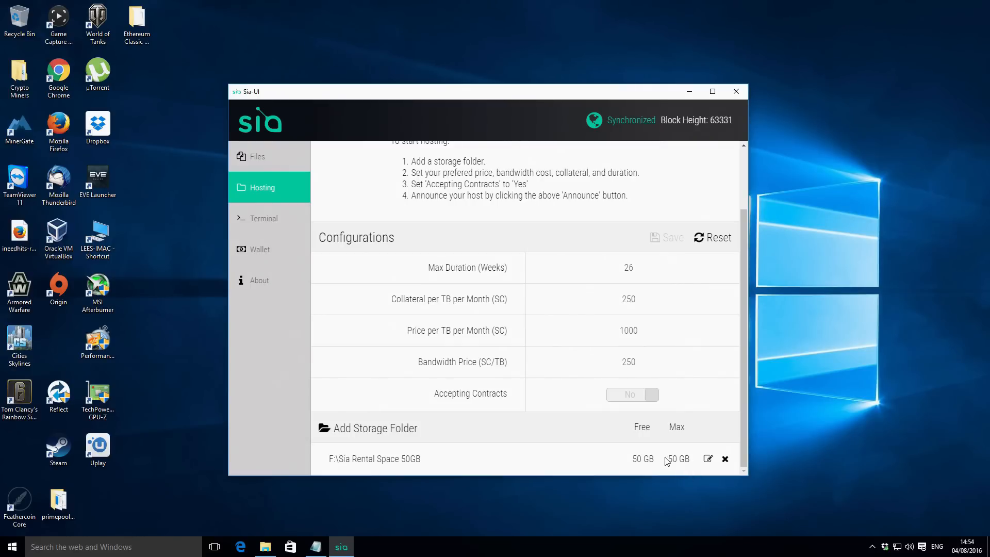
pyautogui.moveTo(659, 437)
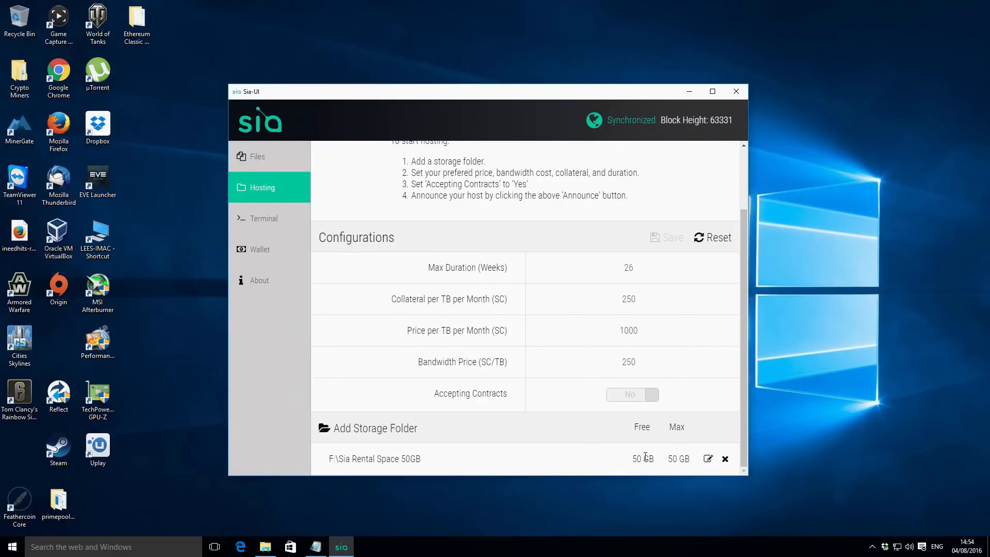
pyautogui.moveTo(646, 457)
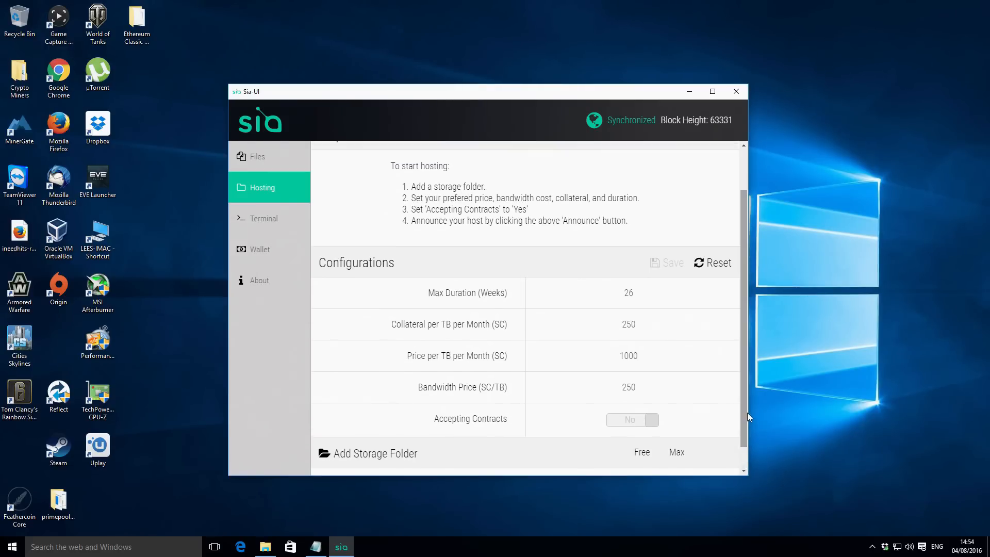
pyautogui.doubleClick(356, 263)
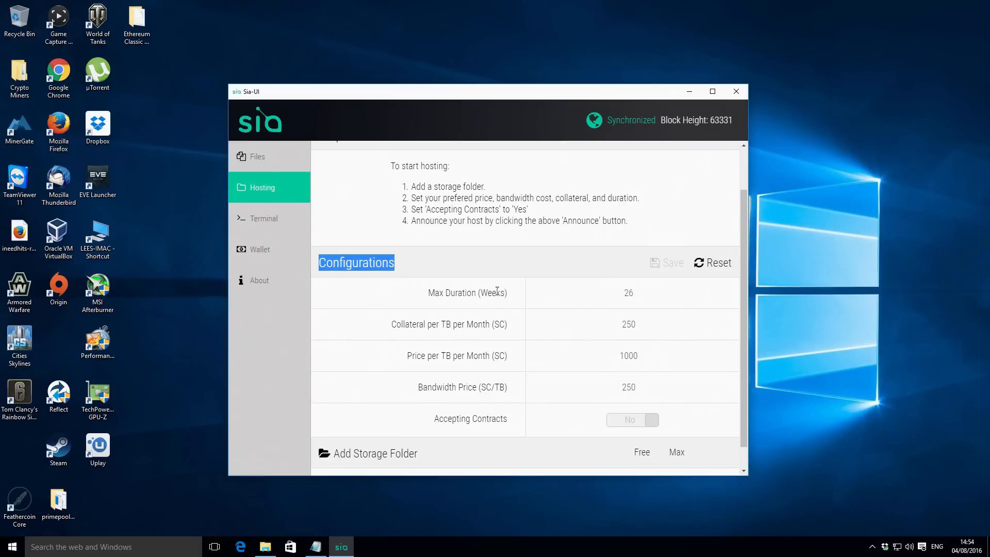
pyautogui.moveTo(745, 327)
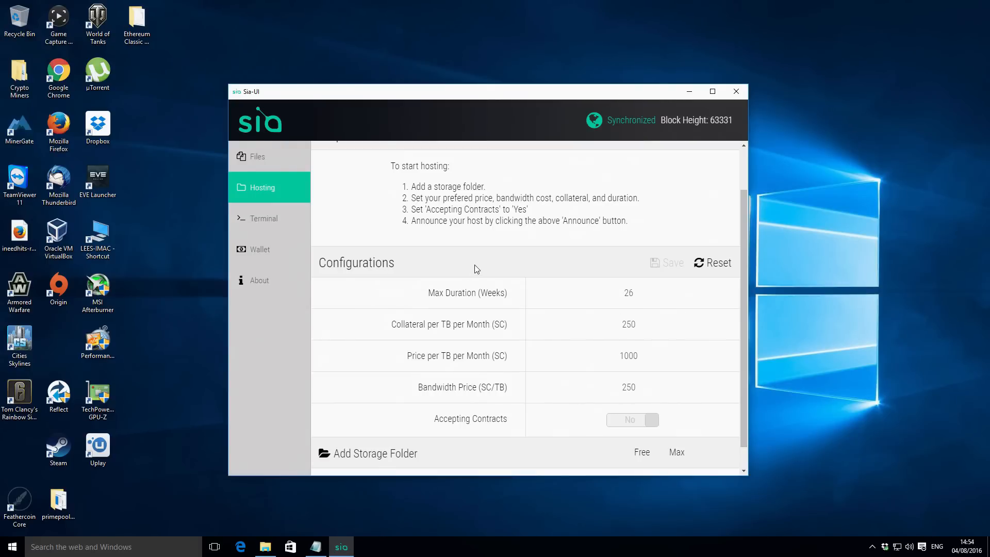
pyautogui.moveTo(560, 332)
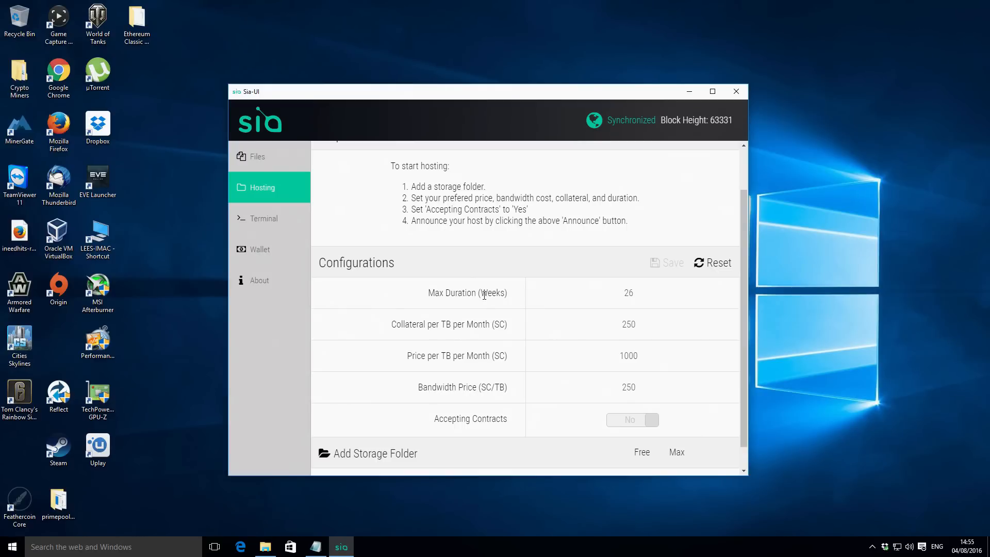
pyautogui.click(632, 293)
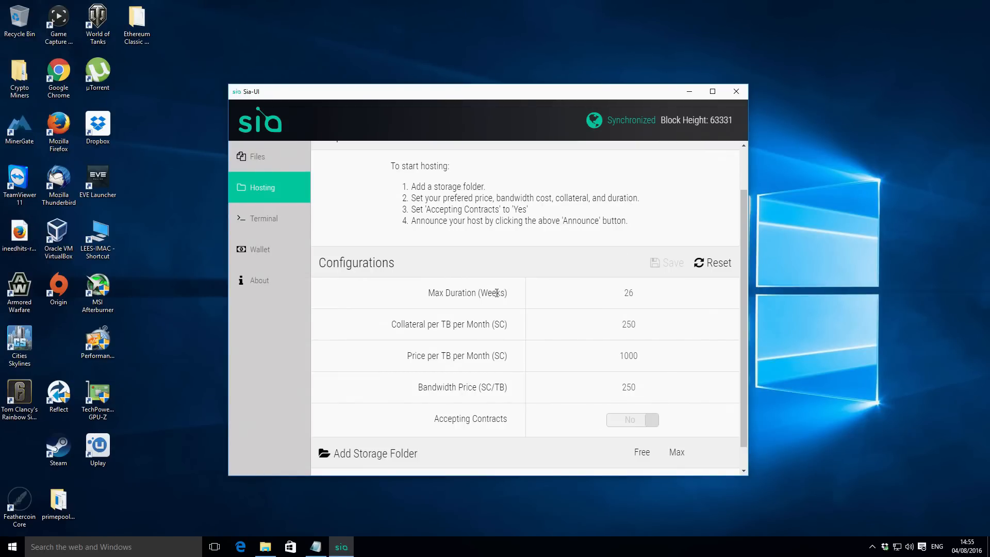
pyautogui.click(632, 293)
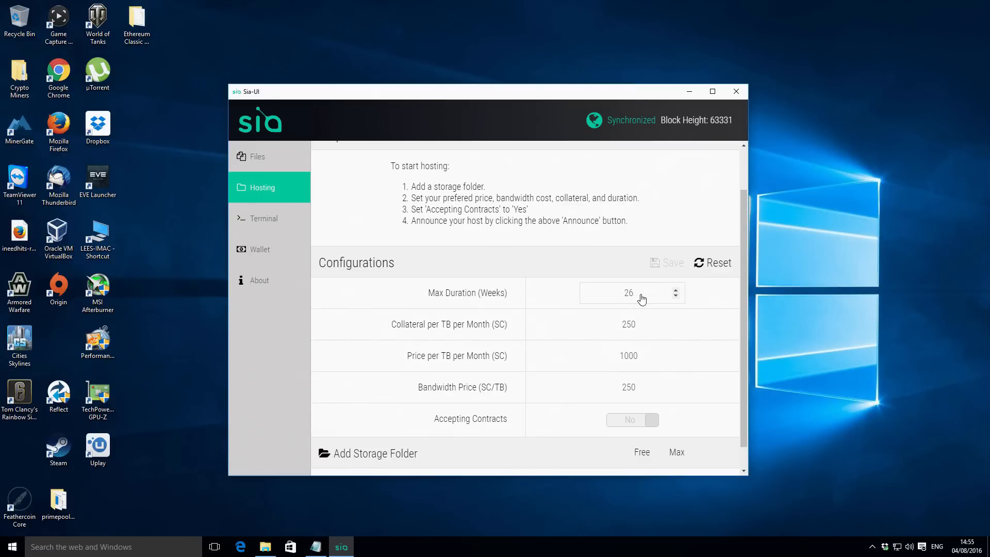
pyautogui.moveTo(638, 297)
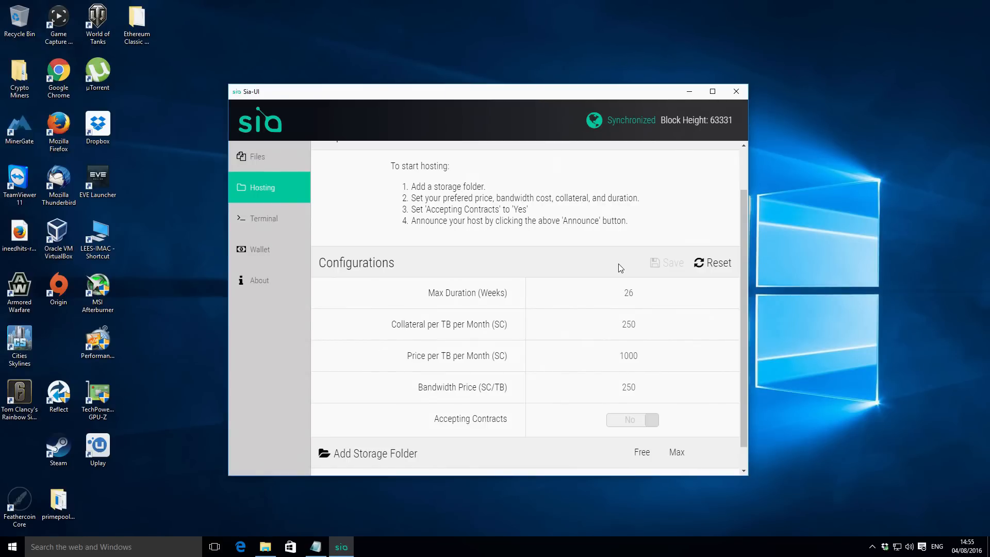
pyautogui.click(628, 292)
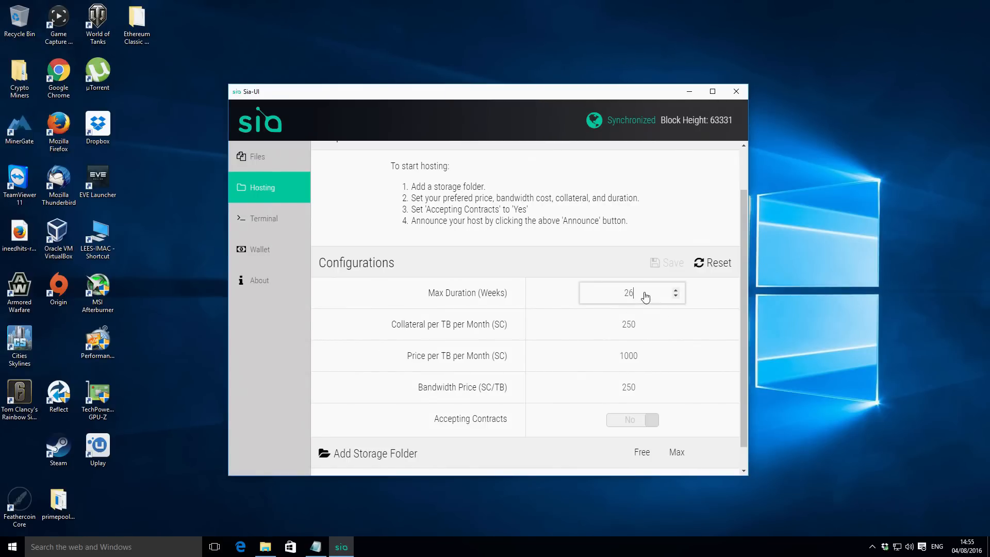
pyautogui.press('Backspace')
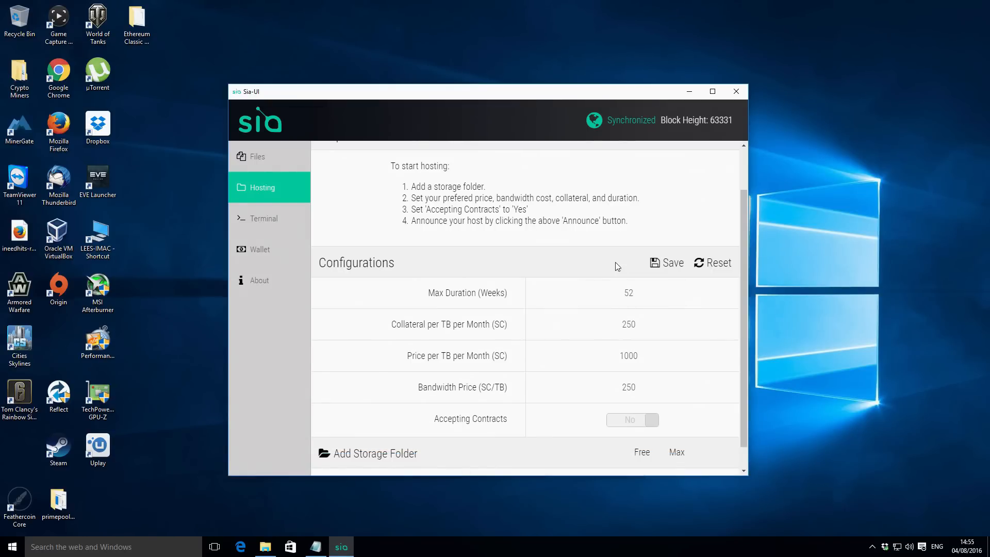
pyautogui.click(632, 293)
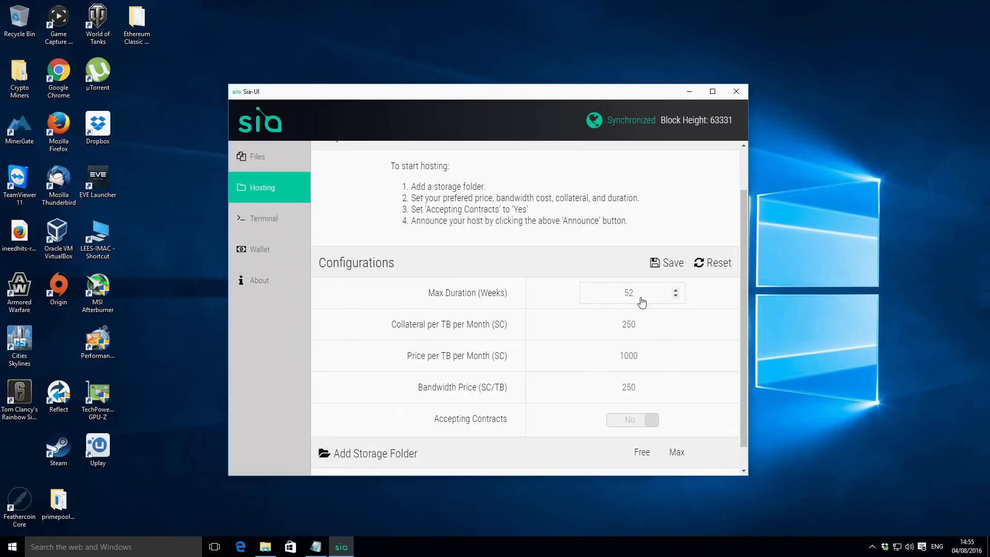
pyautogui.moveTo(583, 297)
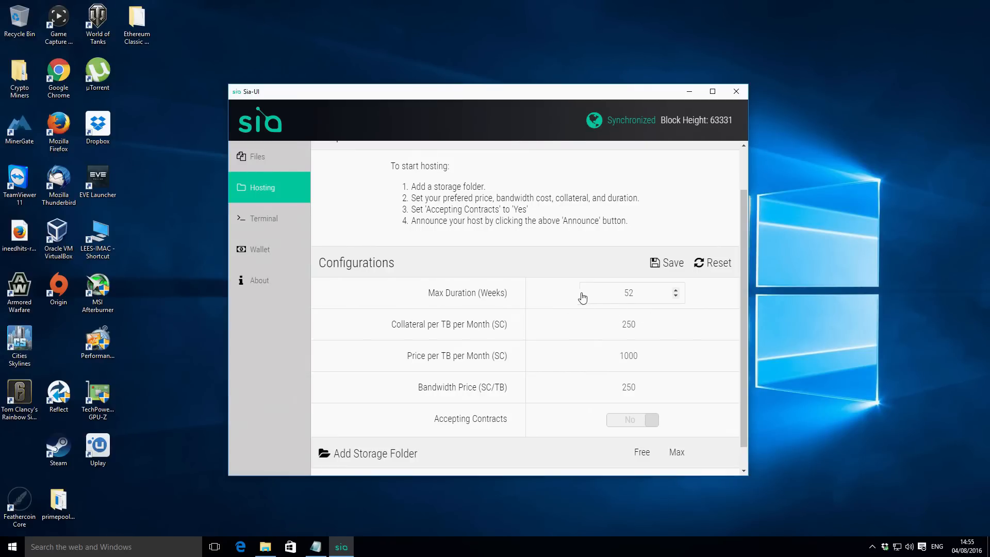
pyautogui.moveTo(672, 305)
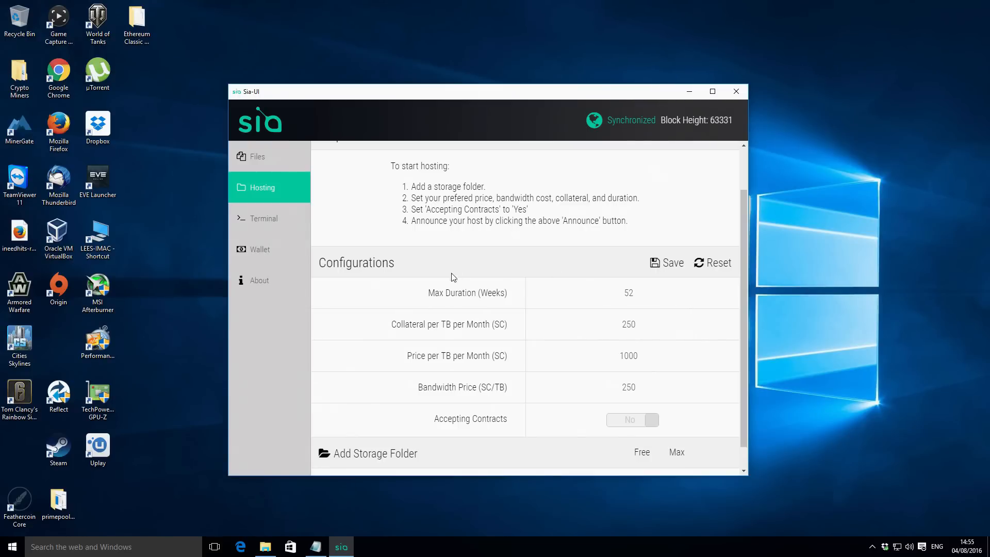
pyautogui.moveTo(450, 324)
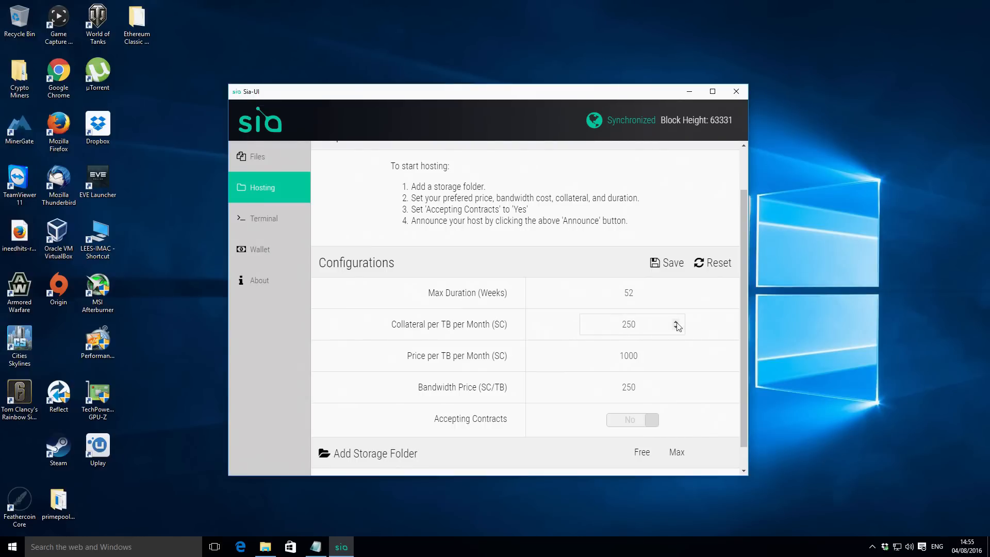
pyautogui.moveTo(645, 329)
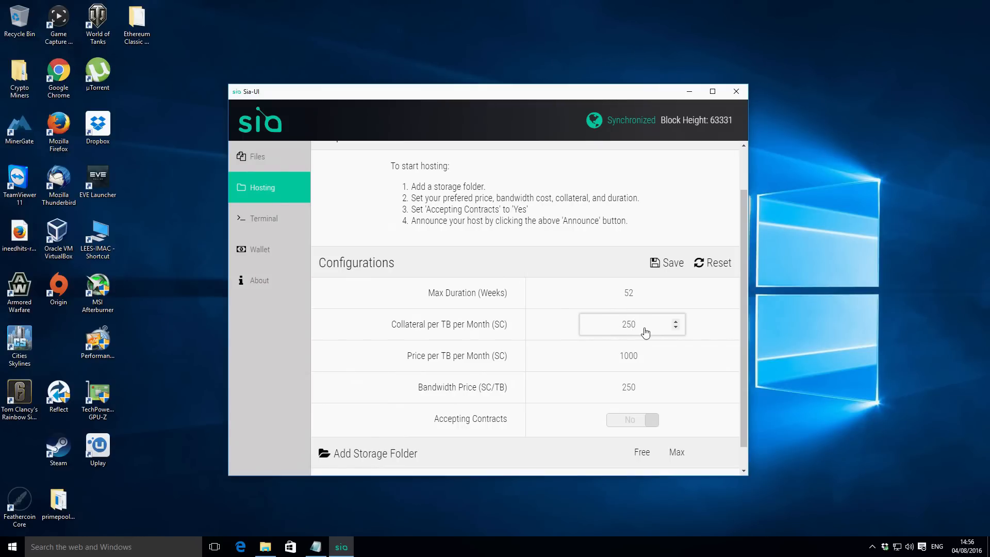
pyautogui.moveTo(611, 326)
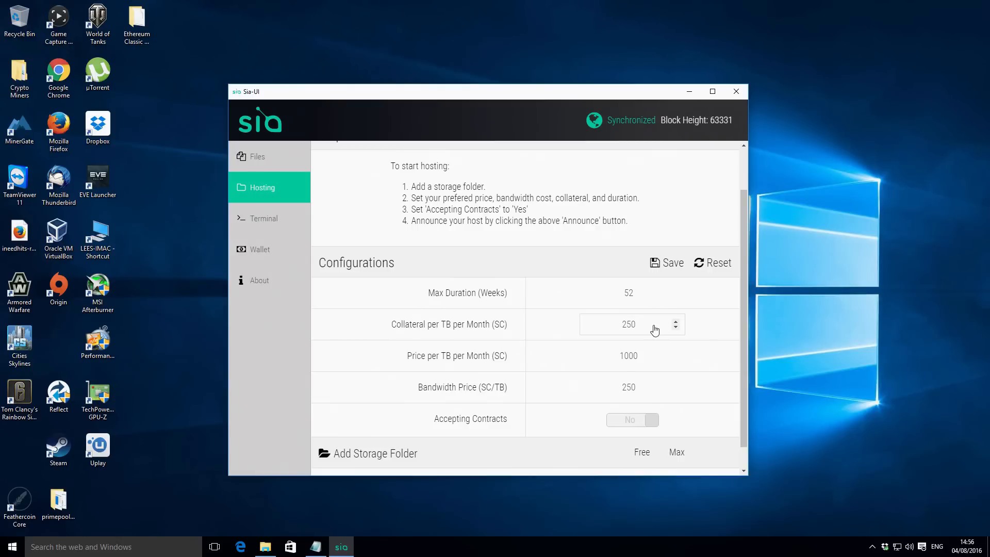
pyautogui.moveTo(619, 324)
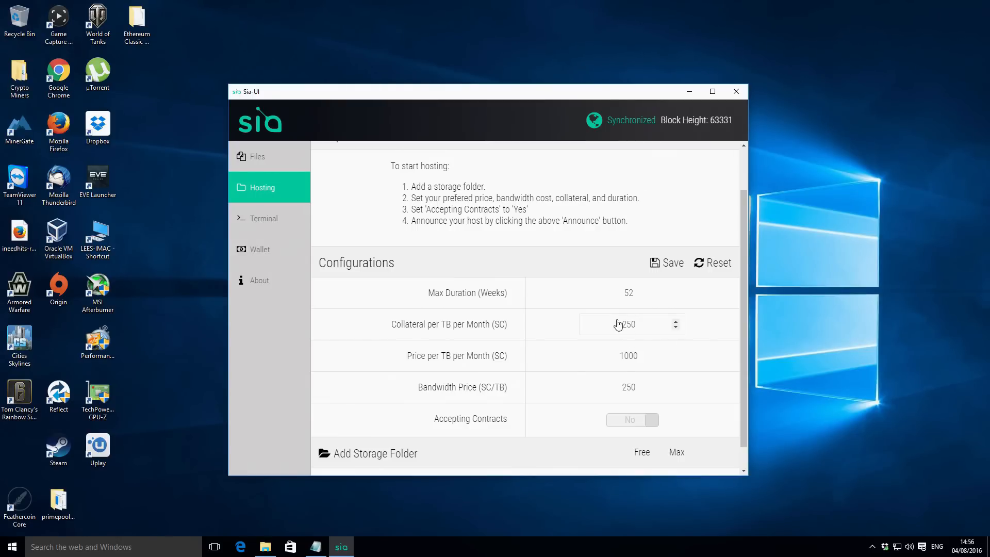
pyautogui.moveTo(650, 327)
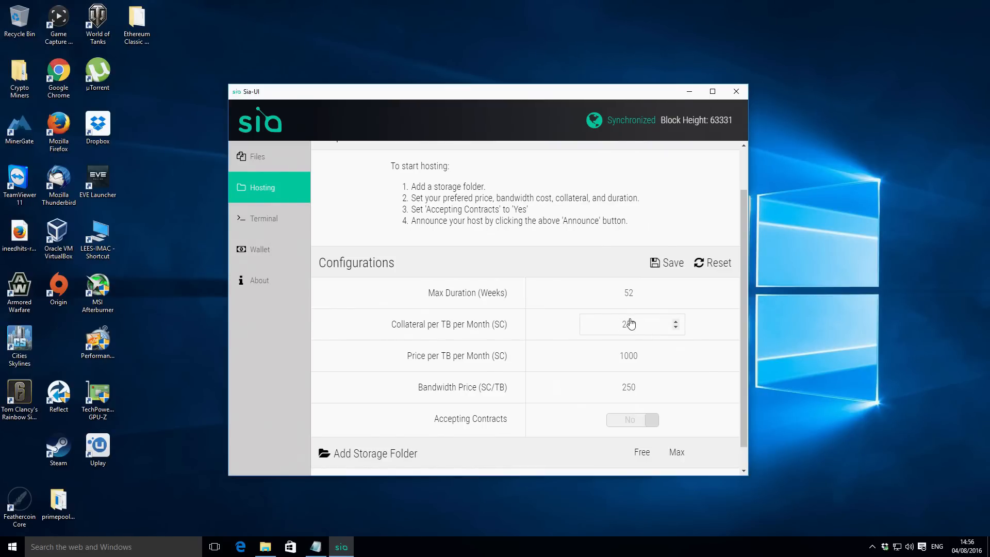
pyautogui.write('250')
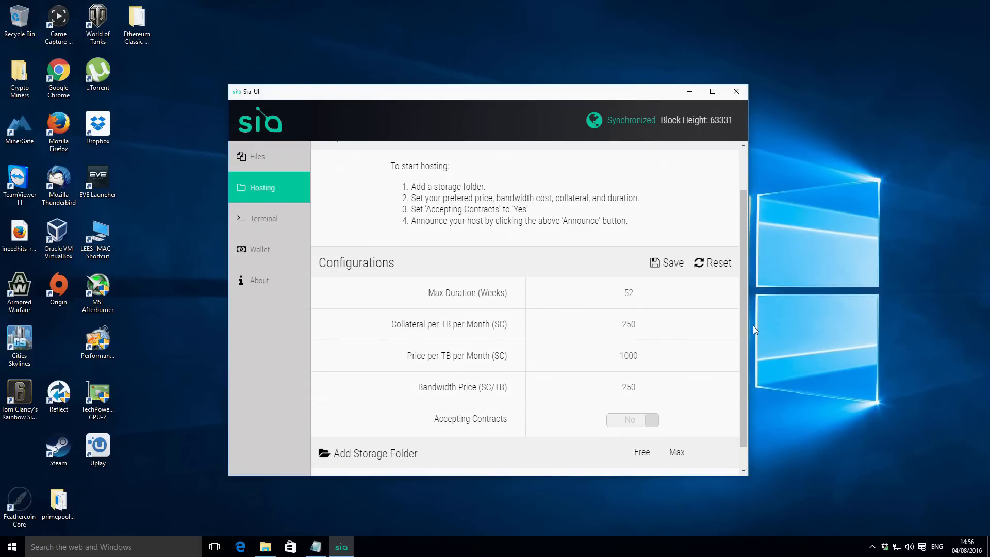
pyautogui.moveTo(539, 346)
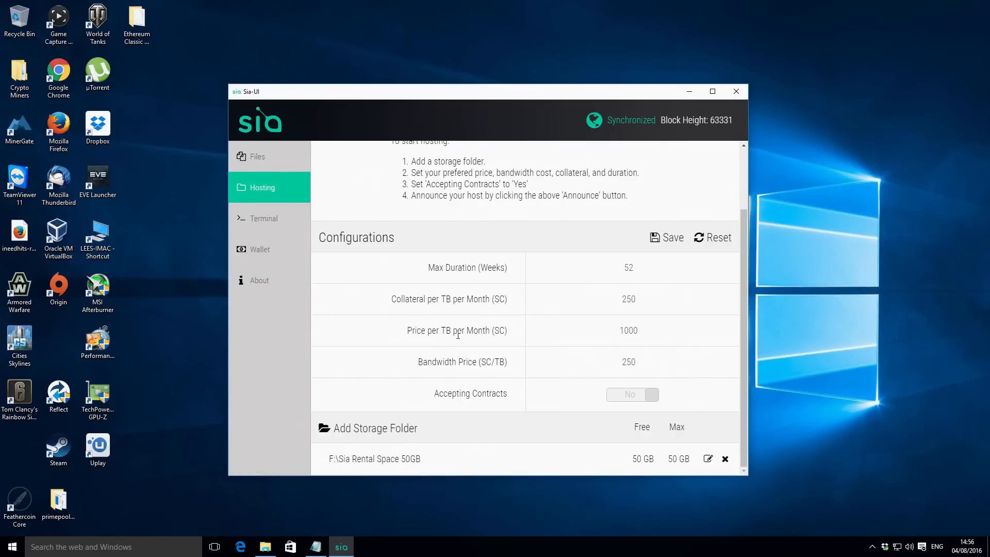
pyautogui.click(629, 331)
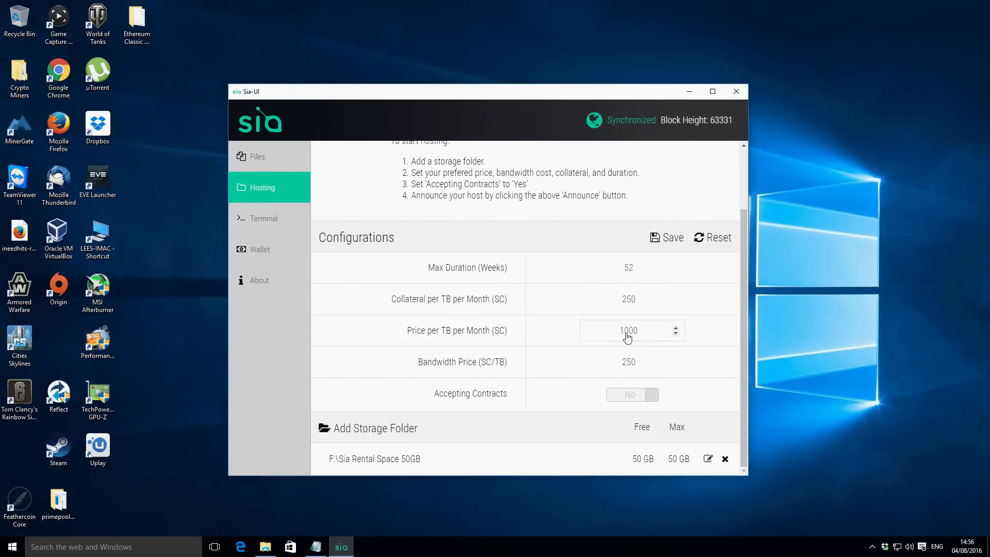
pyautogui.moveTo(650, 339)
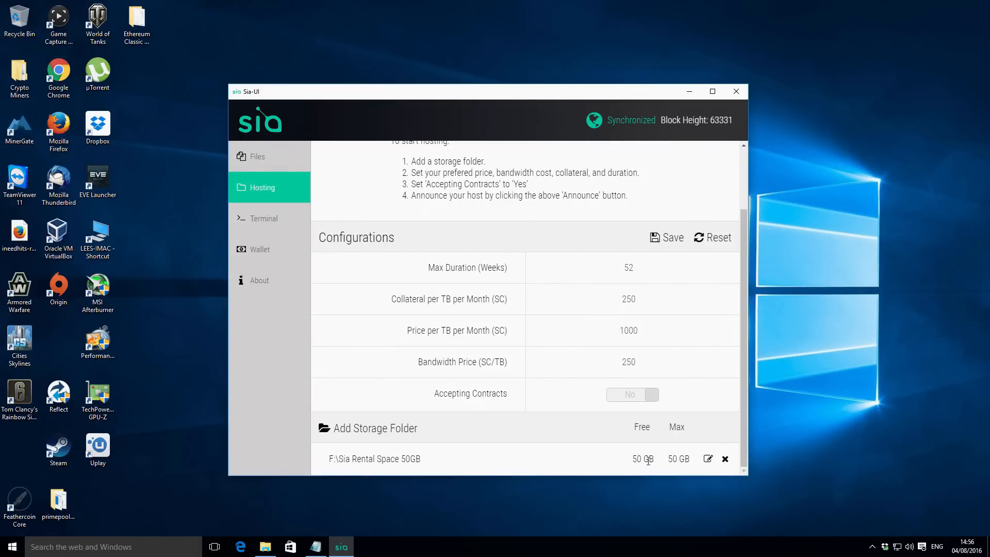
pyautogui.doubleClick(643, 459)
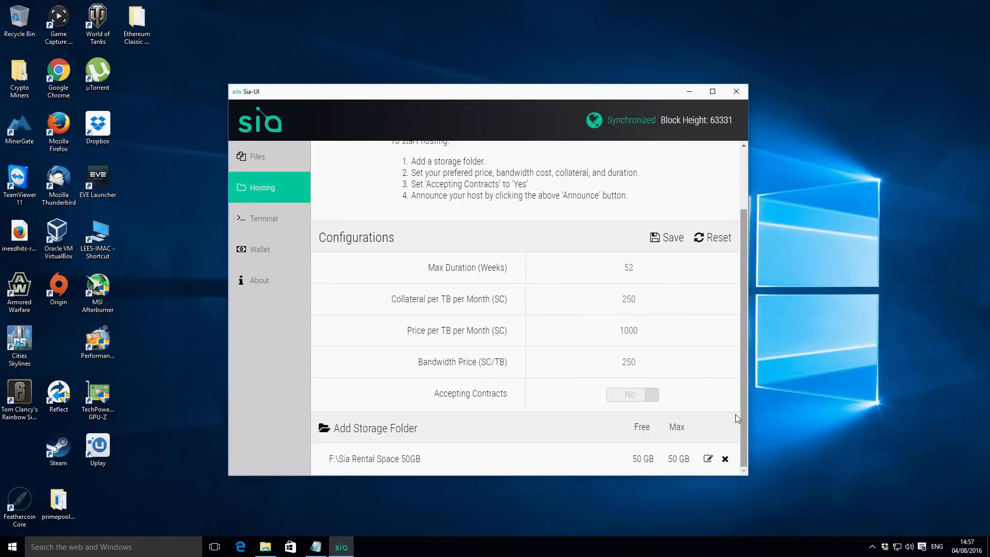
pyautogui.click(628, 330)
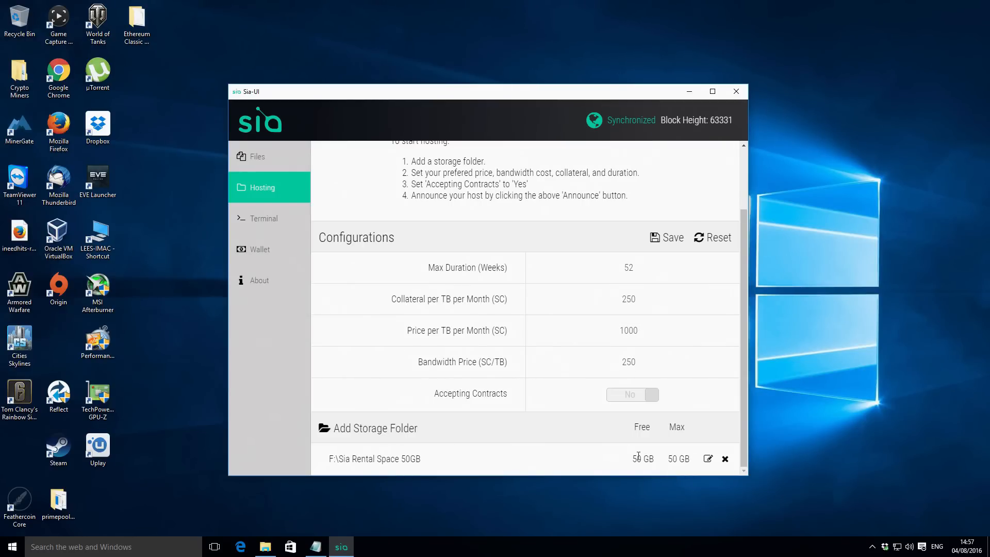
pyautogui.moveTo(655, 411)
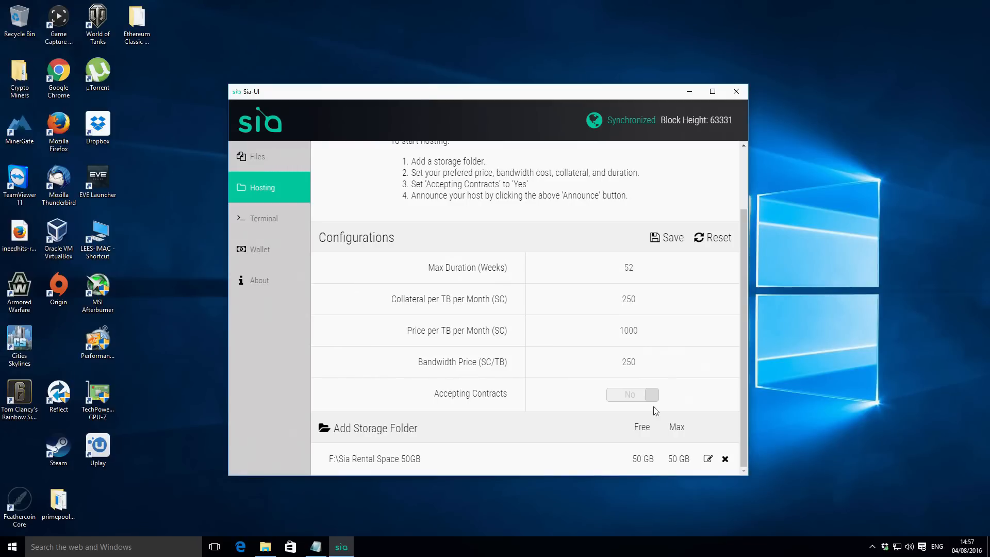
pyautogui.click(629, 331)
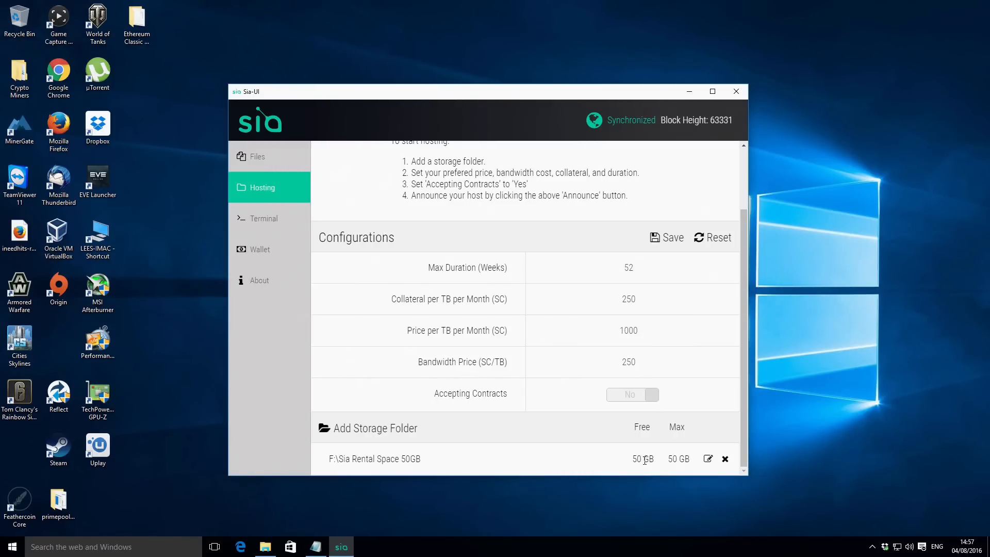
pyautogui.click(631, 330)
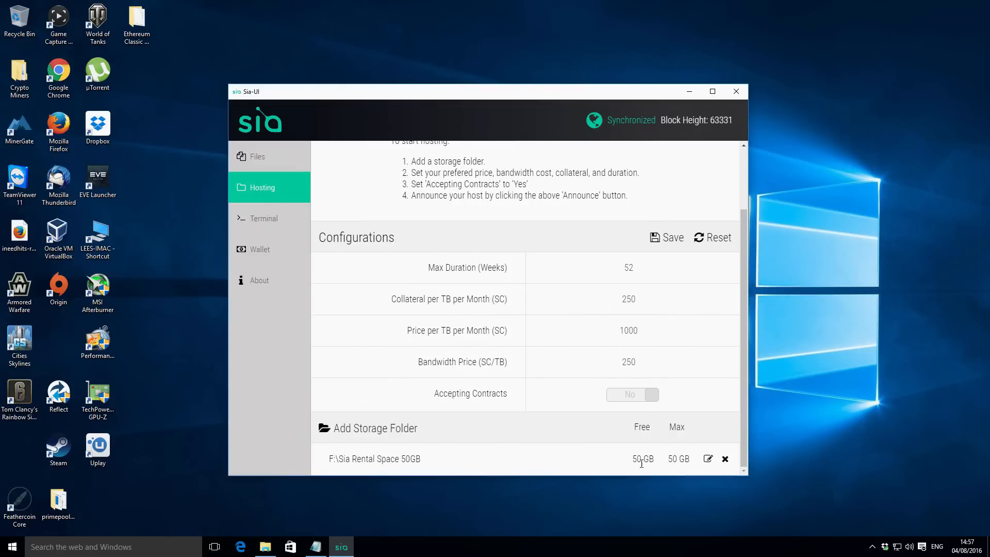
# - Change Price per TB per Month from 1000 to 750 SC
pyautogui.click(629, 331)
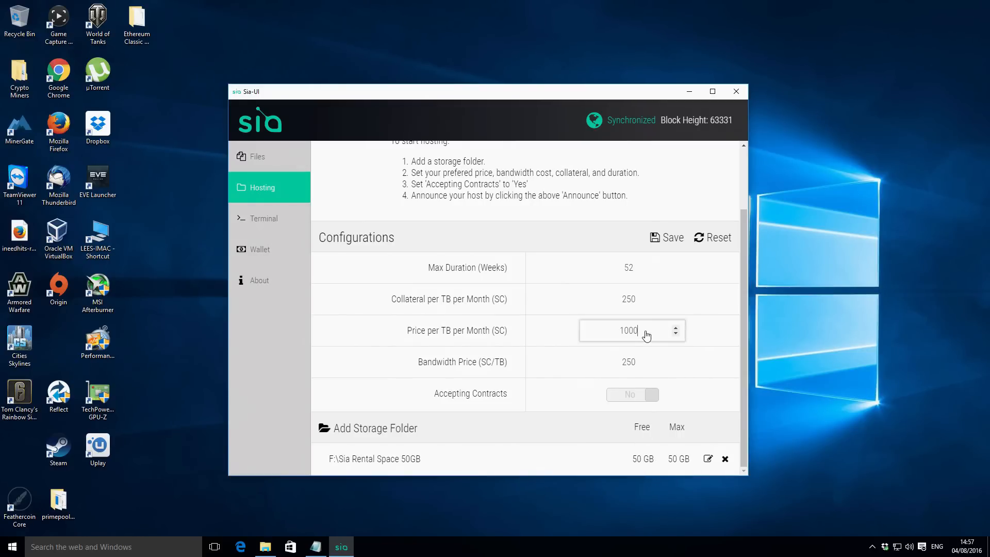
pyautogui.press('ctrl+a')
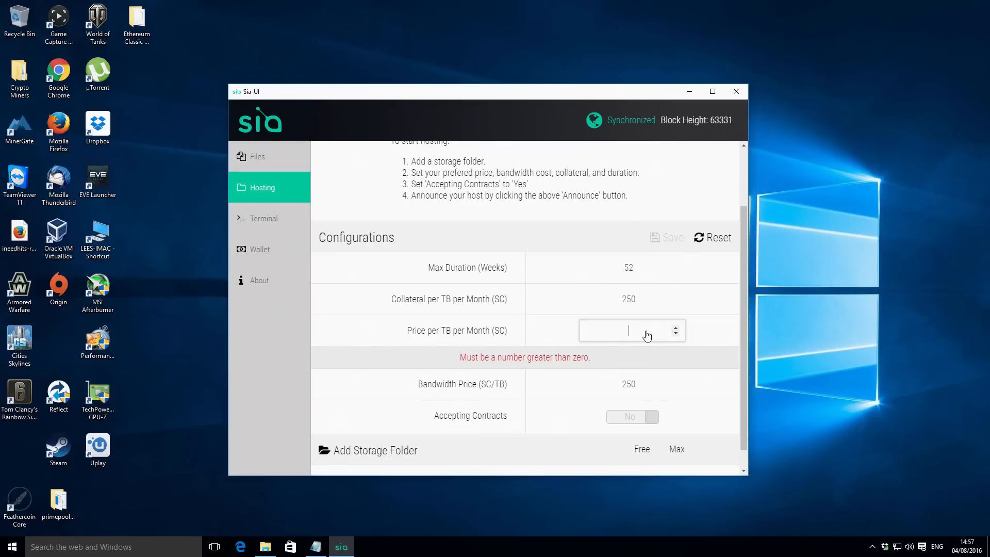
pyautogui.write('750')
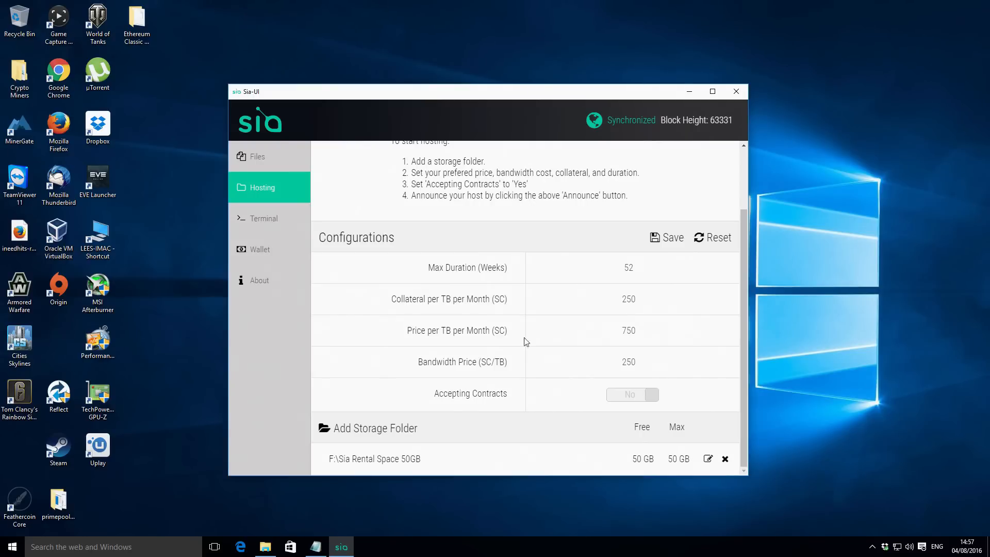
pyautogui.click(632, 331)
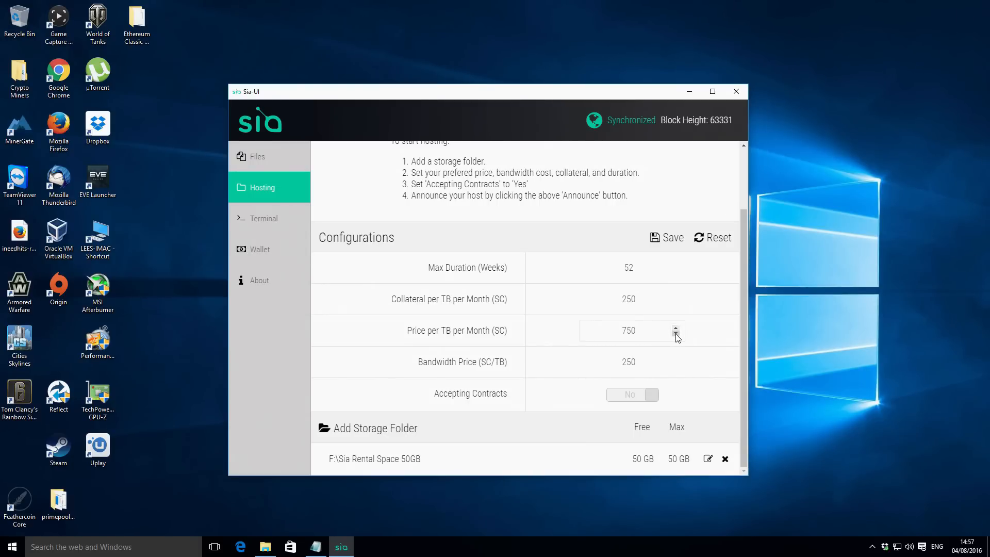
pyautogui.moveTo(652, 334)
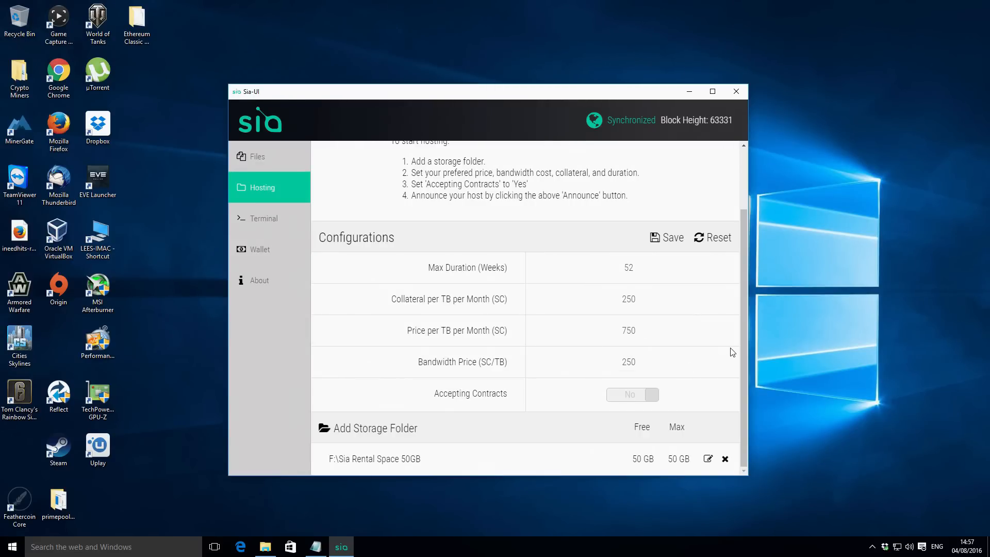
pyautogui.moveTo(525, 374)
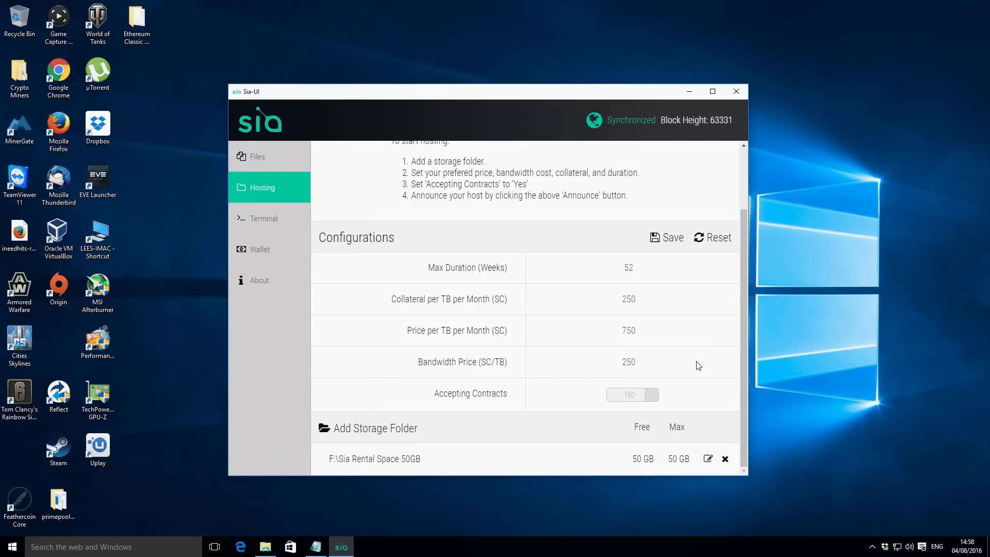
pyautogui.click(629, 365)
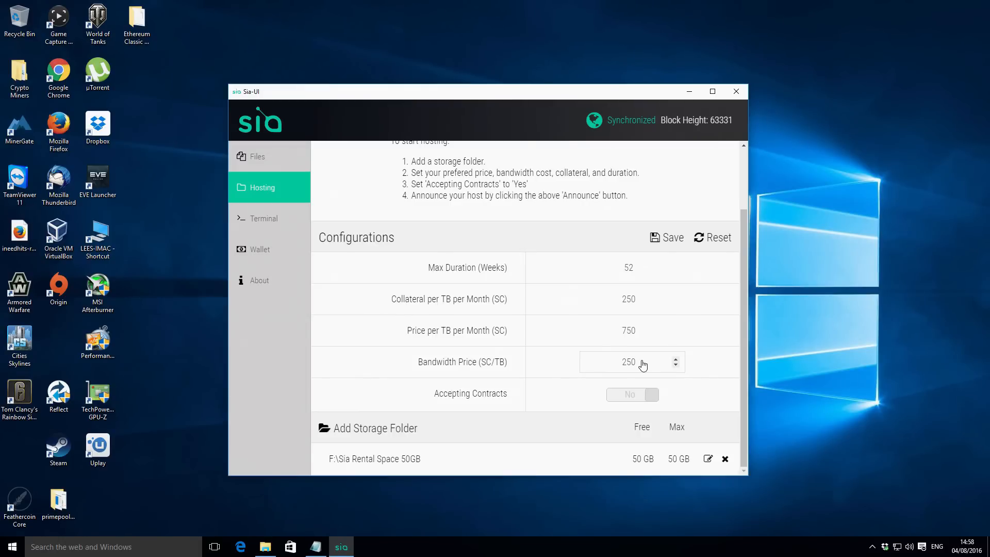
pyautogui.moveTo(612, 378)
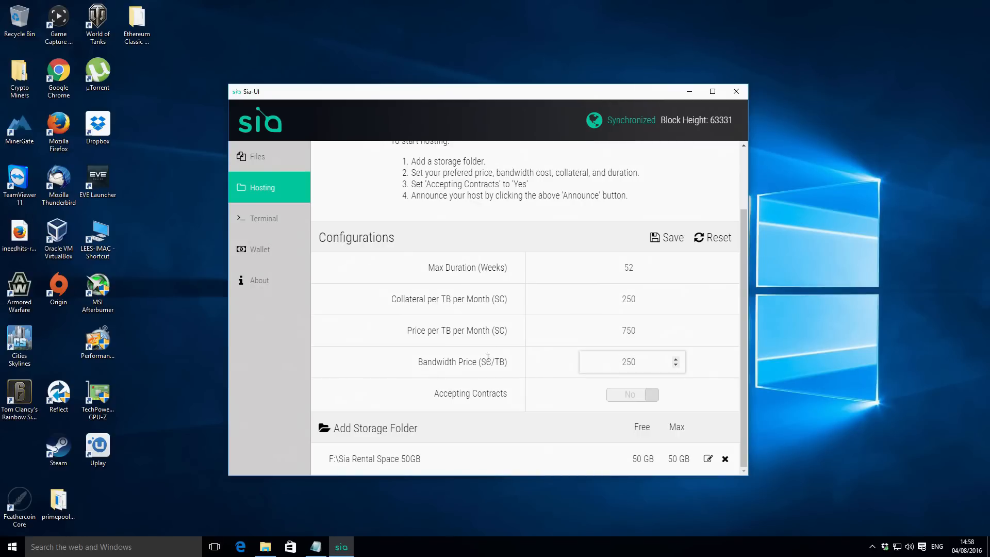
pyautogui.moveTo(643, 367)
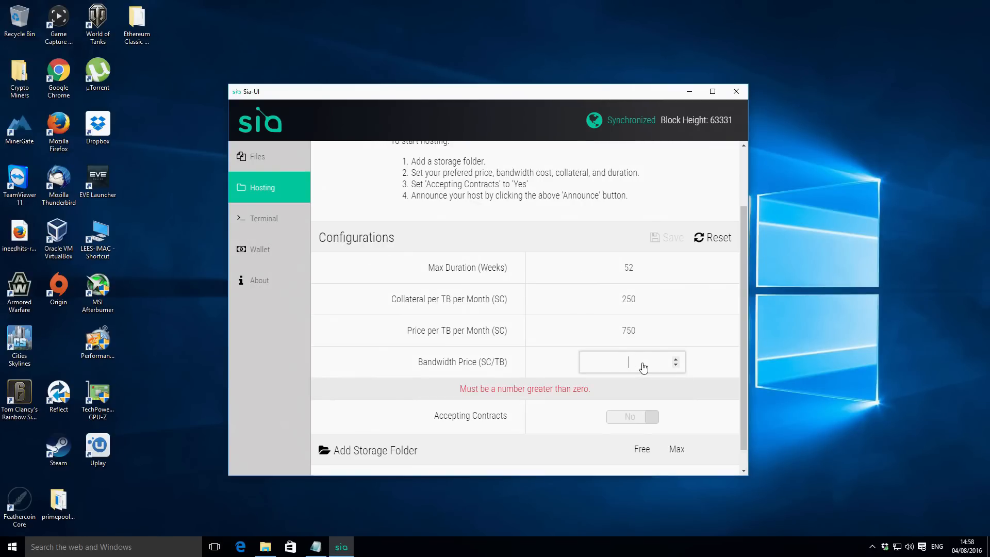
# - Change Bandwidth Price from 250 to 1 SC/TB
pyautogui.write('1')
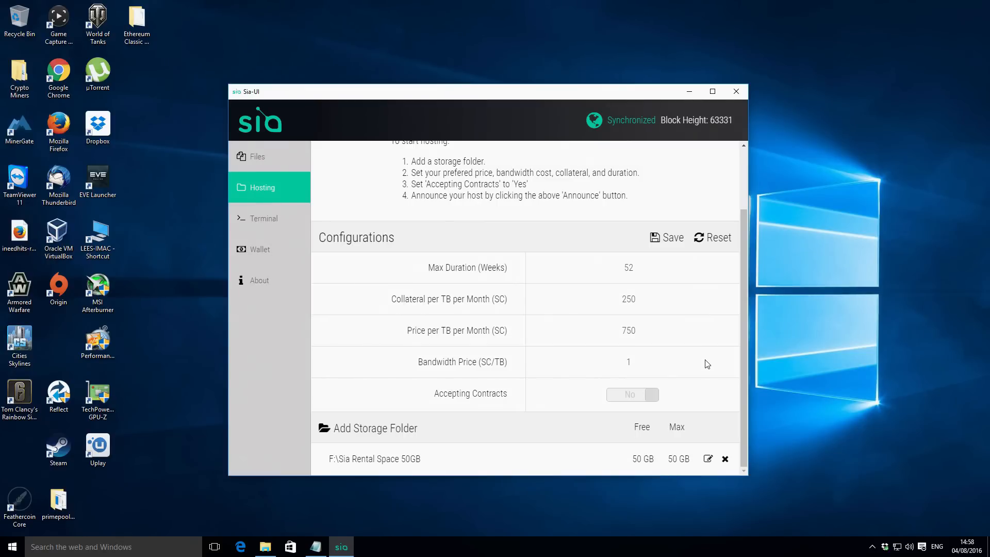
pyautogui.click(631, 268)
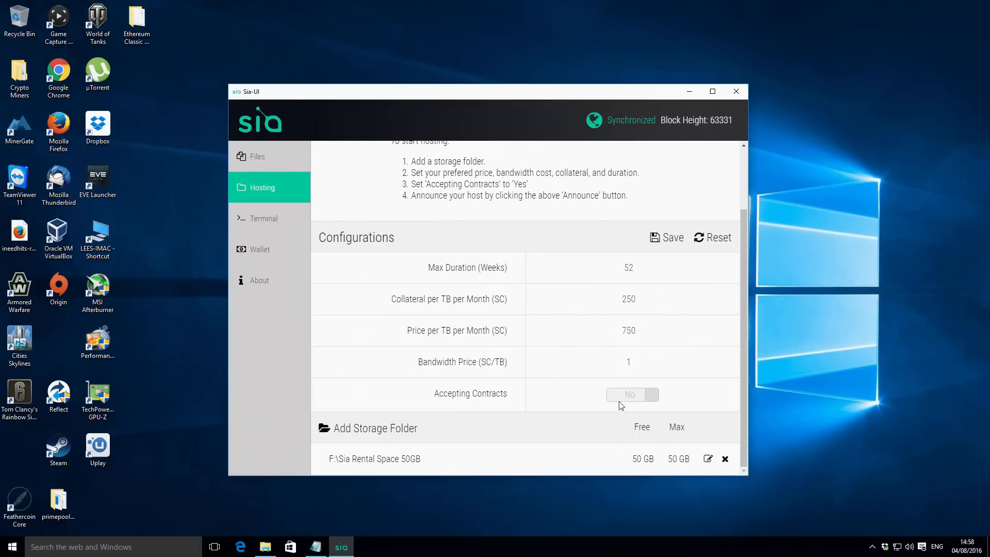
pyautogui.moveTo(633, 398)
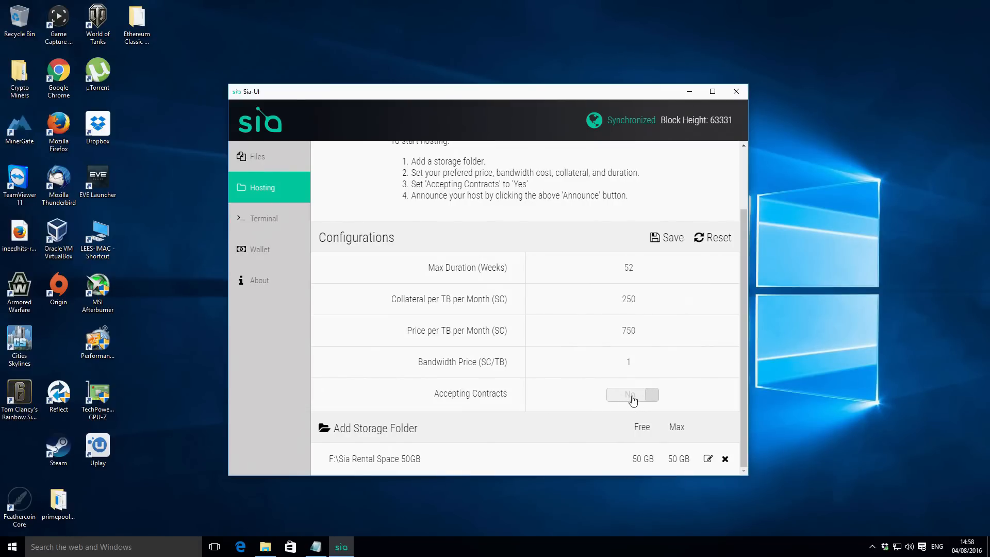
pyautogui.click(632, 395)
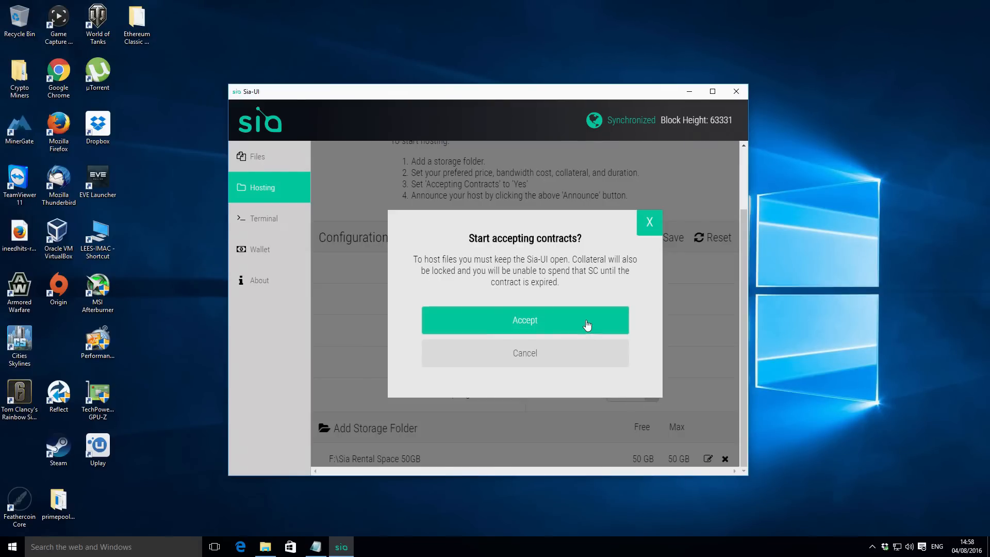
pyautogui.click(525, 320)
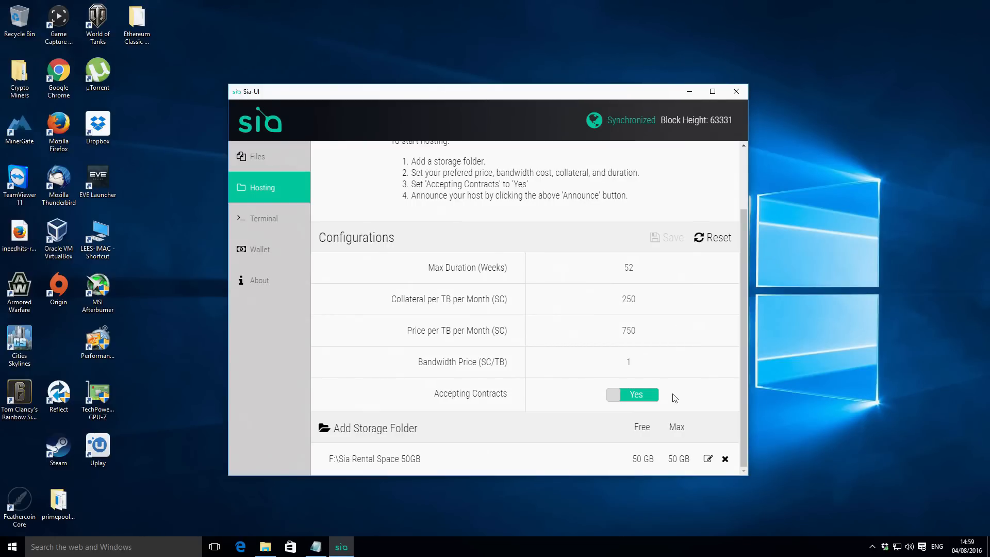
pyautogui.moveTo(568, 383)
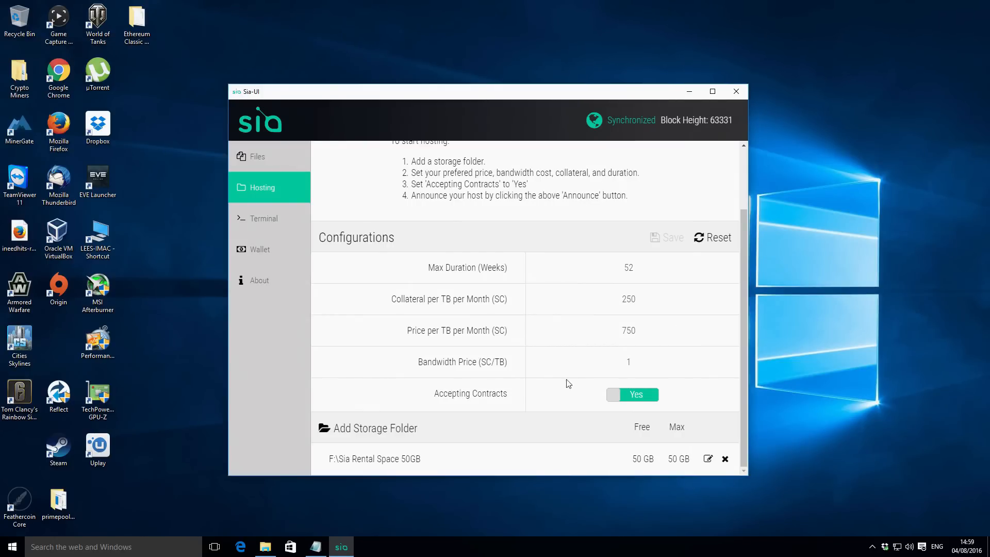
pyautogui.moveTo(630, 398)
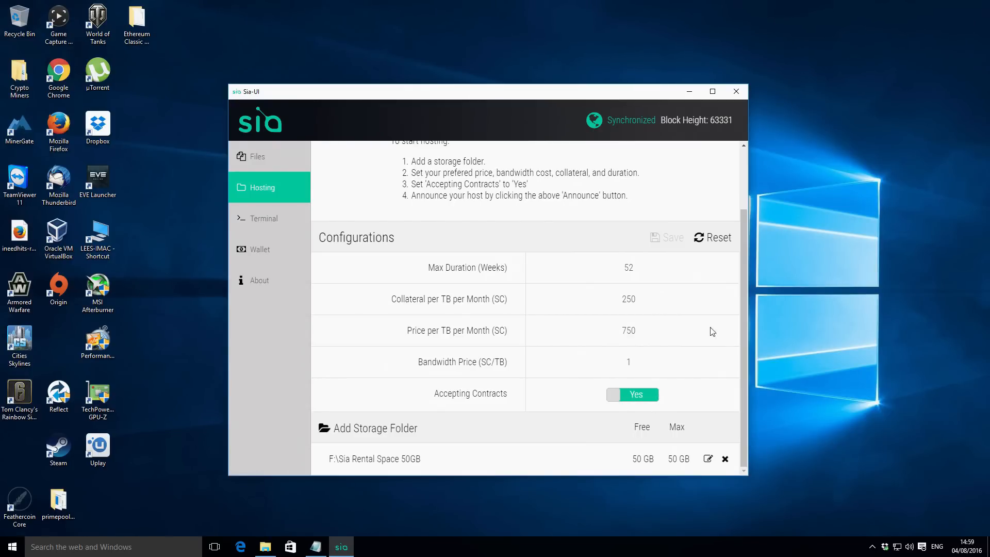
pyautogui.moveTo(667, 241)
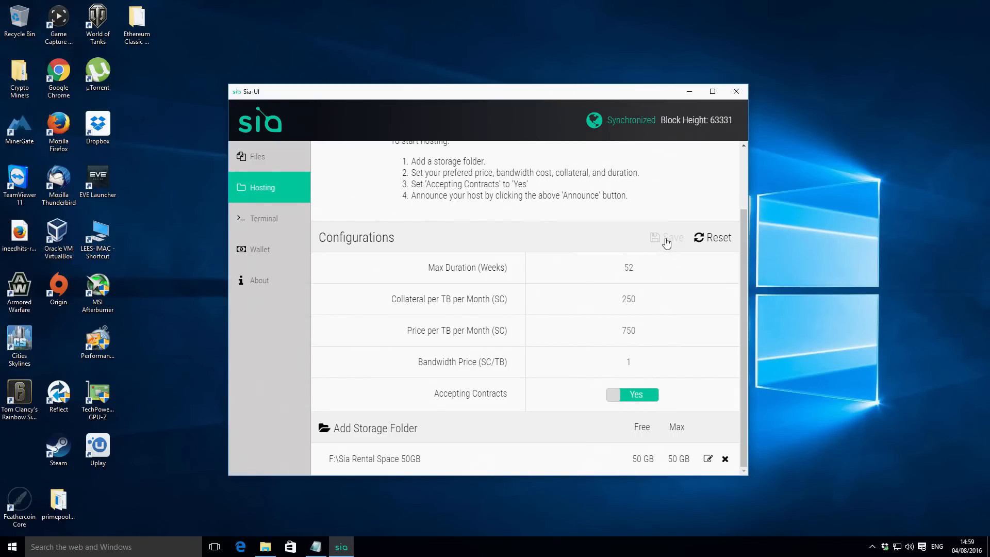
pyautogui.click(632, 362)
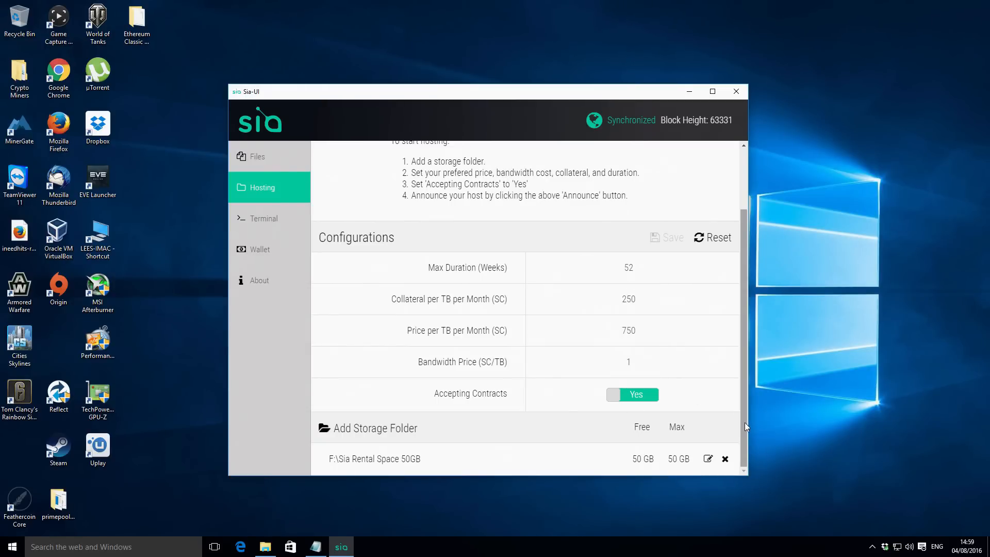
pyautogui.moveTo(828, 309)
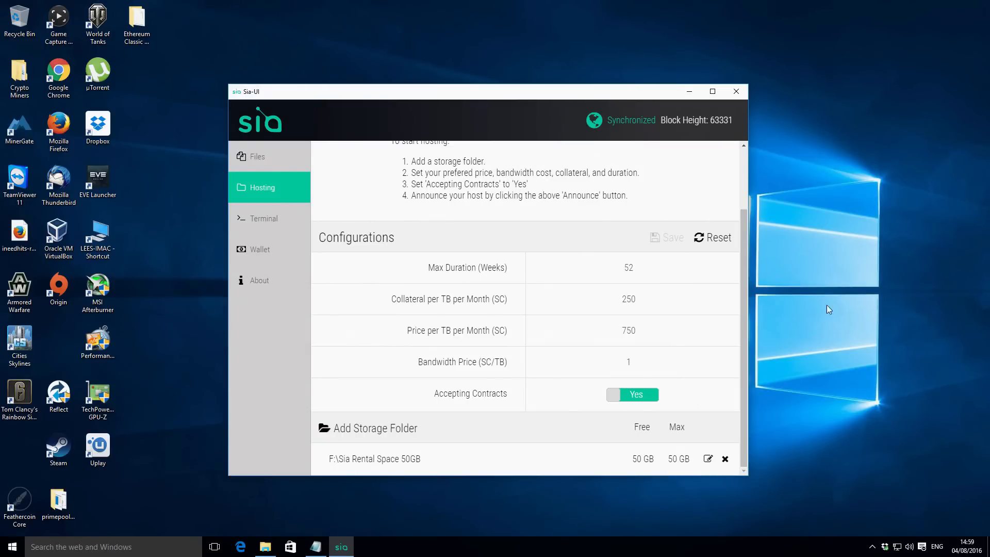
pyautogui.click(631, 268)
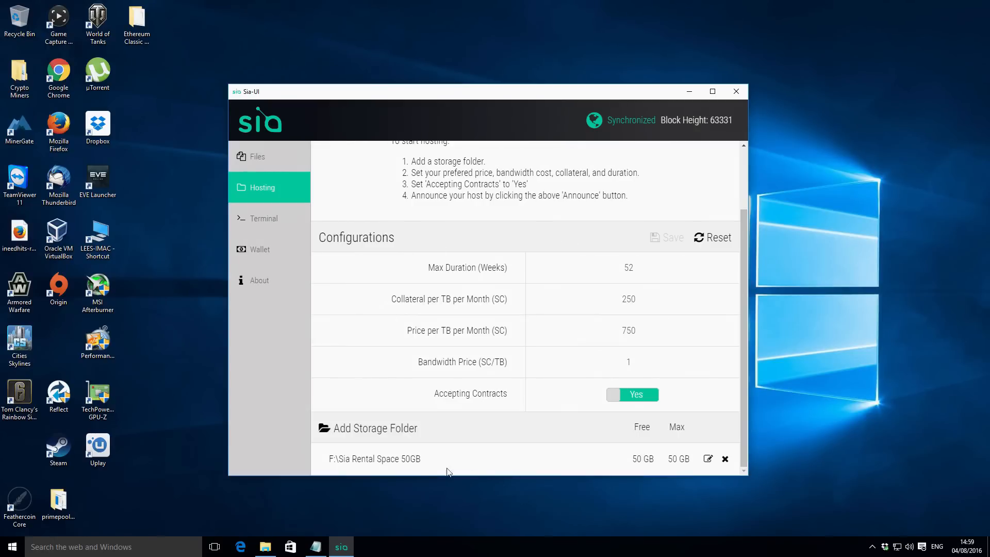
pyautogui.moveTo(562, 322)
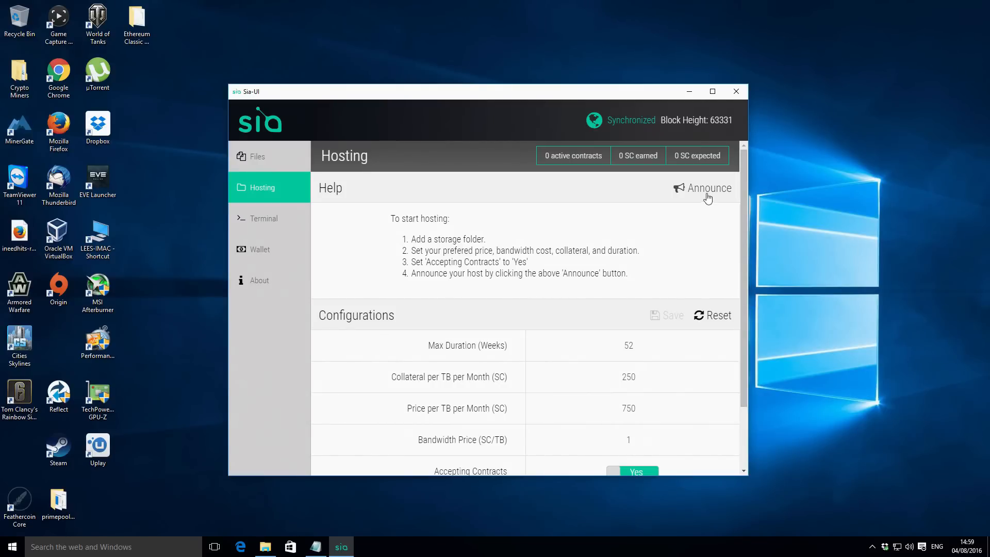
pyautogui.moveTo(704, 194)
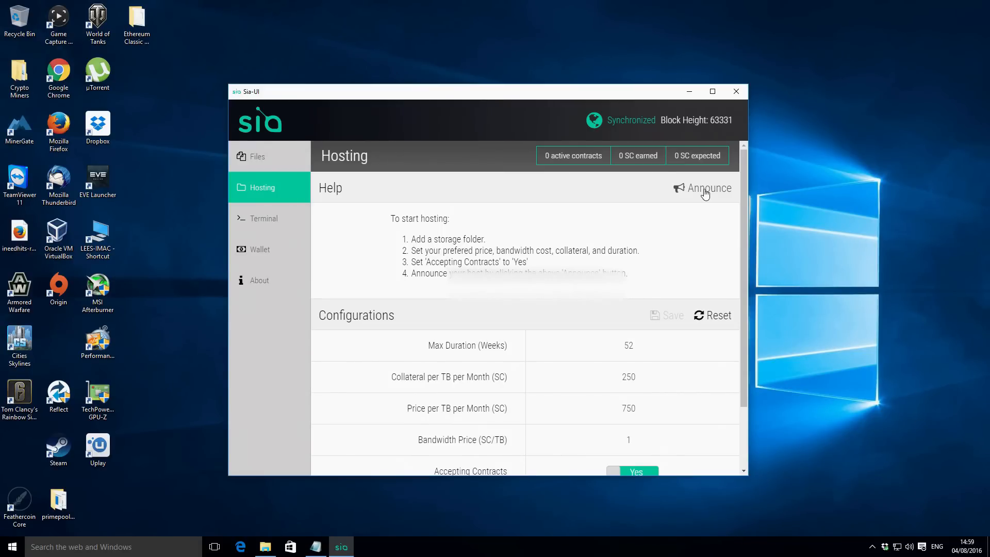
# - Confirm the Announce Host dialog to announce the host for about 15 SC
pyautogui.click(709, 188)
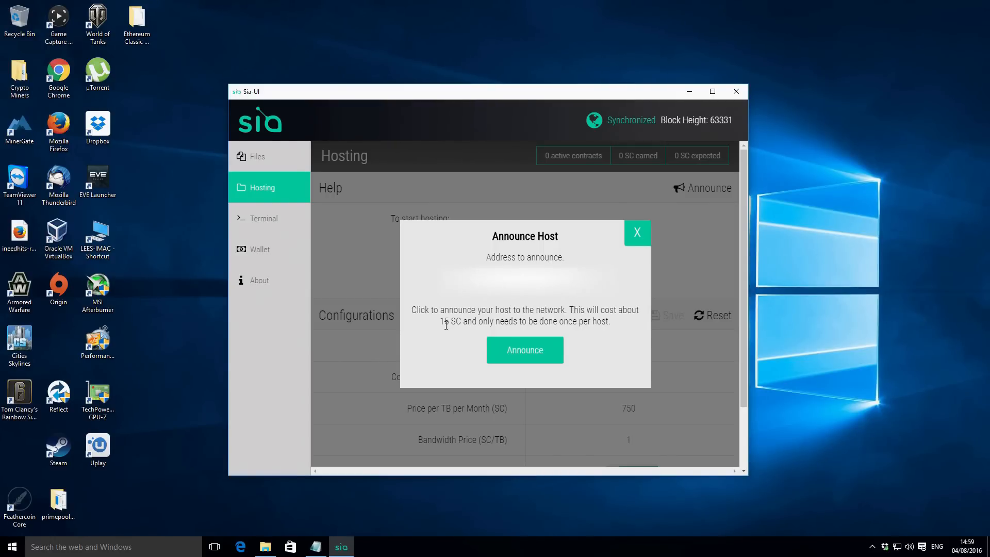
pyautogui.moveTo(440, 322)
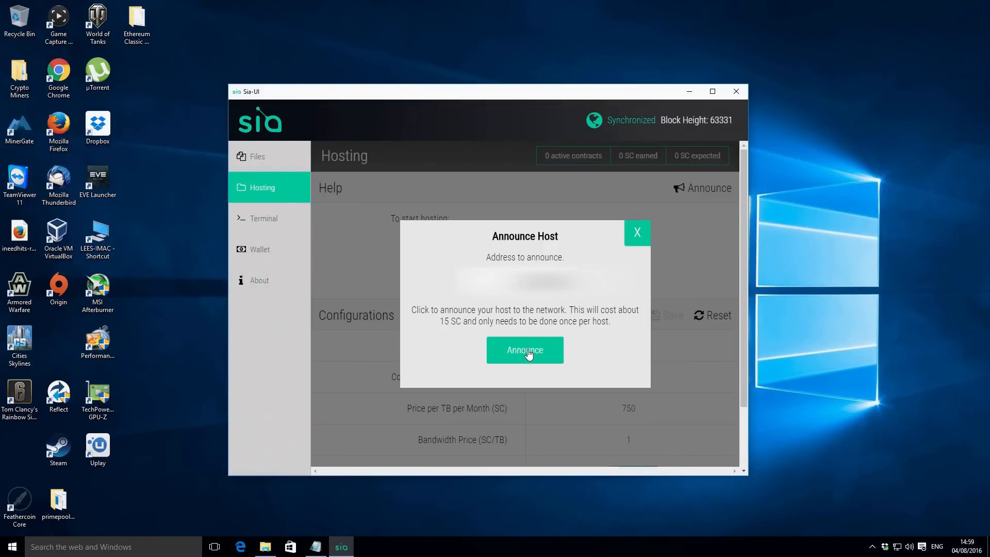
pyautogui.click(525, 350)
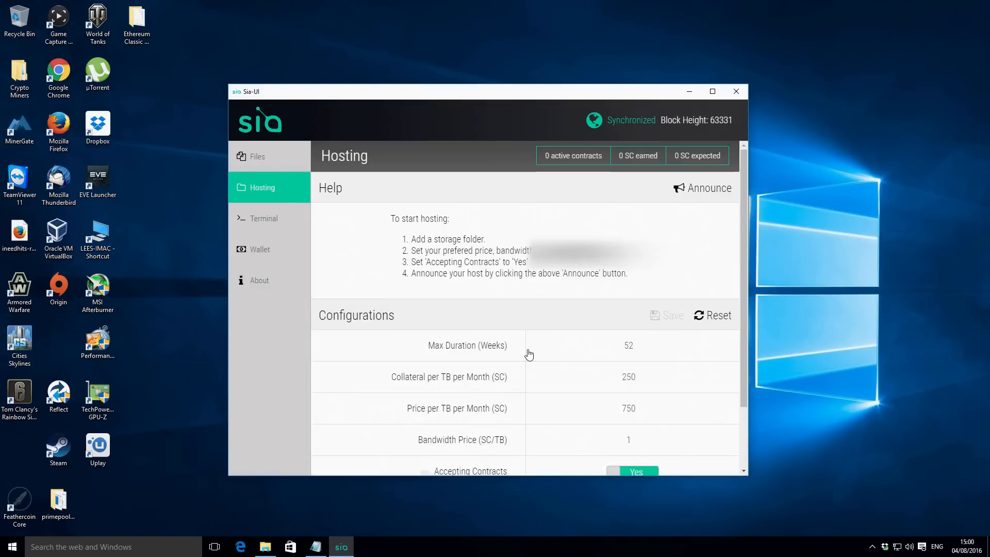
pyautogui.moveTo(545, 331)
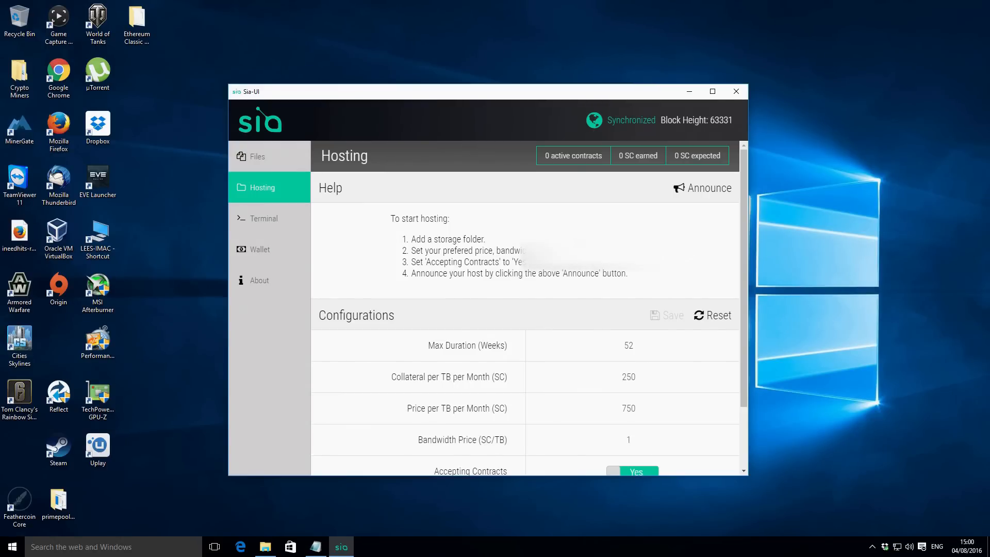
pyautogui.moveTo(257, 250)
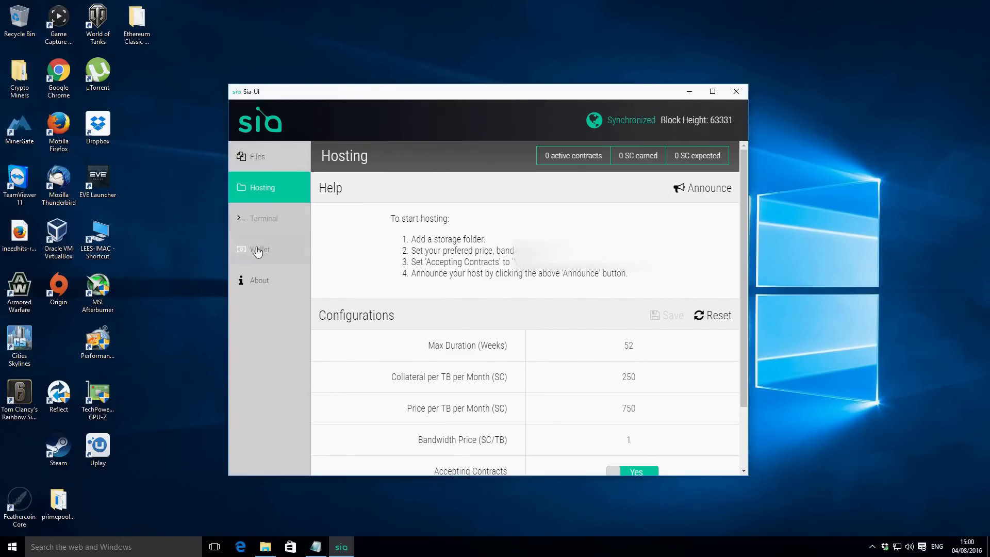
# - View the Wallet's recent transactions, including the unconfirmed -12.5 SC charge
pyautogui.click(260, 249)
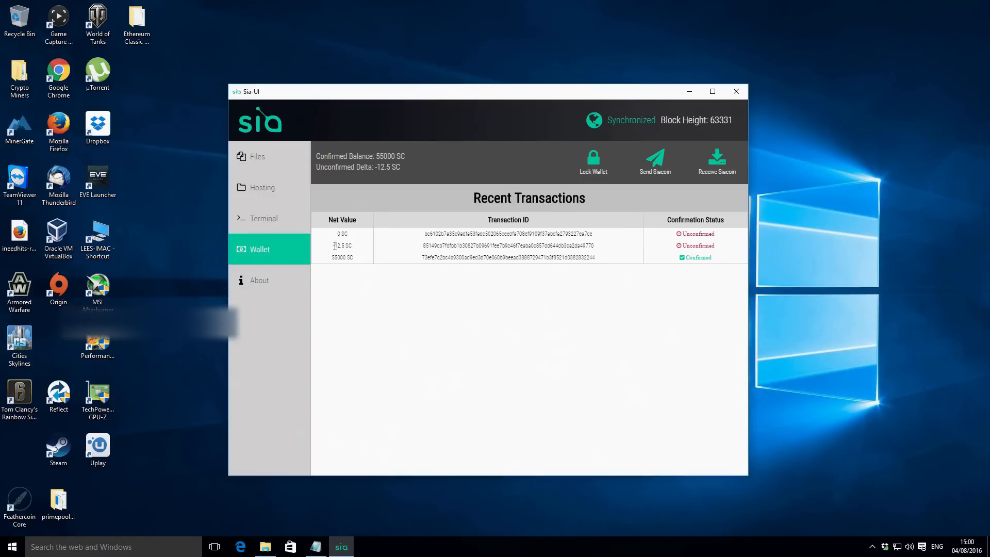
pyautogui.doubleClick(342, 246)
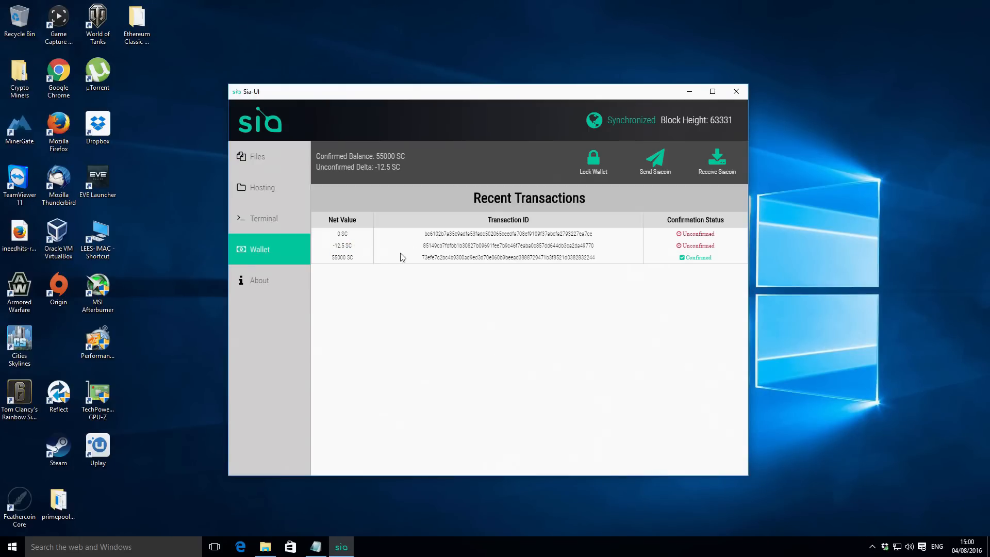
pyautogui.moveTo(281, 226)
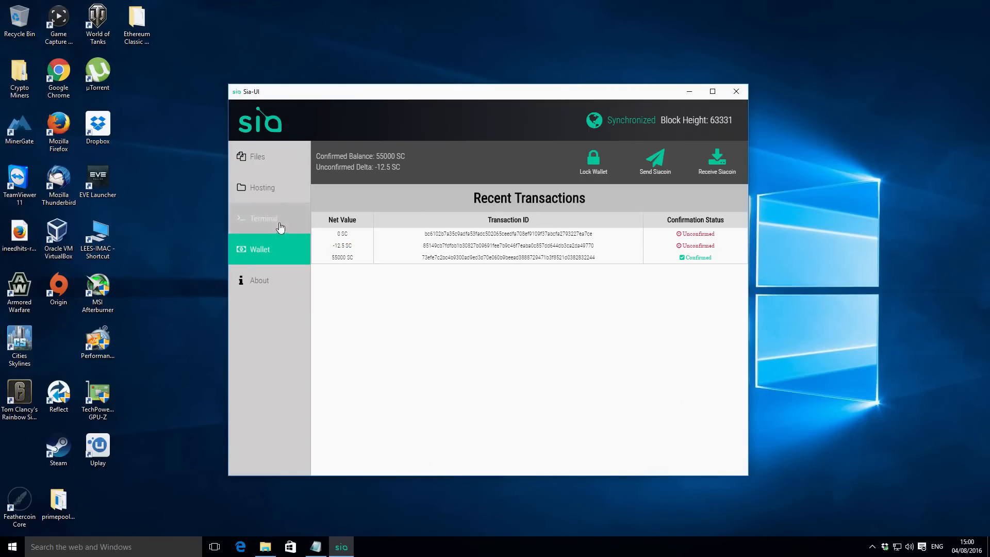
pyautogui.moveTo(429, 221)
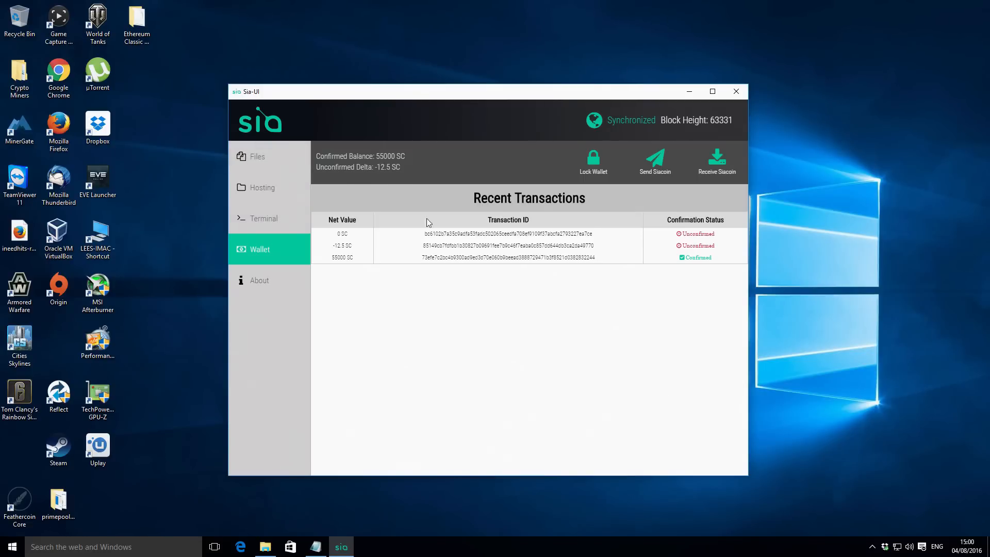
pyautogui.moveTo(470, 269)
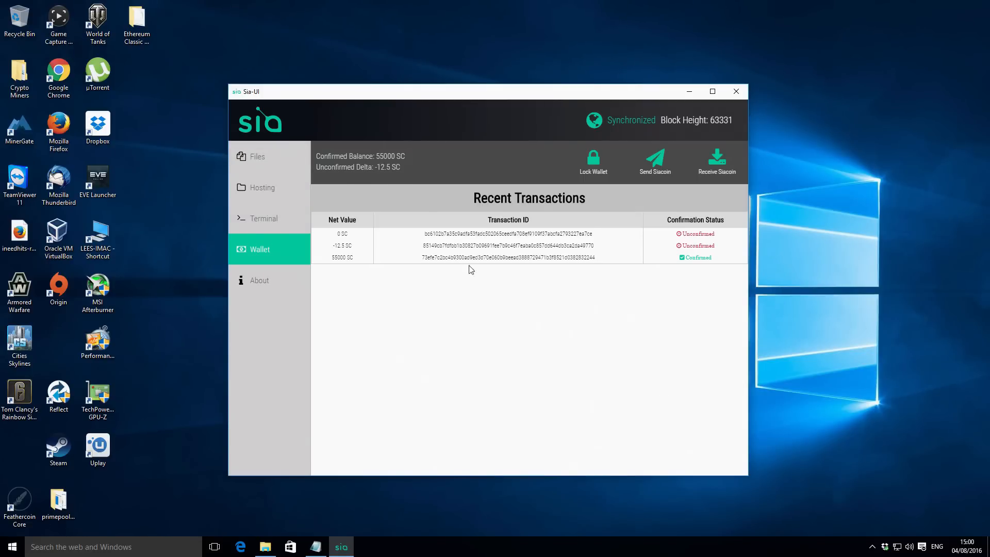
pyautogui.moveTo(261, 190)
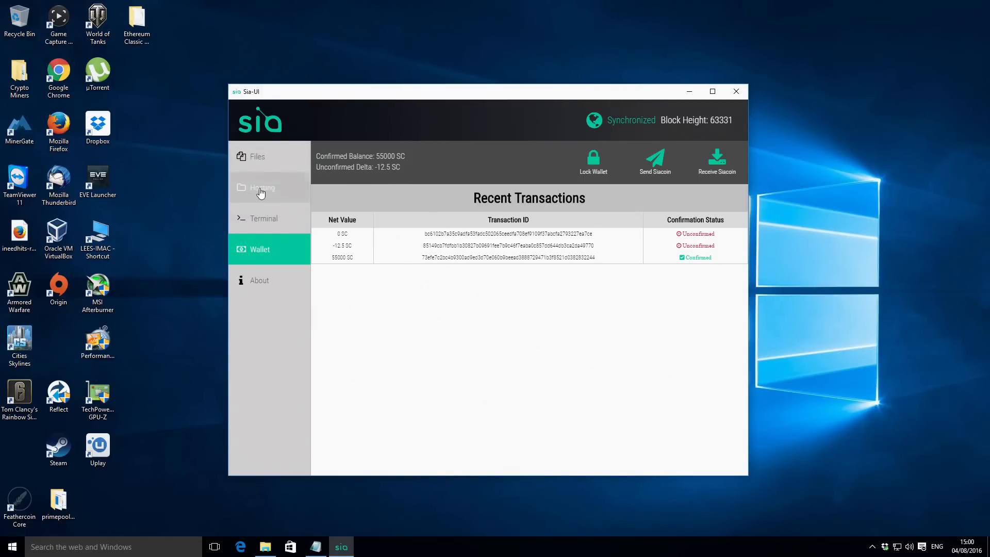
# - Open Hosting to check 0 active contracts, 0 SC earned and 0 SC expected
pyautogui.click(262, 187)
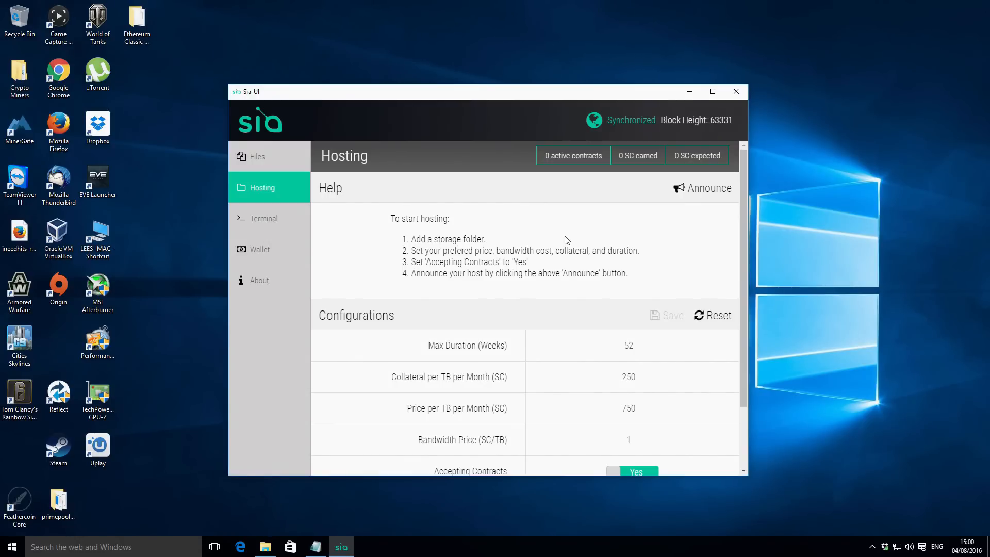
pyautogui.moveTo(588, 235)
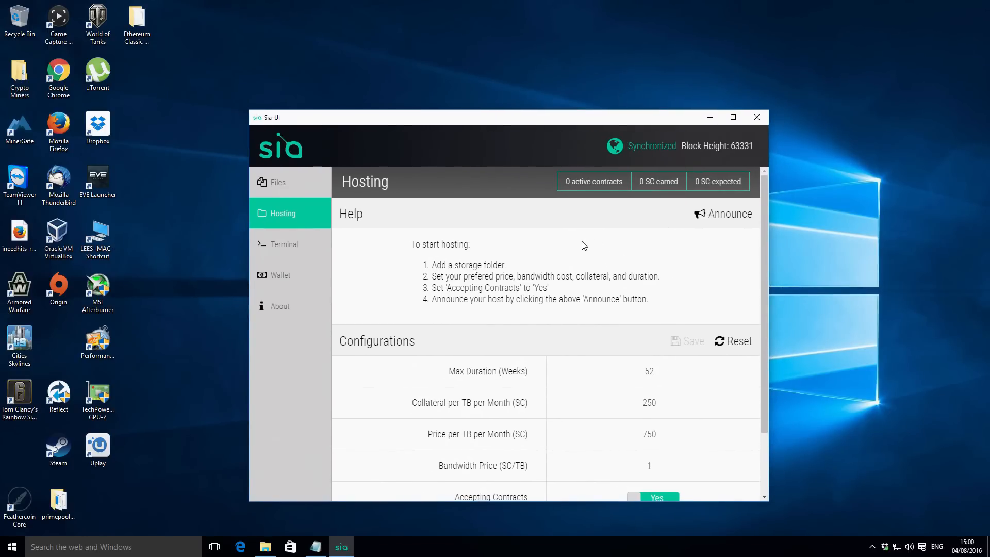
pyautogui.moveTo(711, 120)
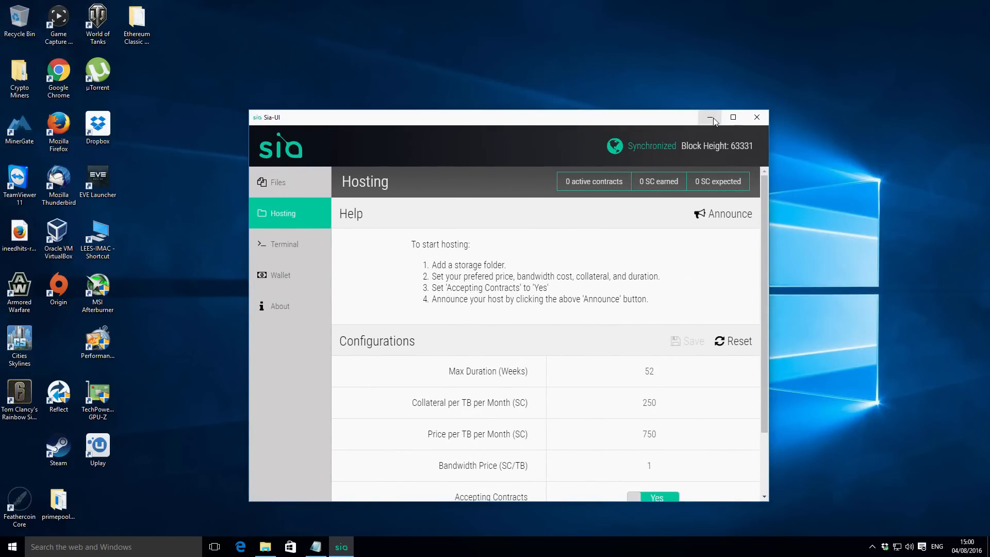
pyautogui.moveTo(711, 119)
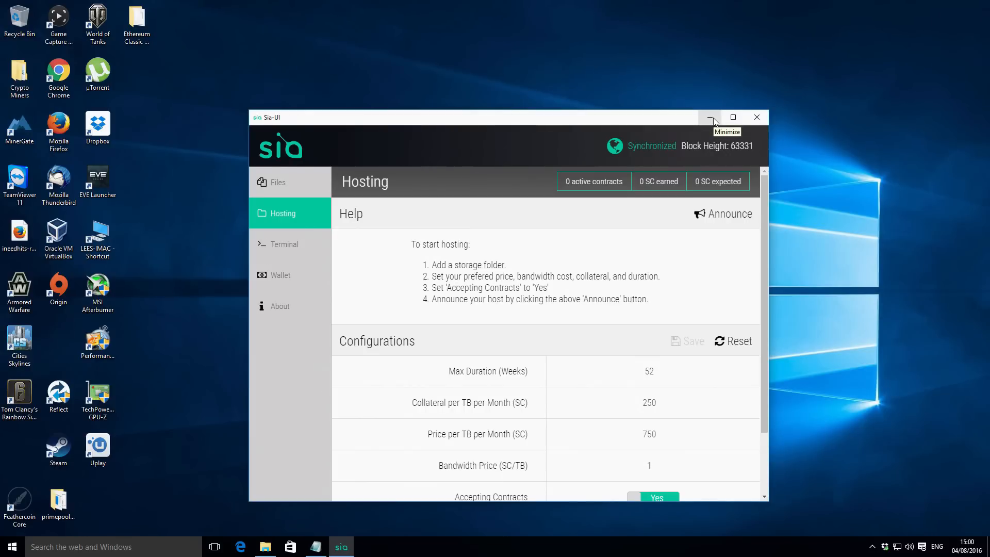
pyautogui.moveTo(577, 244)
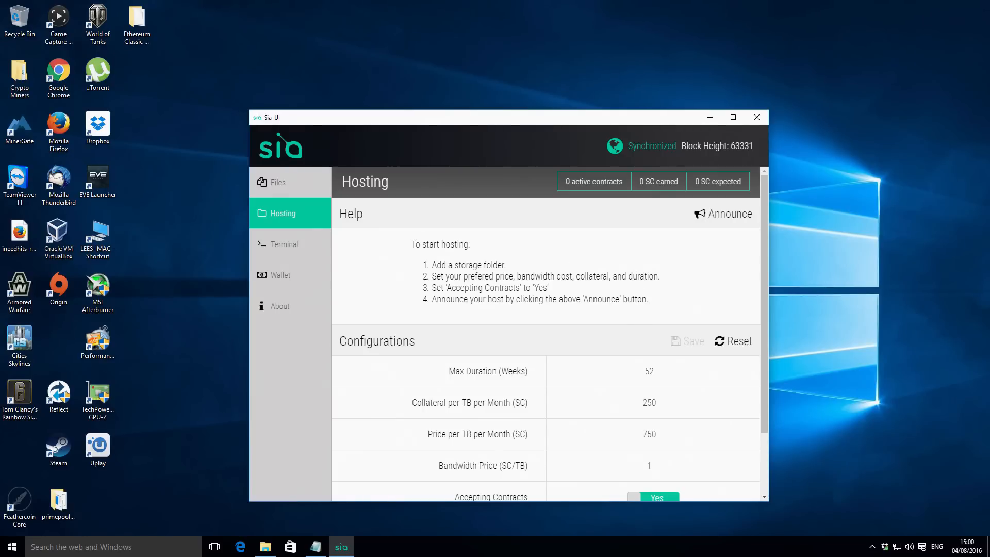
pyautogui.moveTo(603, 297)
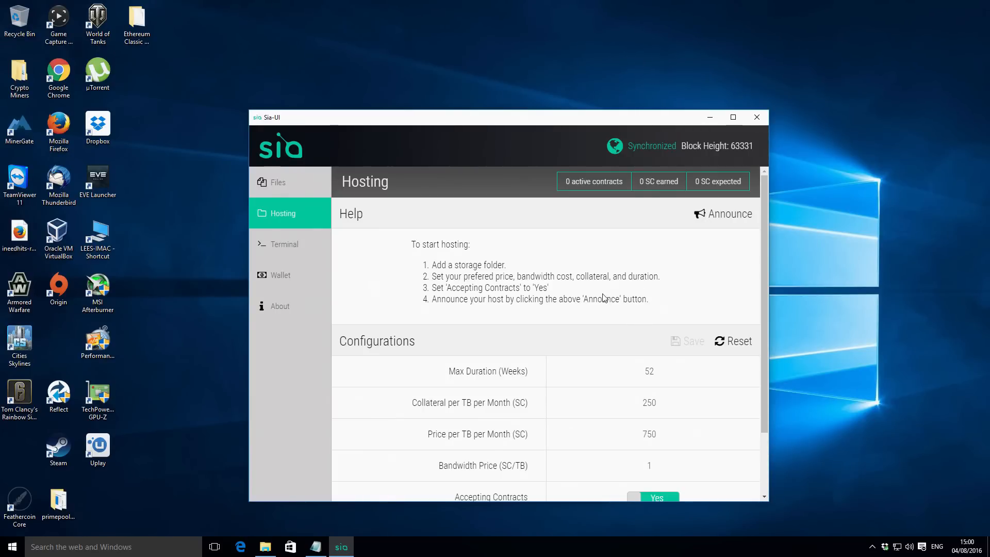
pyautogui.moveTo(648, 229)
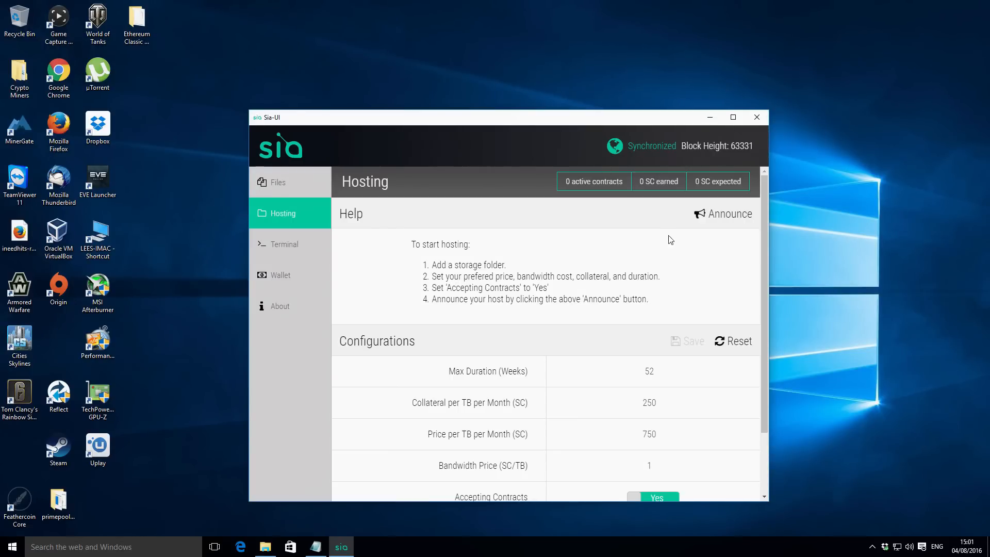
pyautogui.moveTo(632, 263)
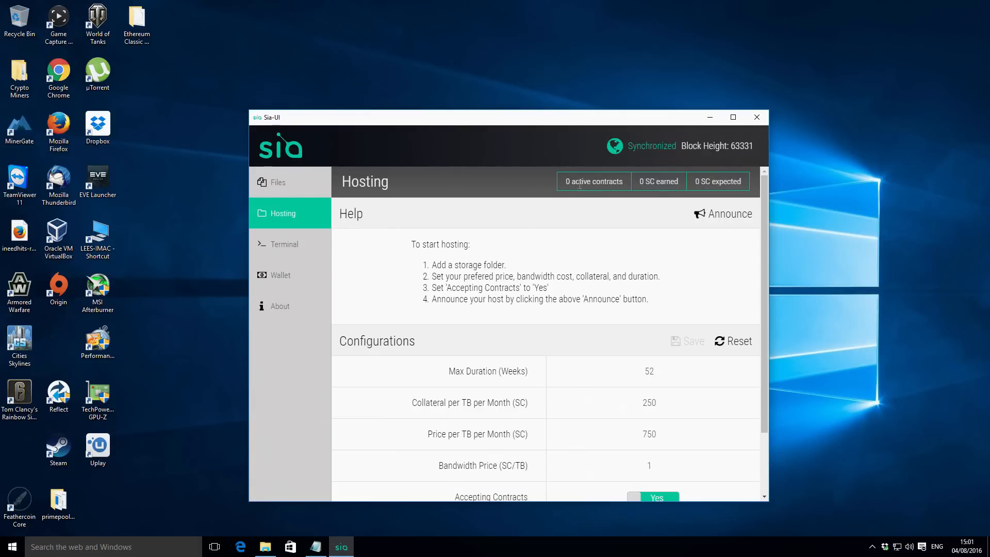
pyautogui.moveTo(462, 184)
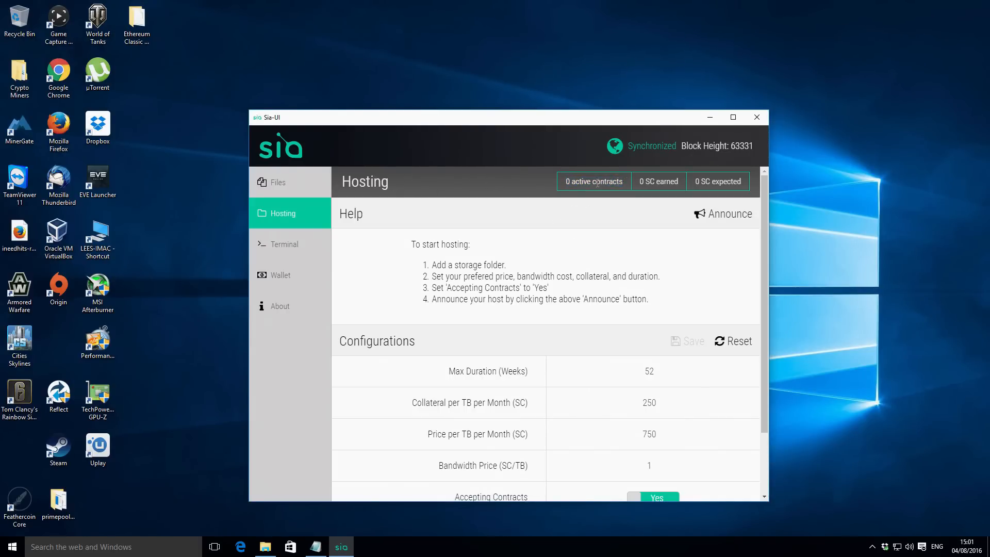
pyautogui.moveTo(728, 221)
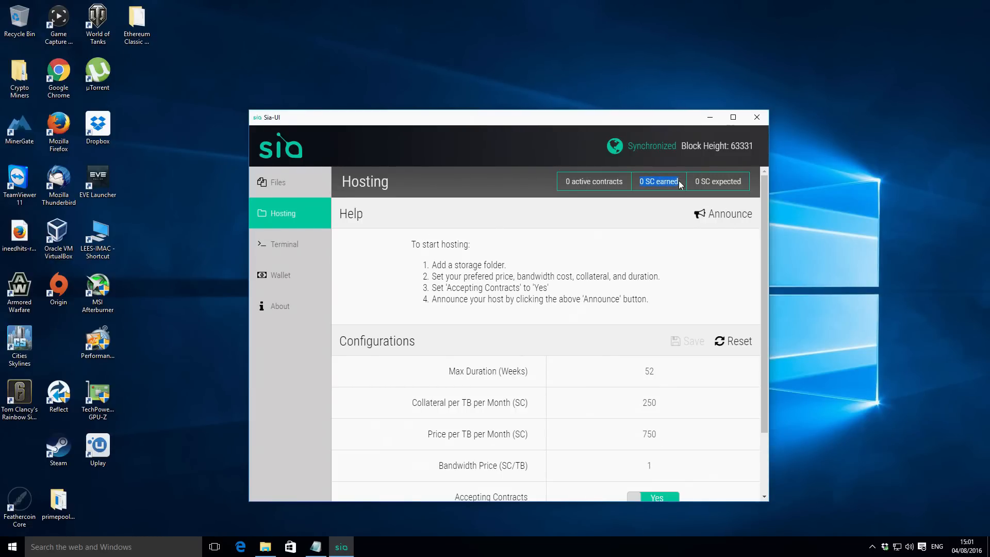
pyautogui.moveTo(708, 184)
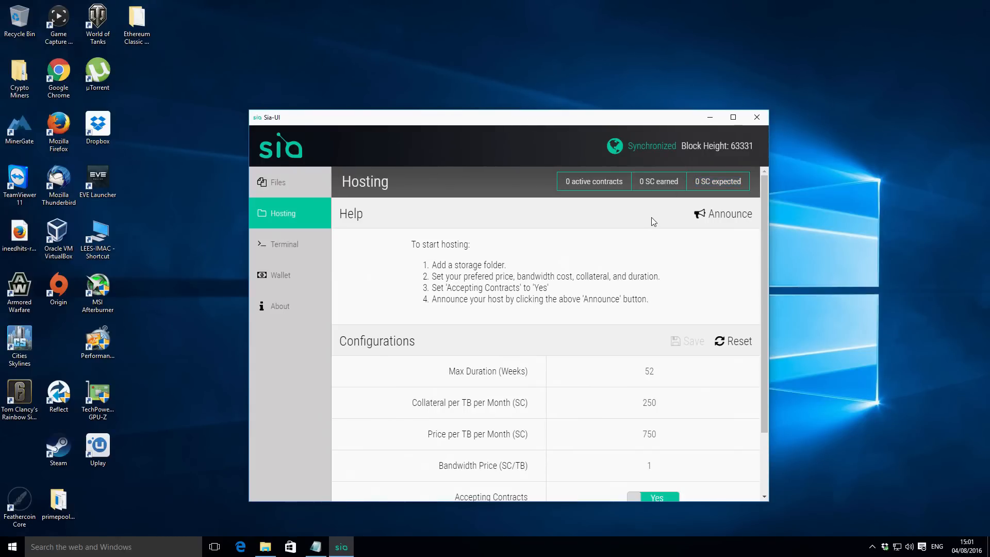
pyautogui.moveTo(646, 221)
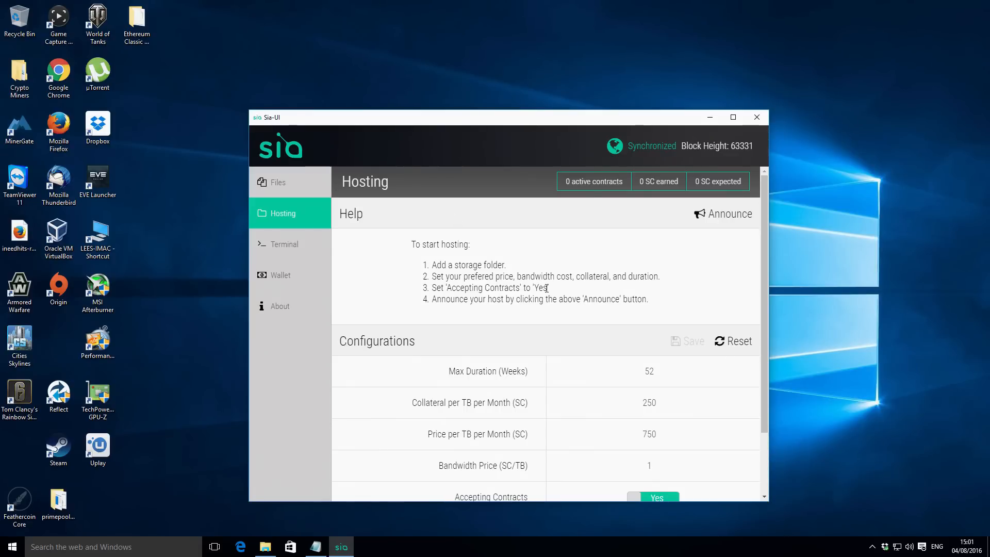
pyautogui.moveTo(551, 296)
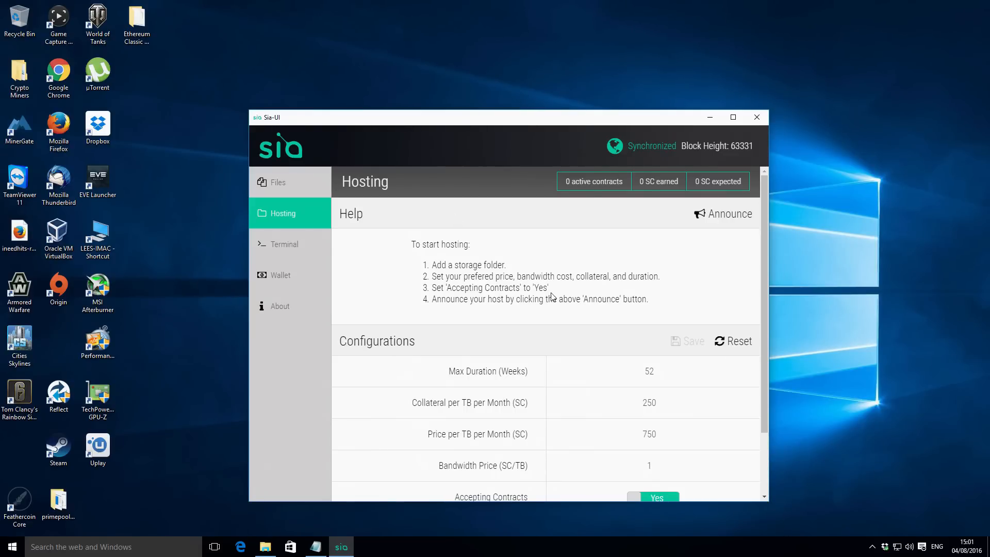